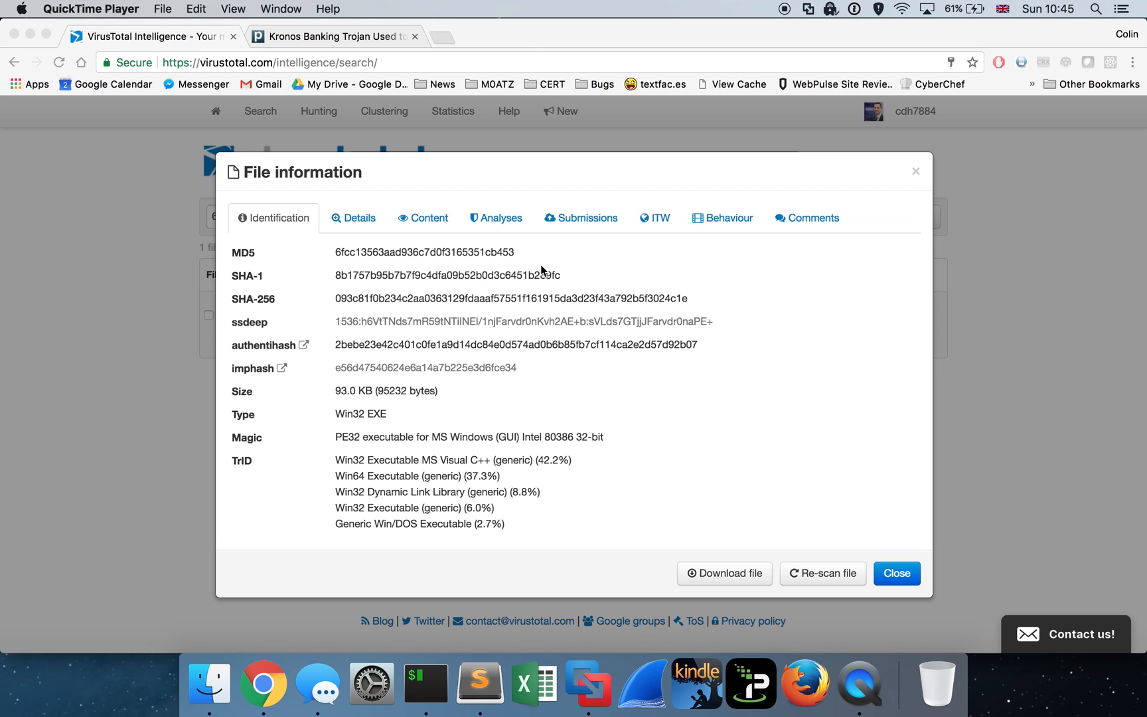
# Bring up the Proofpoint article on Kronos delivering new point-of-sale malware
pyautogui.click(331, 37)
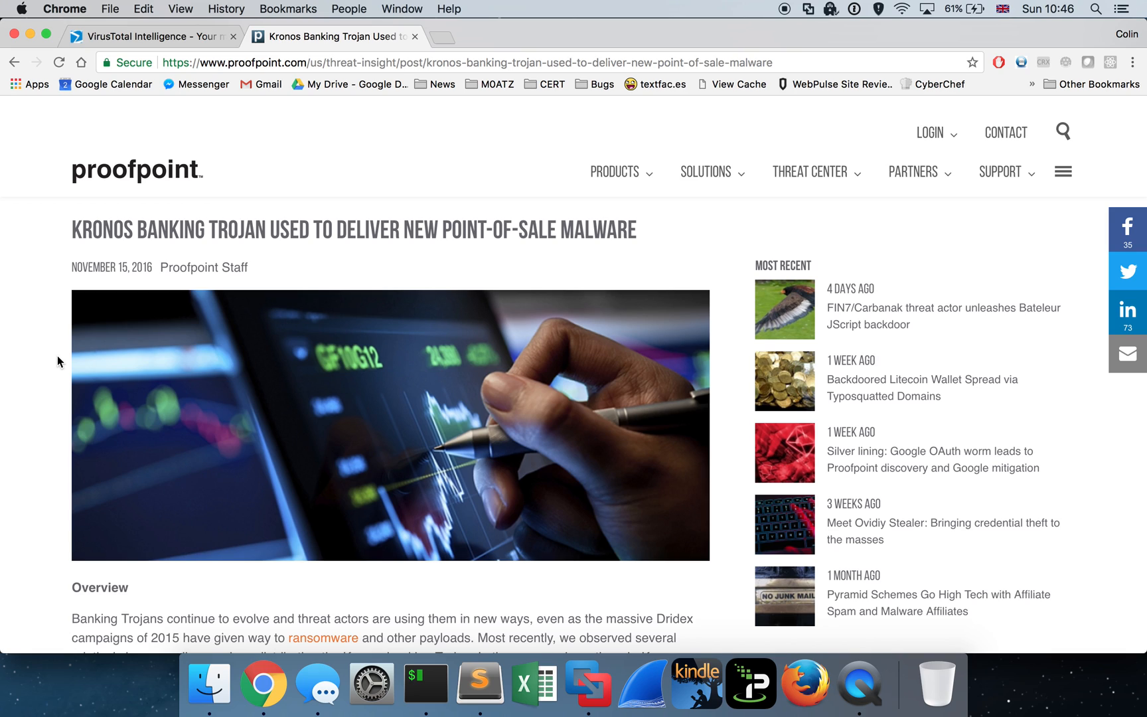
pyautogui.click(153, 36)
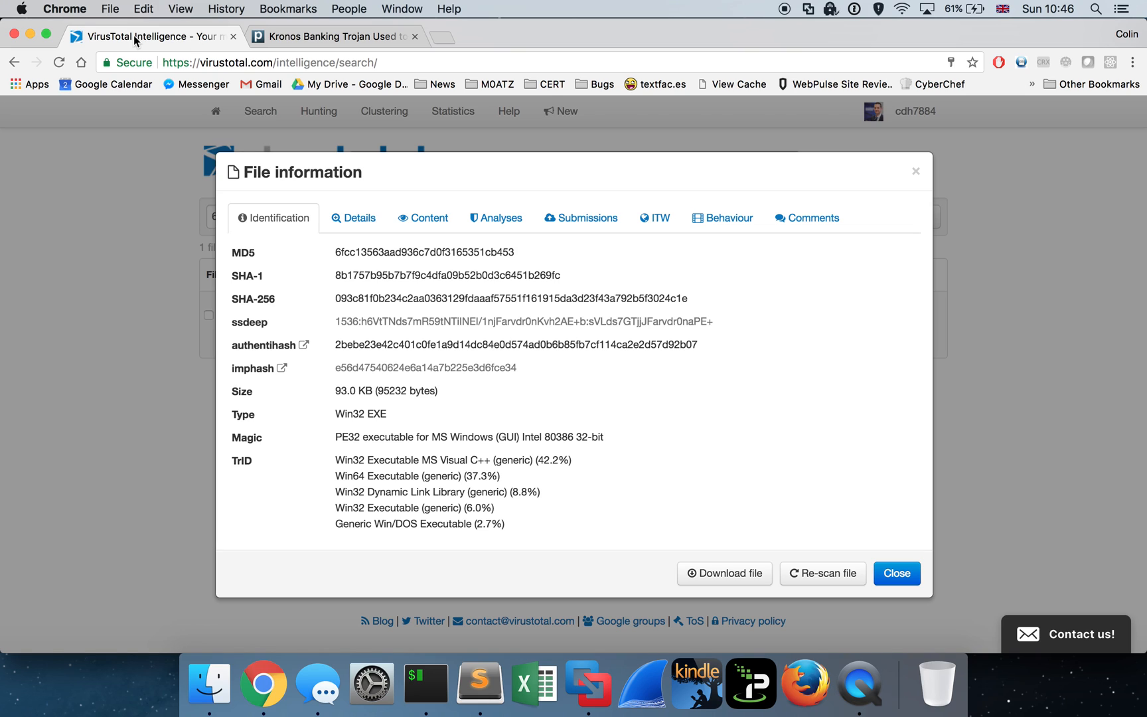
pyautogui.moveTo(597, 409)
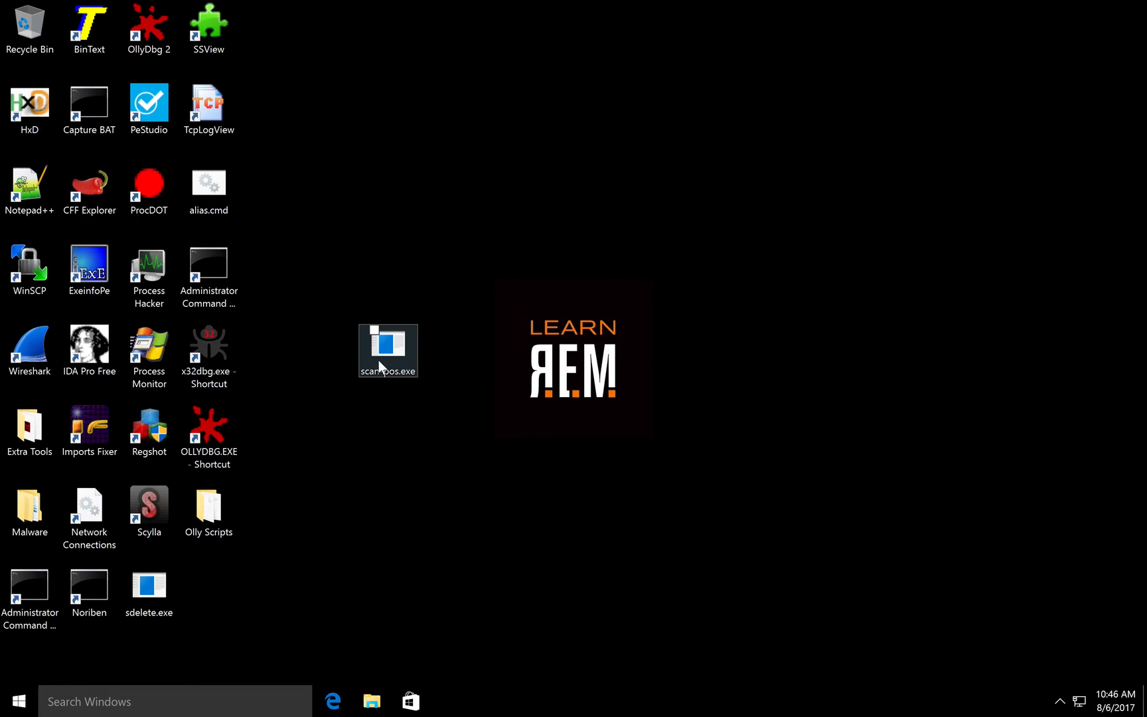
pyautogui.moveTo(89, 199)
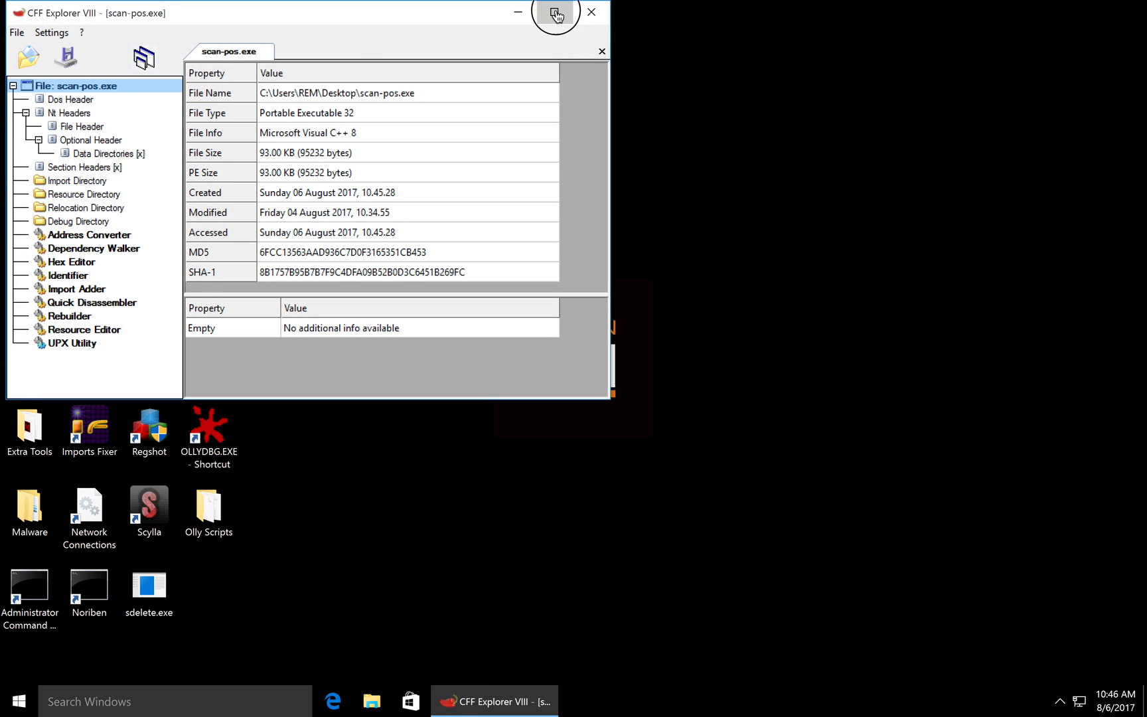
# Clear the DLL can move flag in scan-pos.exe's Optional Header DllCharacteristics
pyautogui.click(551, 13)
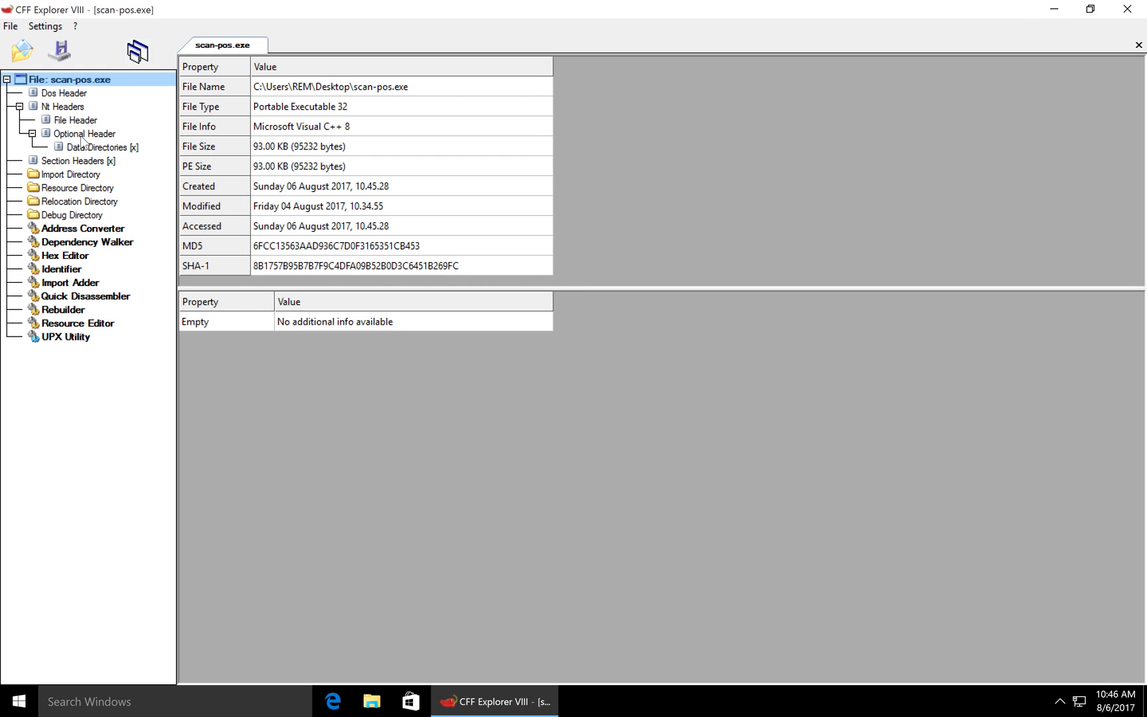
pyautogui.click(72, 135)
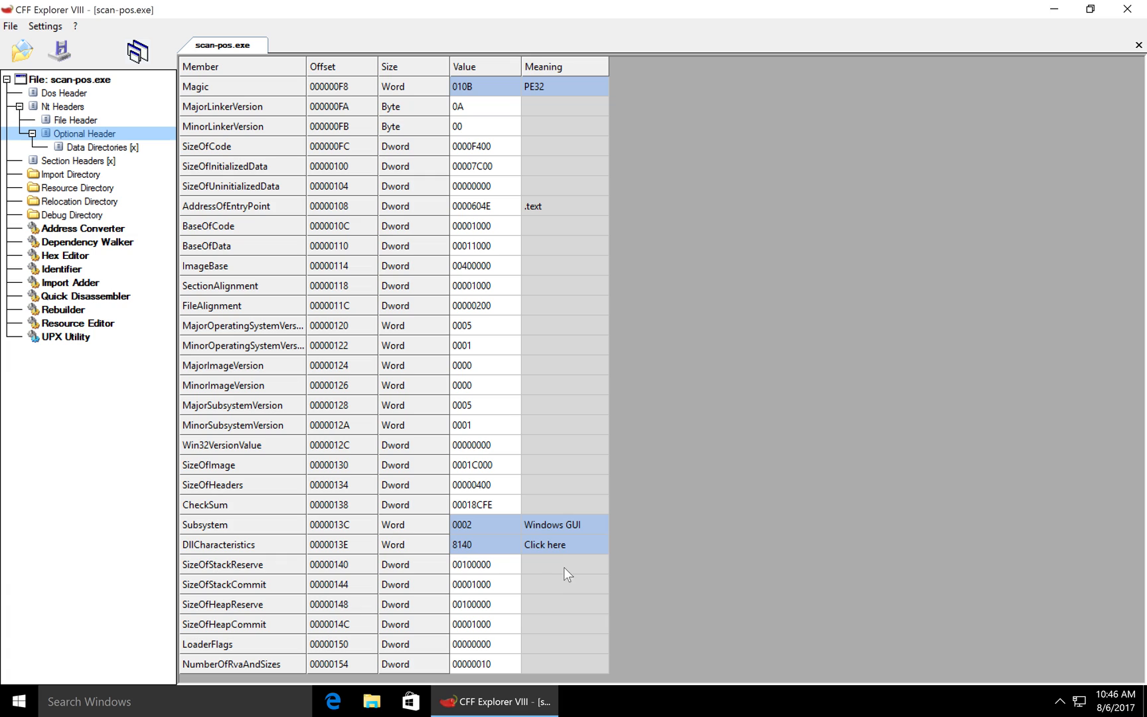
pyautogui.moveTo(225, 470)
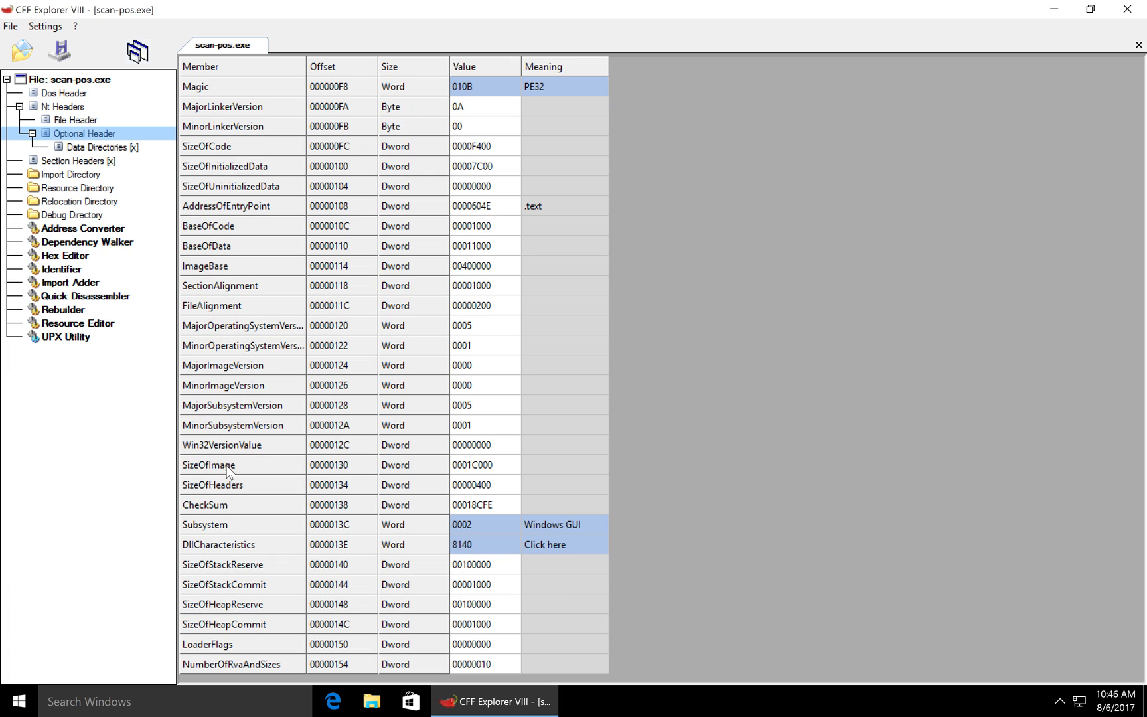
pyautogui.click(545, 544)
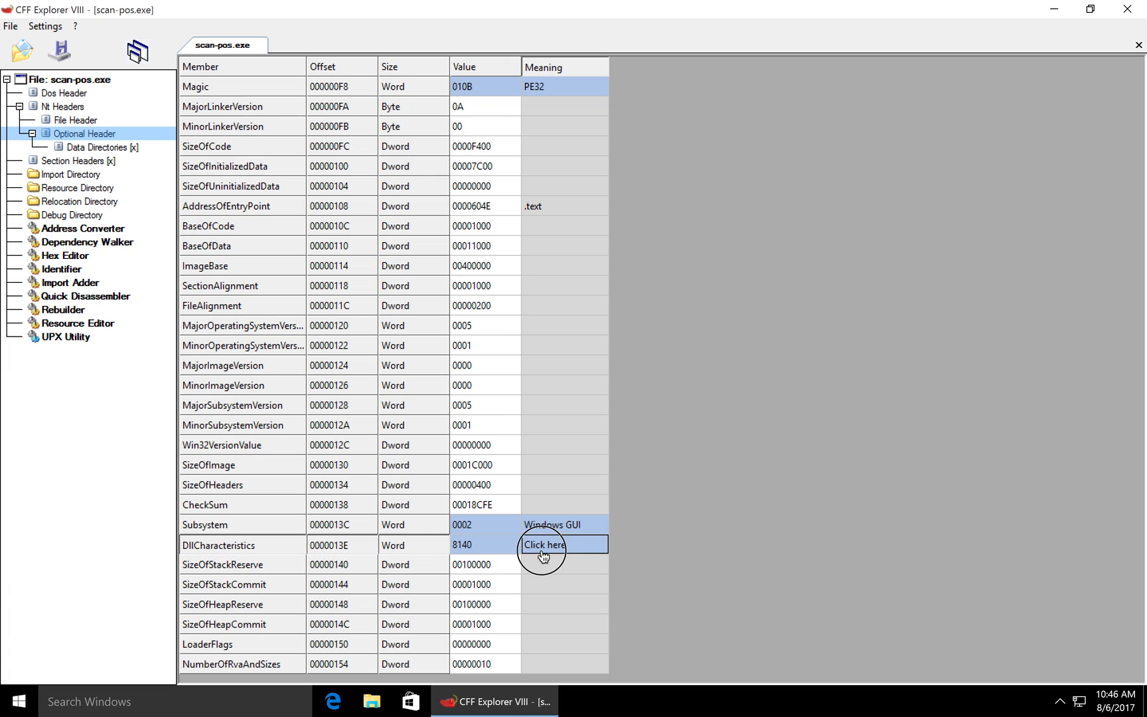
pyautogui.click(544, 544)
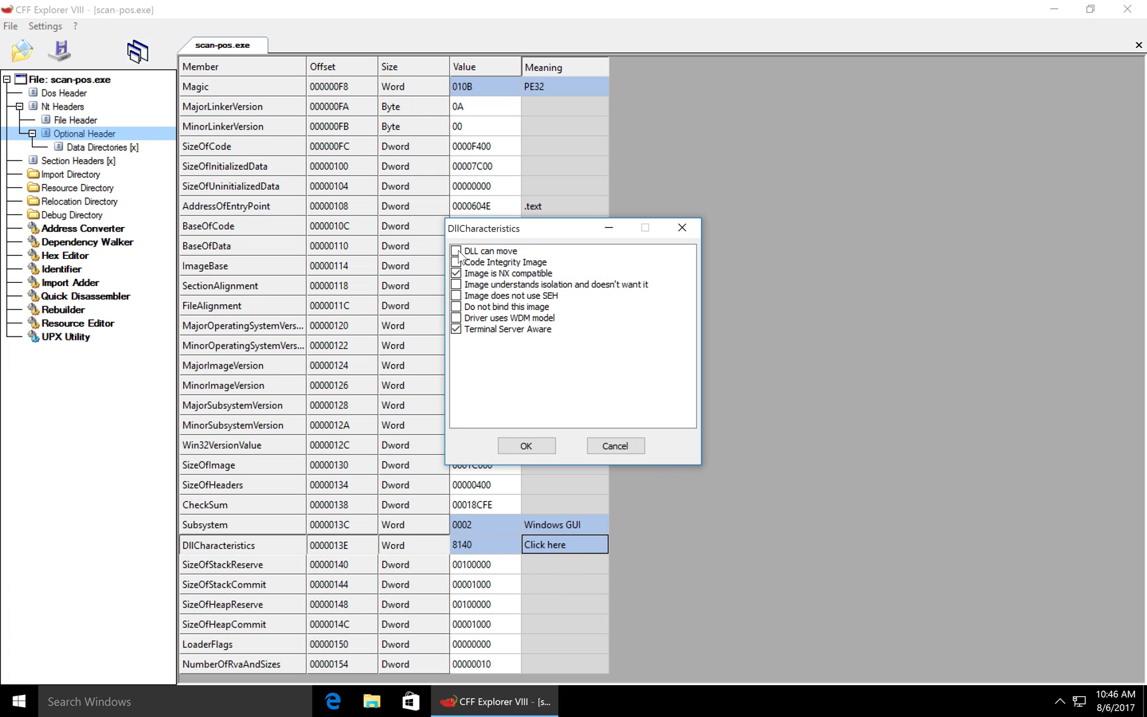
pyautogui.click(526, 446)
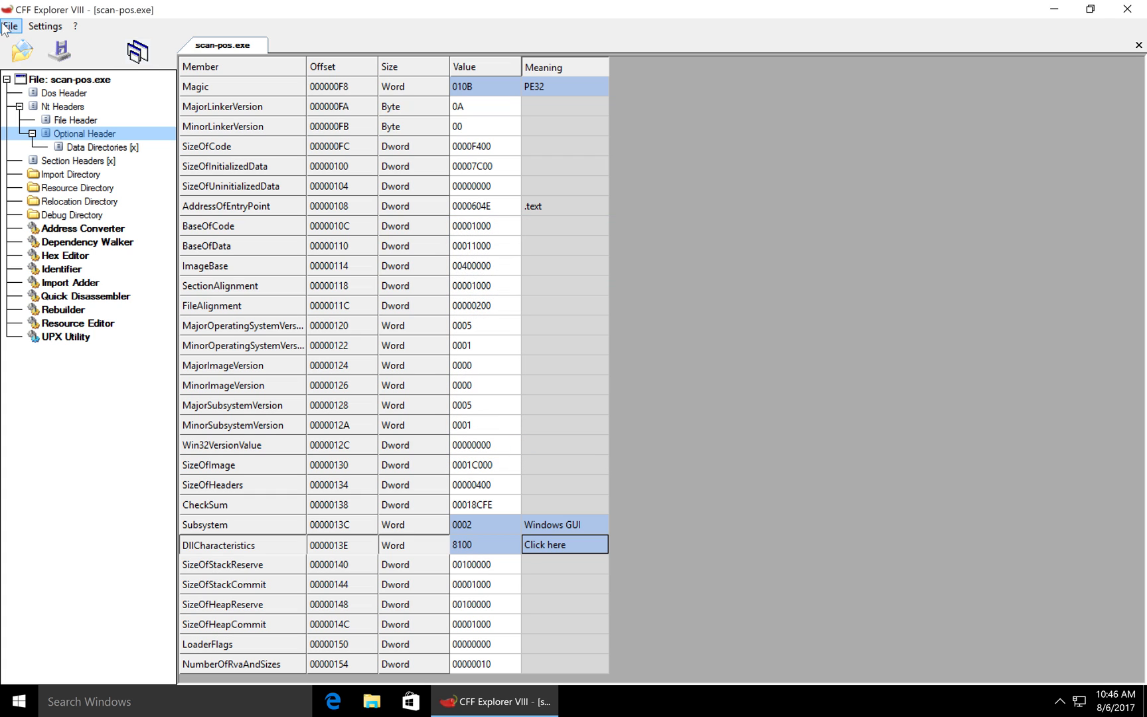
# Save the modified sample as scan-pos-noaslr.exe and close CFF Explorer
pyautogui.click(18, 30)
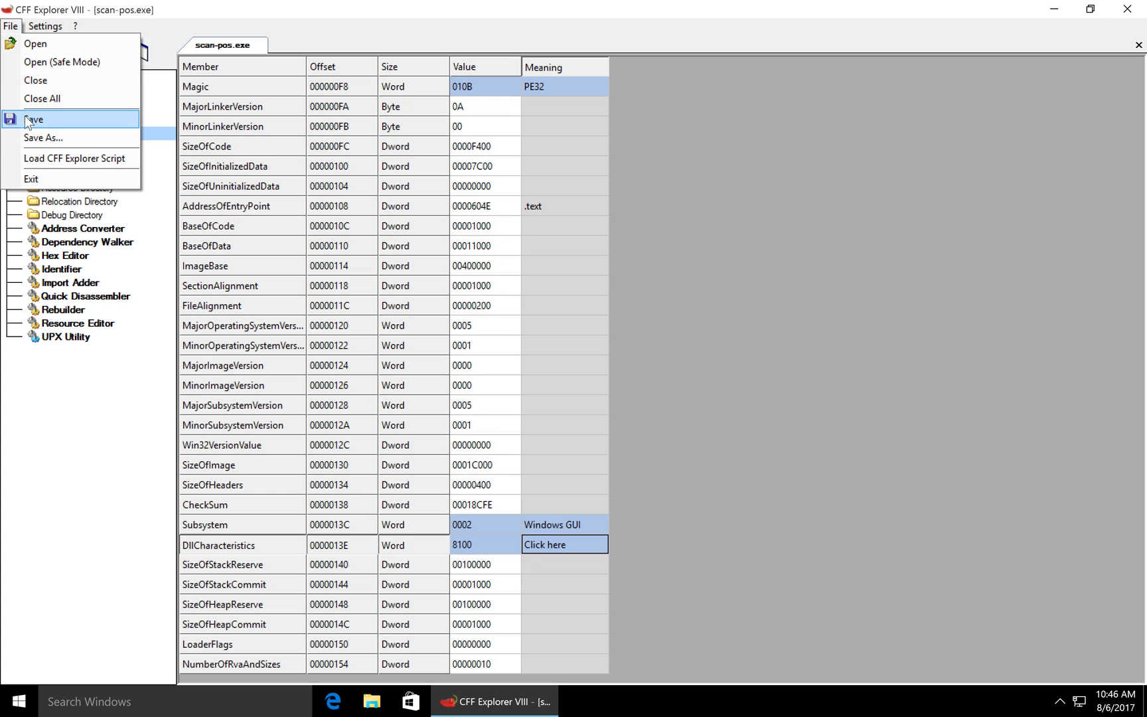
pyautogui.click(43, 138)
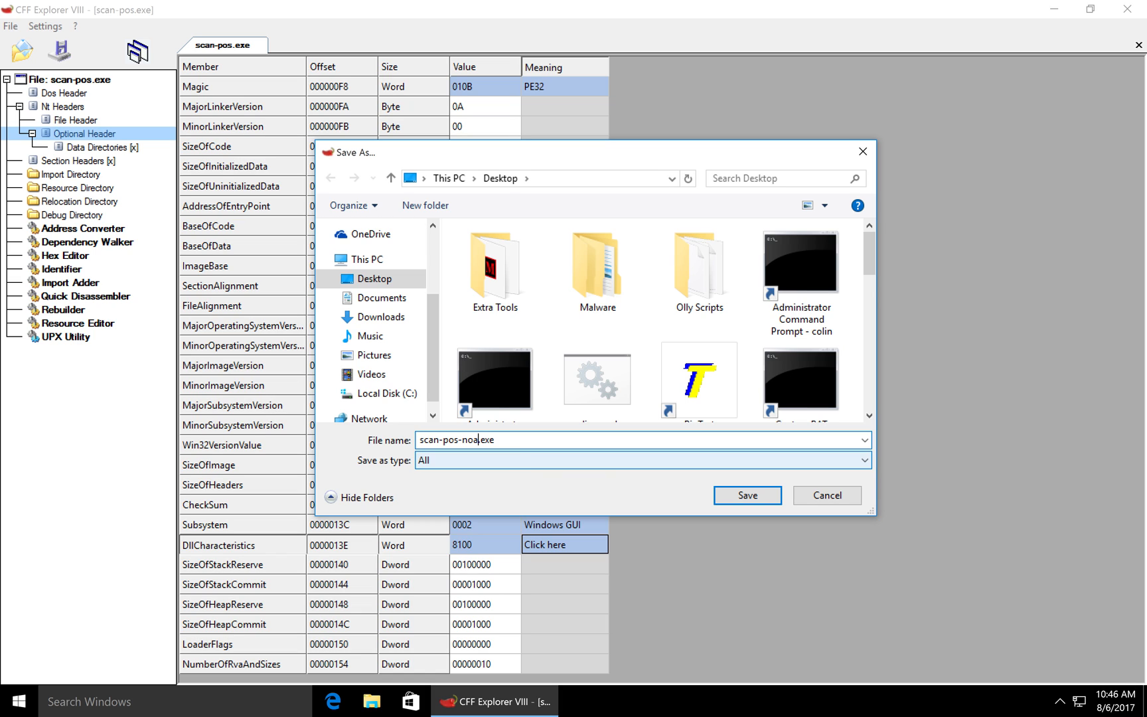
pyautogui.write('ls')
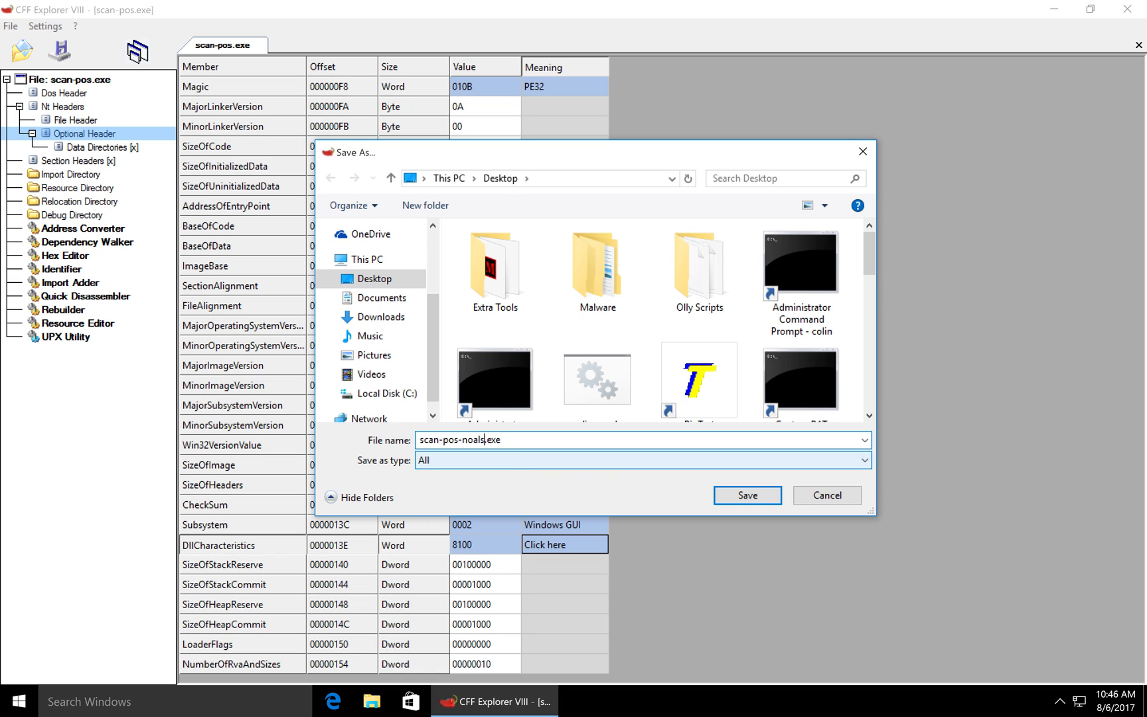
pyautogui.click(747, 495)
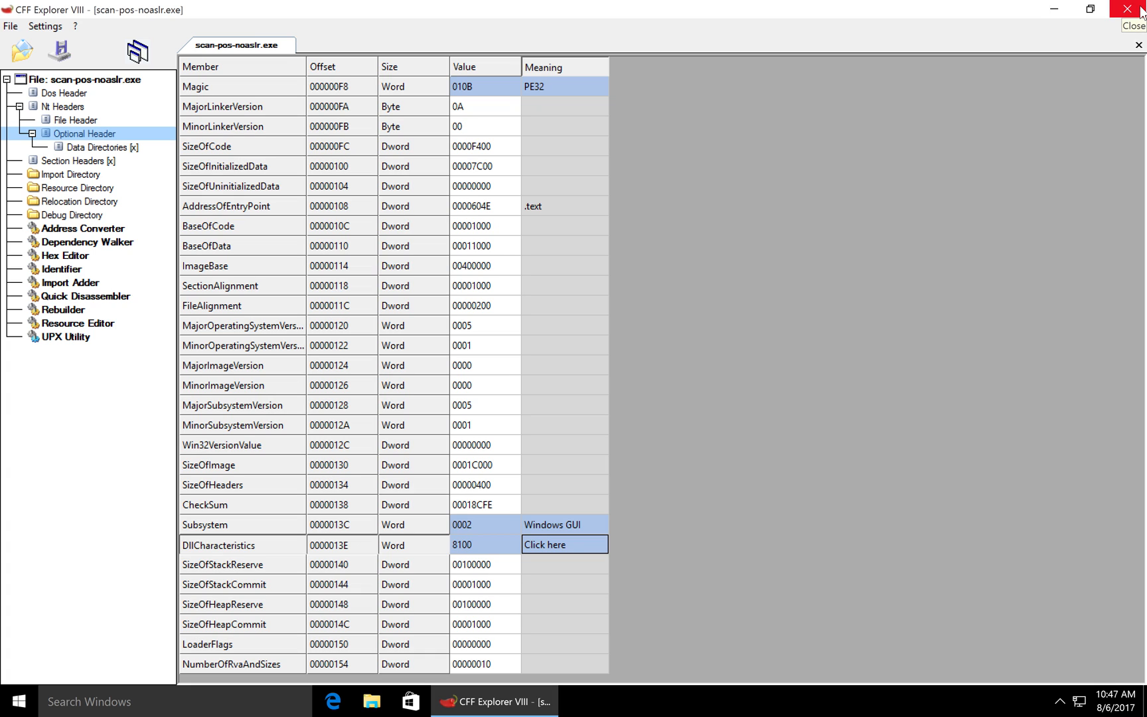
pyautogui.click(1128, 10)
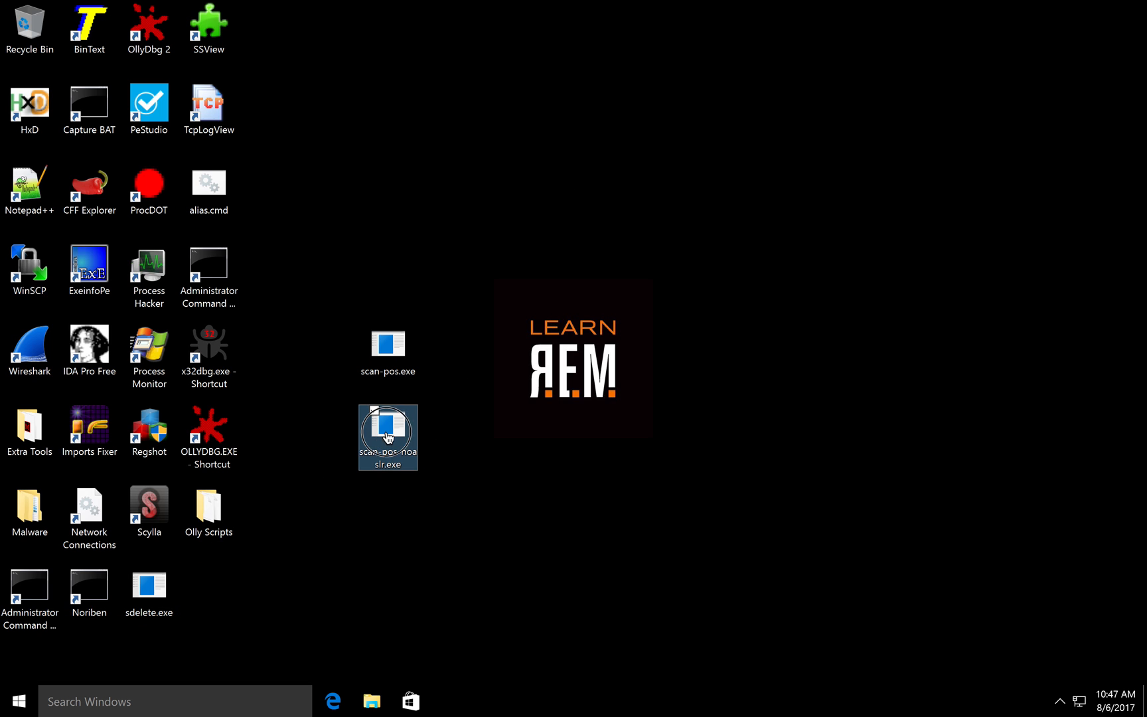
# Open scan-pos-noaslr.exe in IDA Pro Free and load it as a PE executable
pyautogui.doubleClick(388, 432)
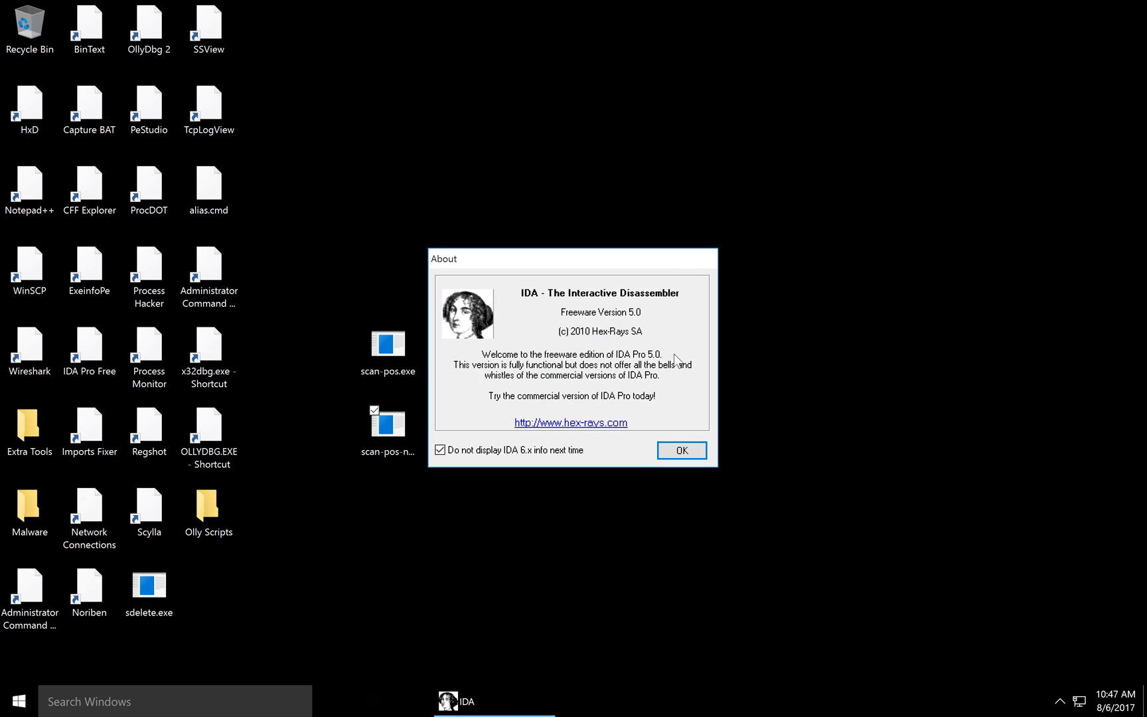
pyautogui.click(682, 450)
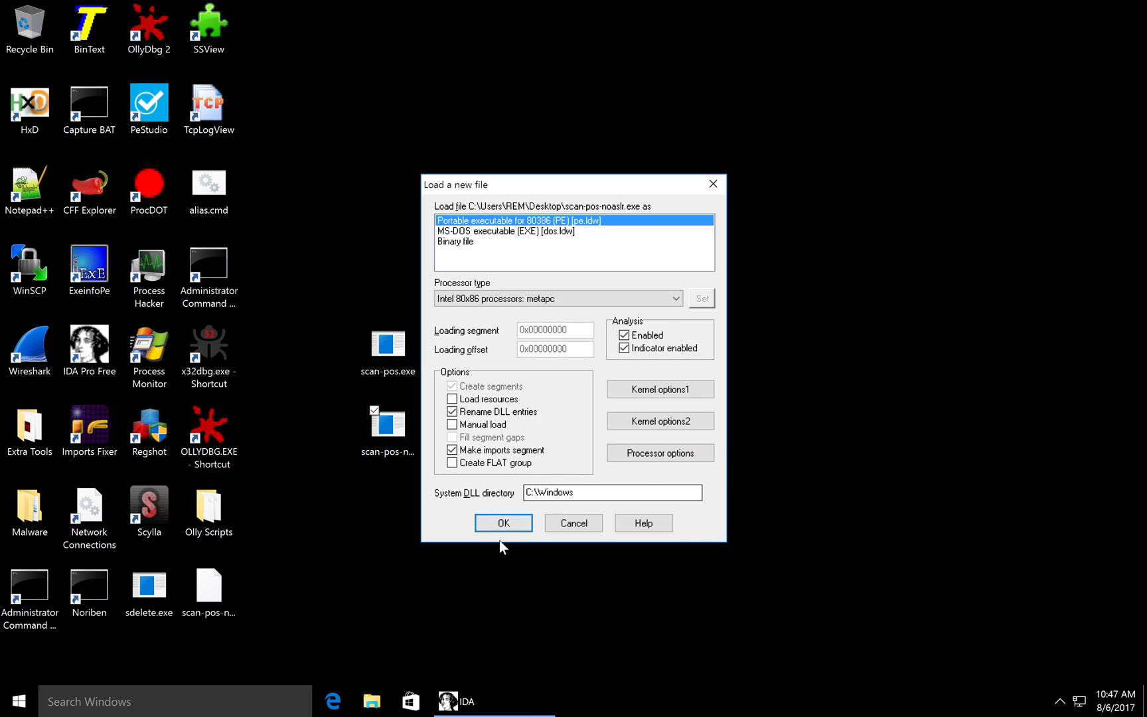
pyautogui.click(503, 522)
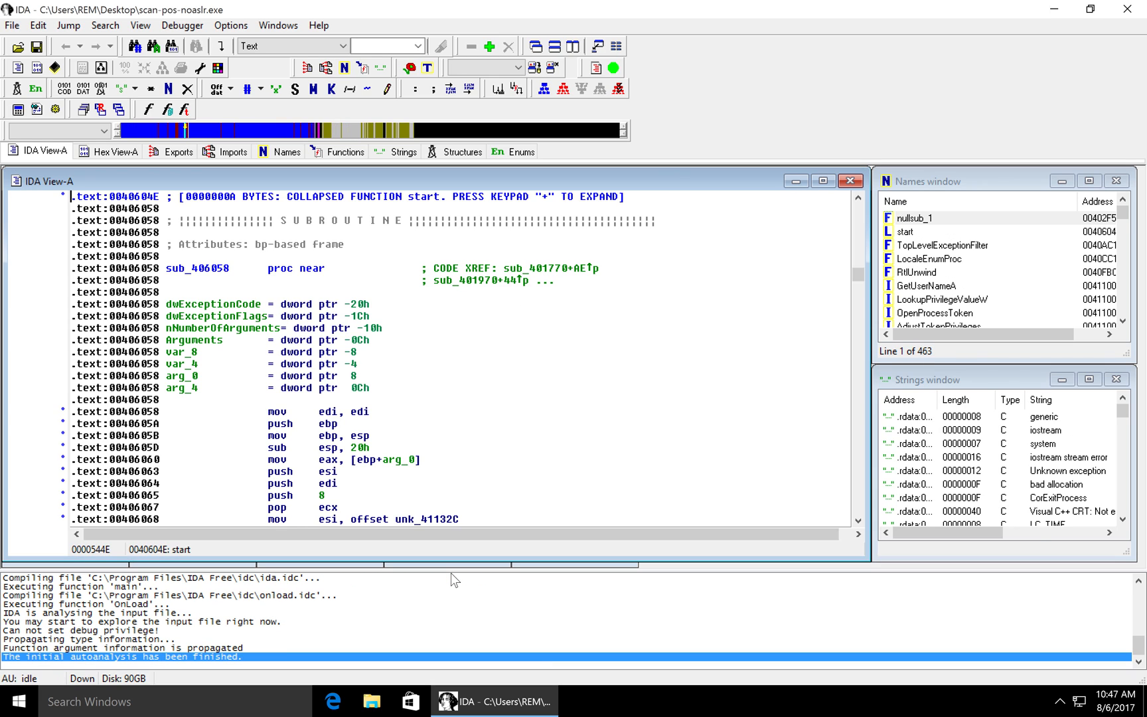
pyautogui.moveTo(443, 572)
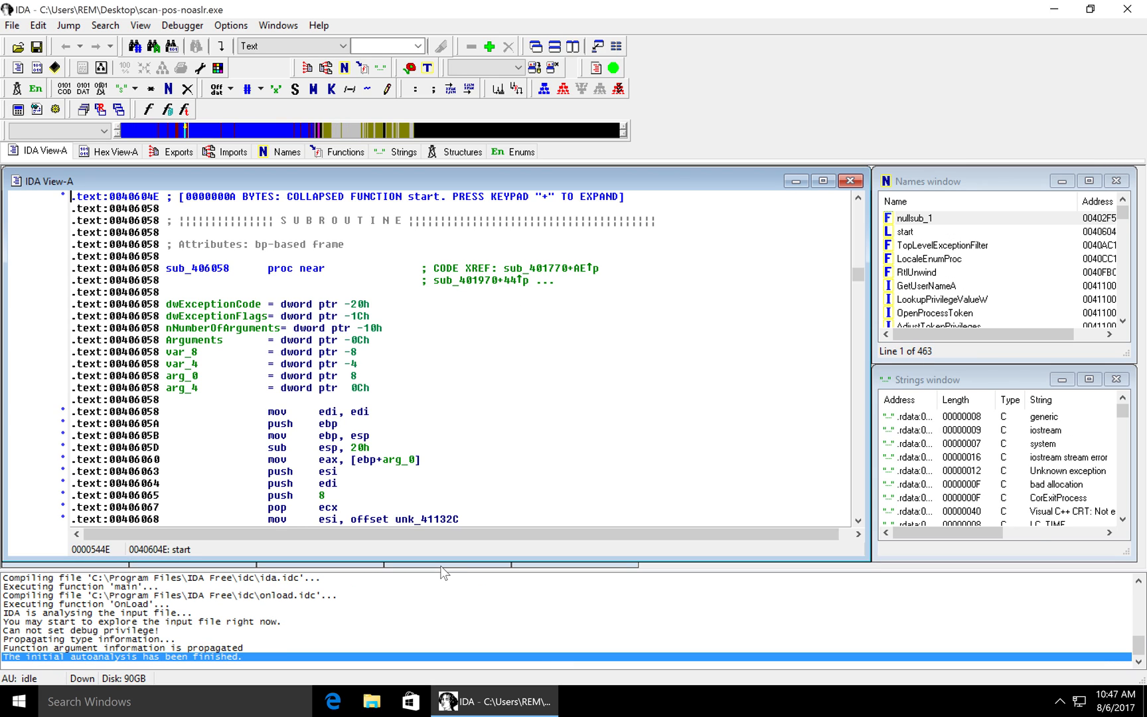
pyautogui.moveTo(468, 572); pyautogui.dragTo(468, 551)
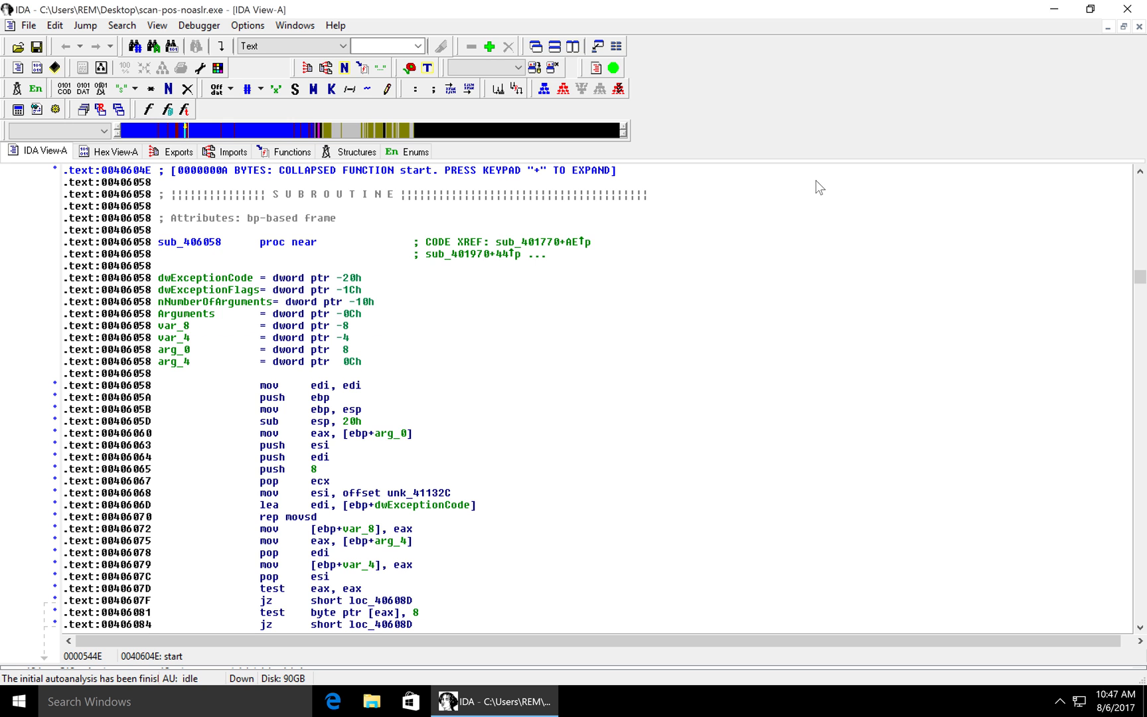
pyautogui.click(232, 152)
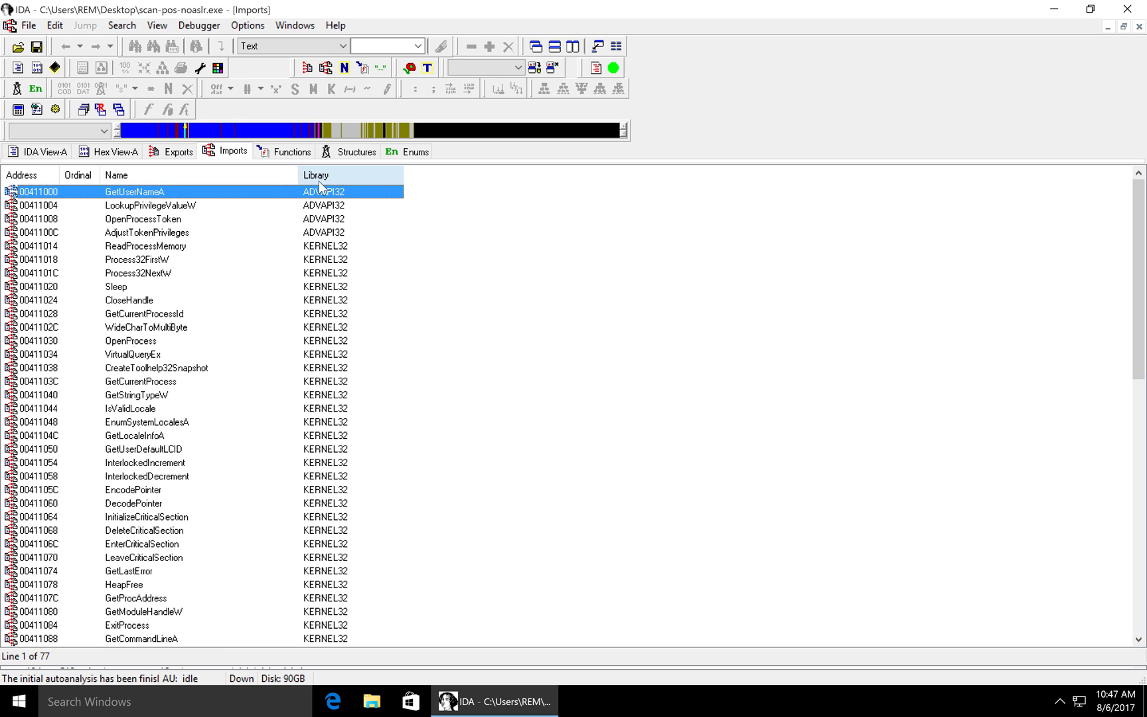
pyautogui.moveTo(151, 292)
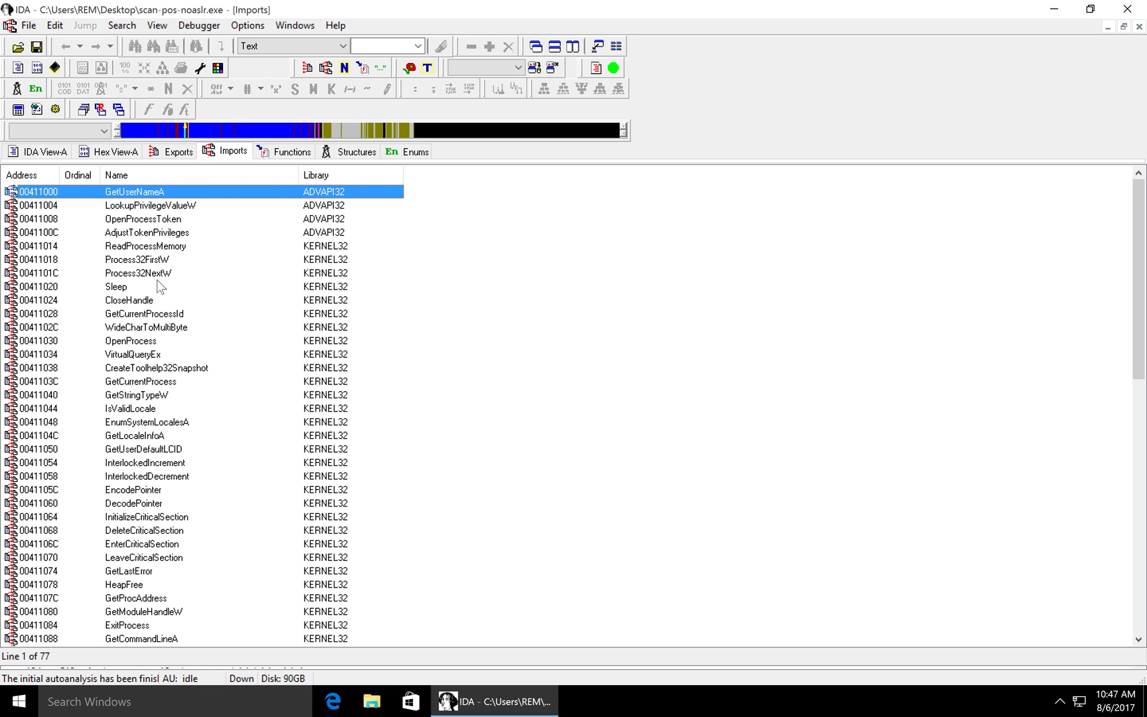
pyautogui.moveTo(261, 485)
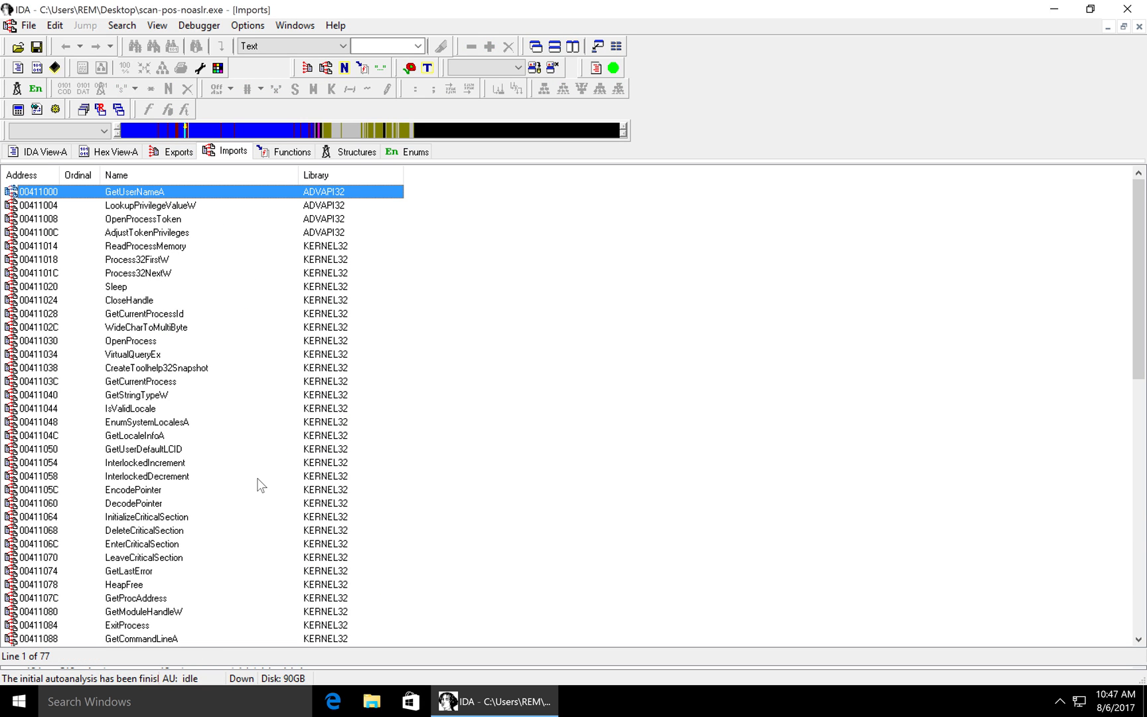
pyautogui.click(139, 435)
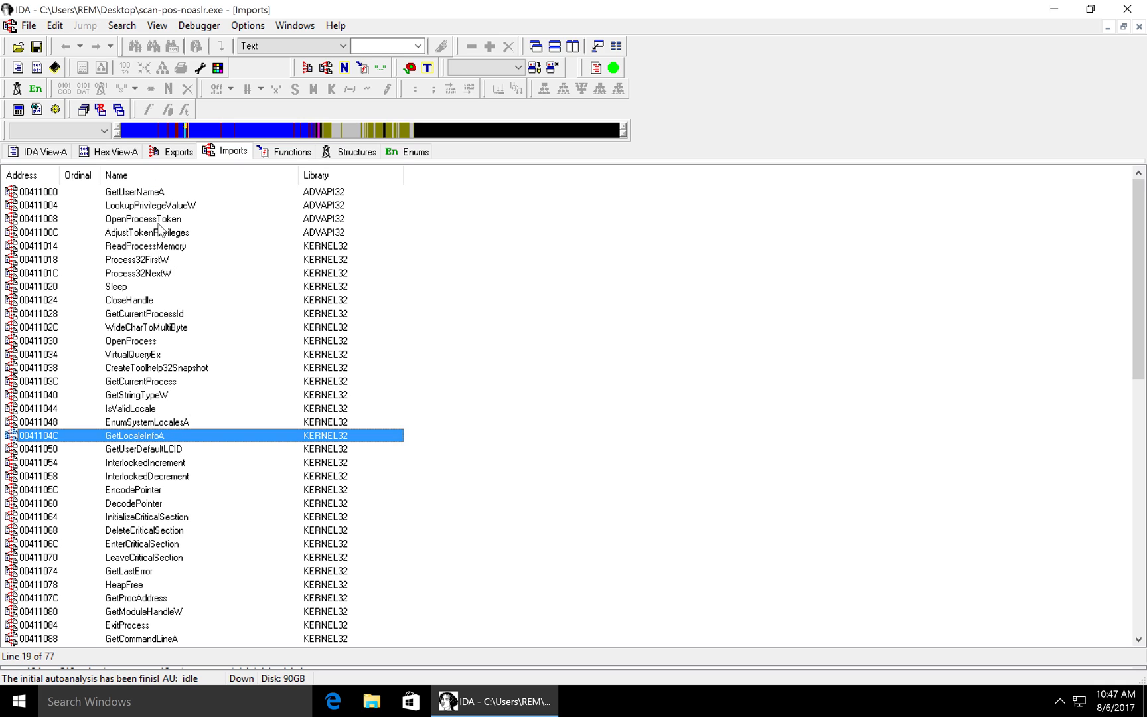
pyautogui.click(143, 245)
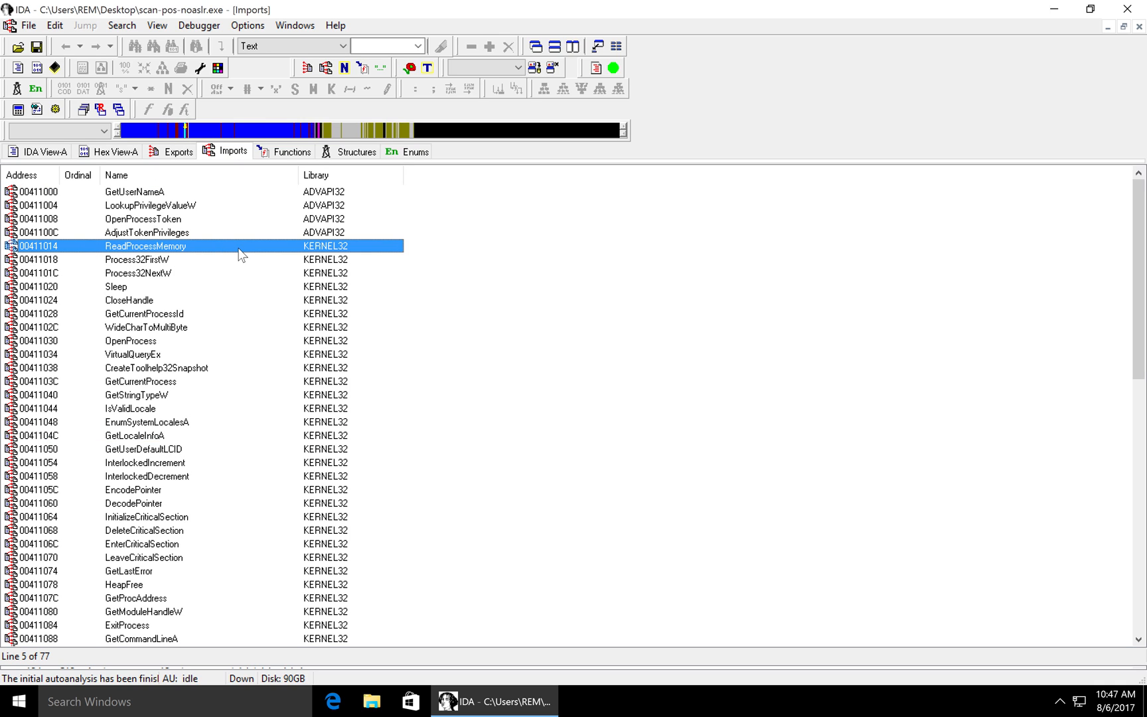
pyautogui.moveTo(224, 465)
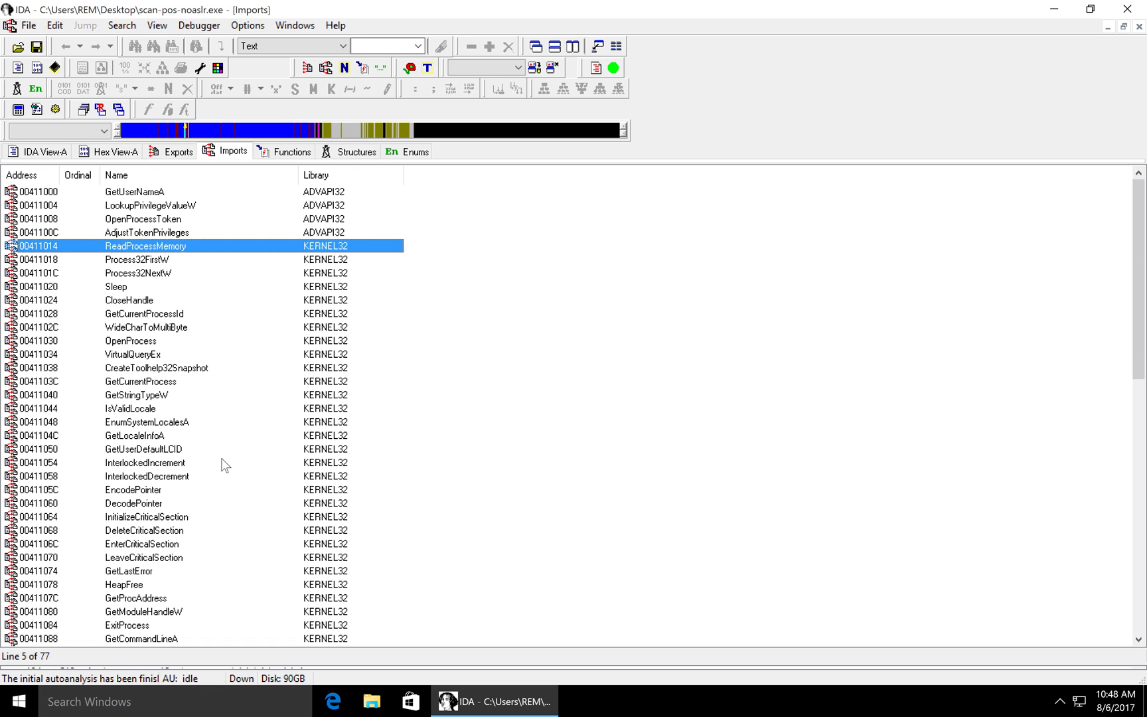
pyautogui.moveTo(237, 550)
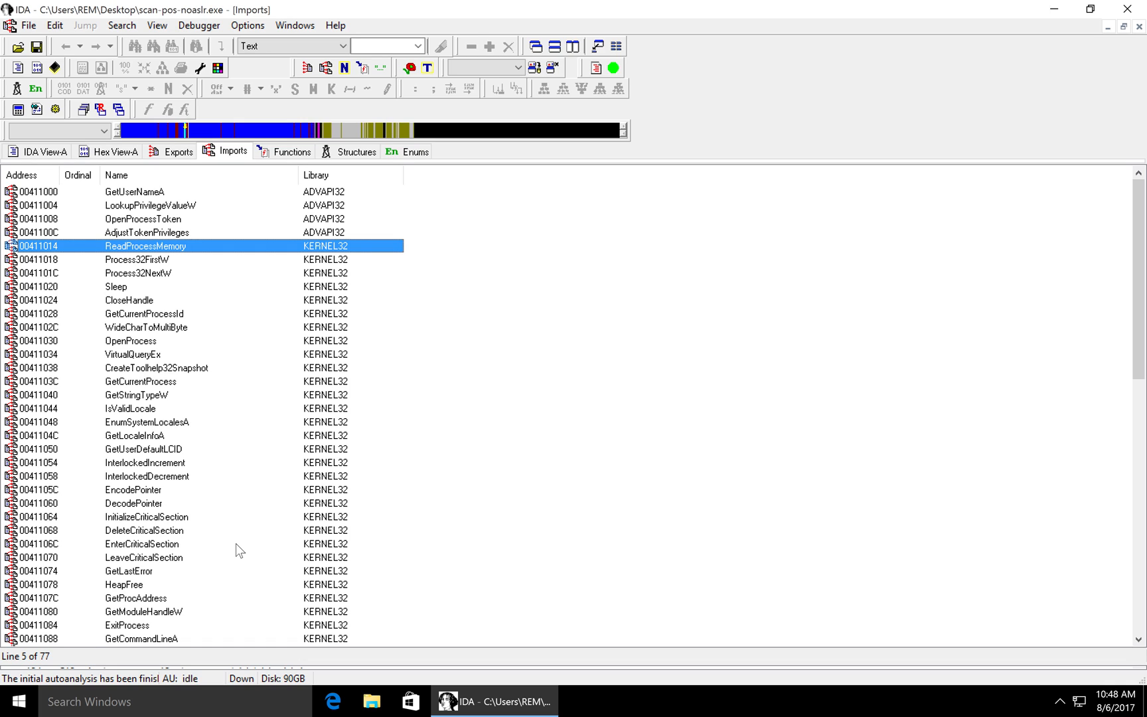
pyautogui.click(133, 260)
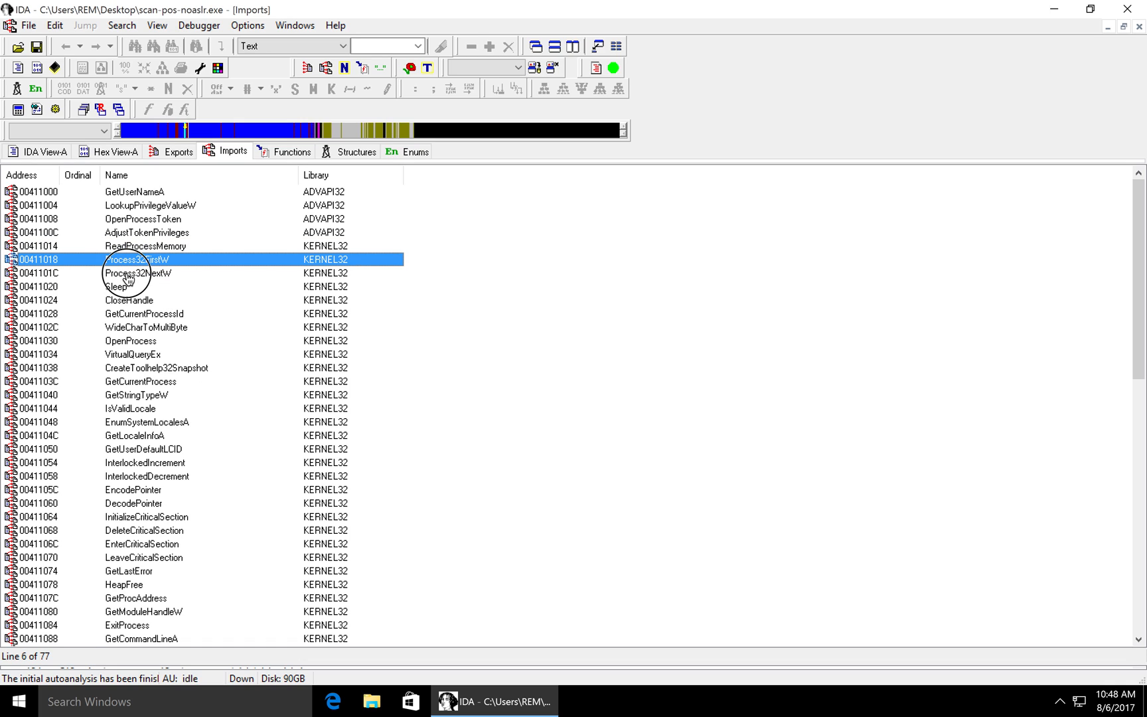
pyautogui.click(135, 273)
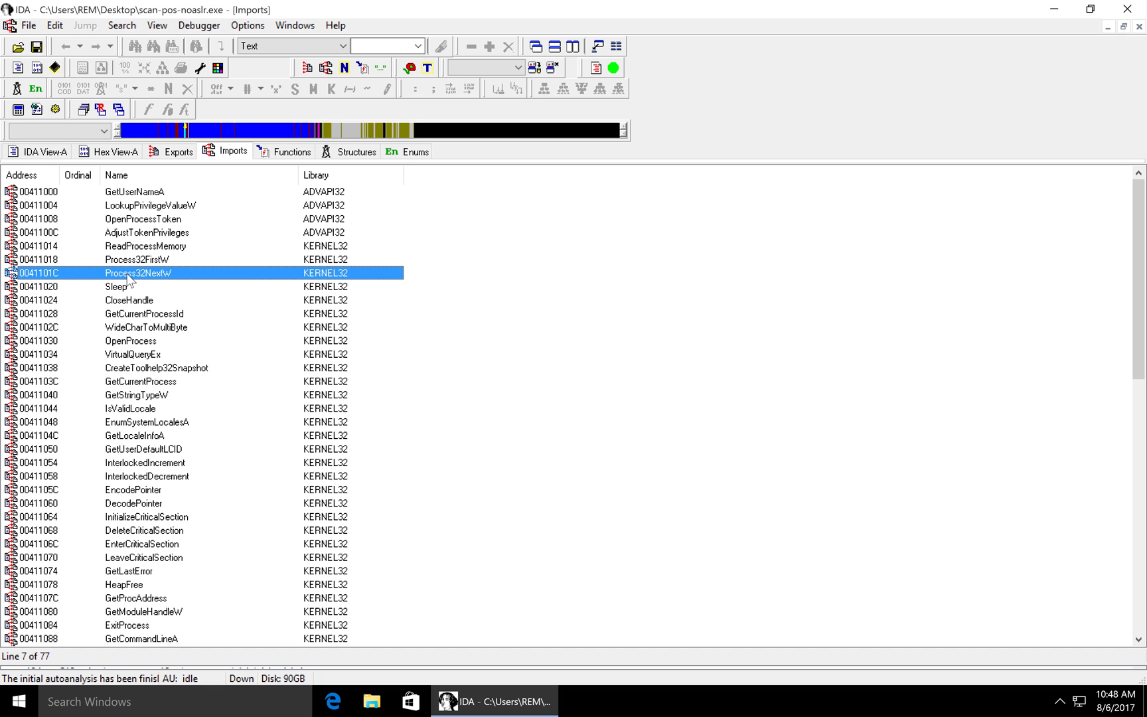
pyautogui.scroll(-3)
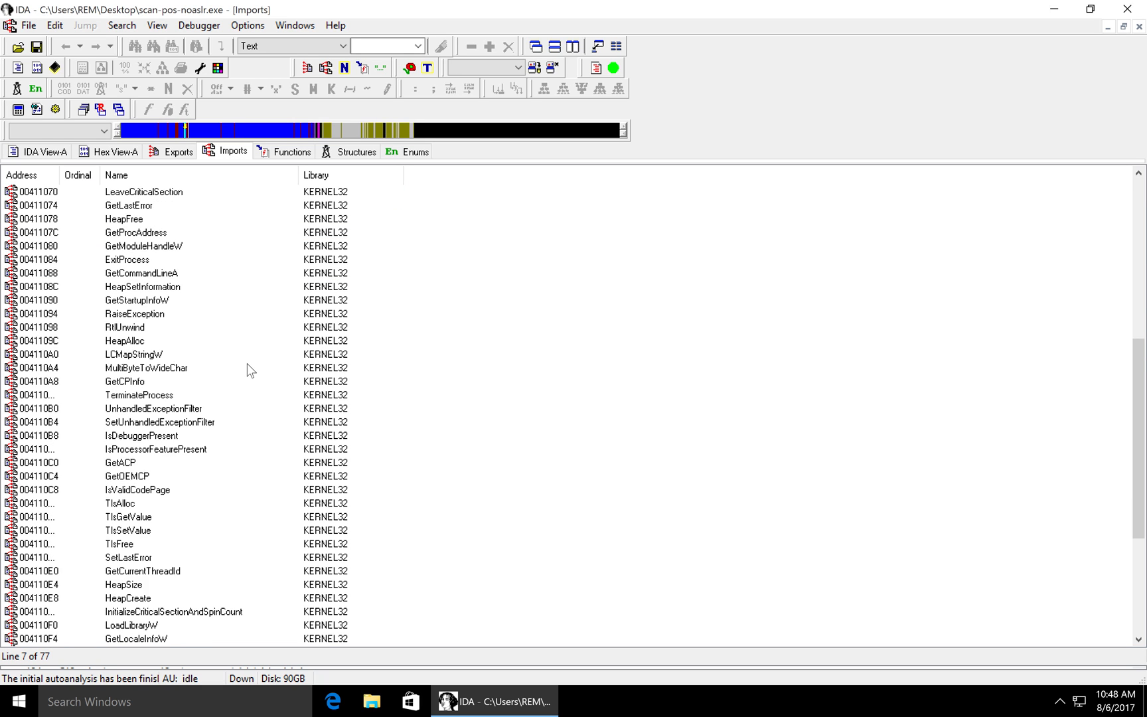
pyautogui.scroll(-3)
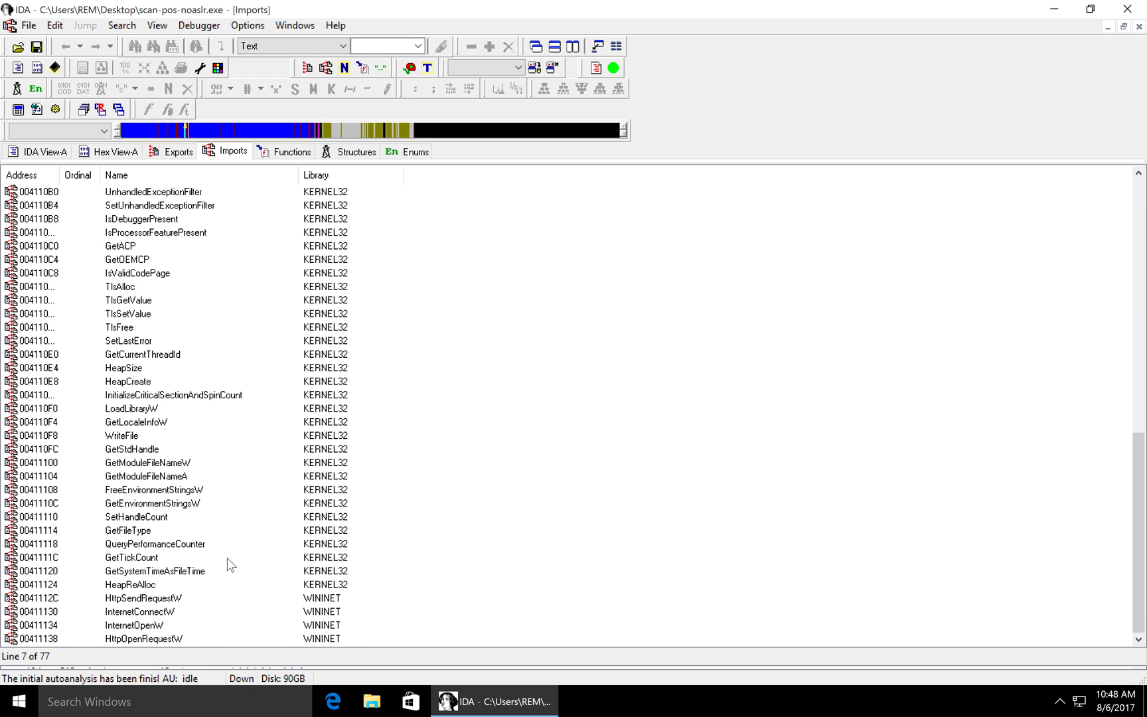
pyautogui.click(139, 598)
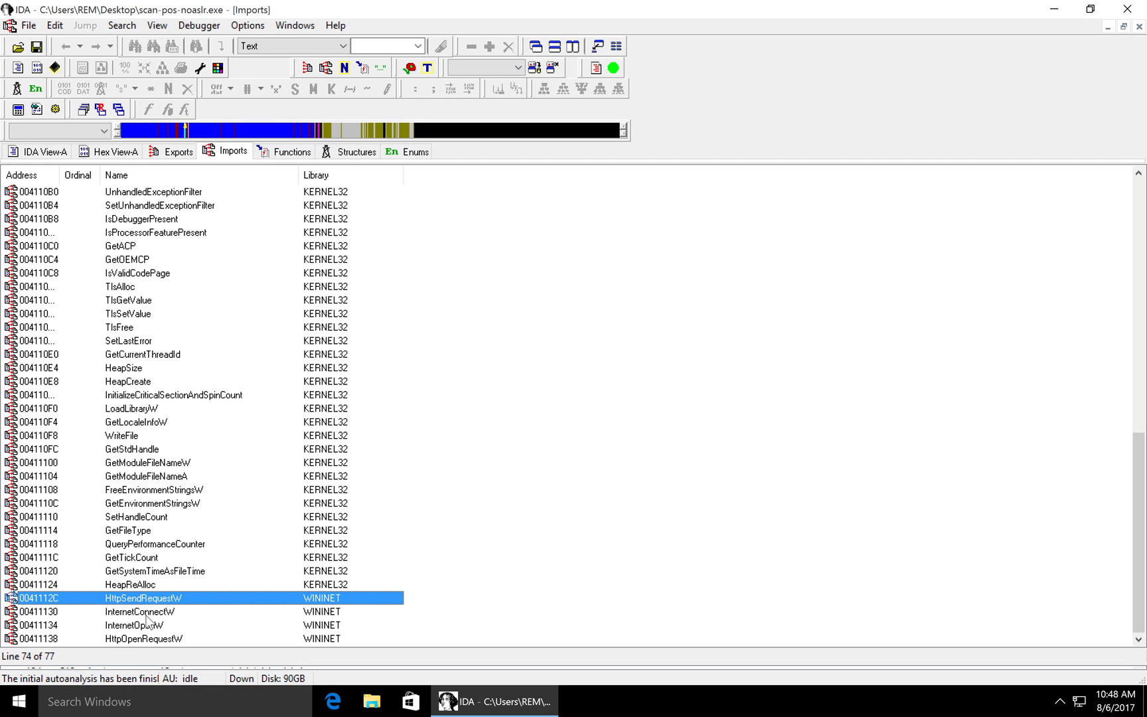
pyautogui.click(126, 643)
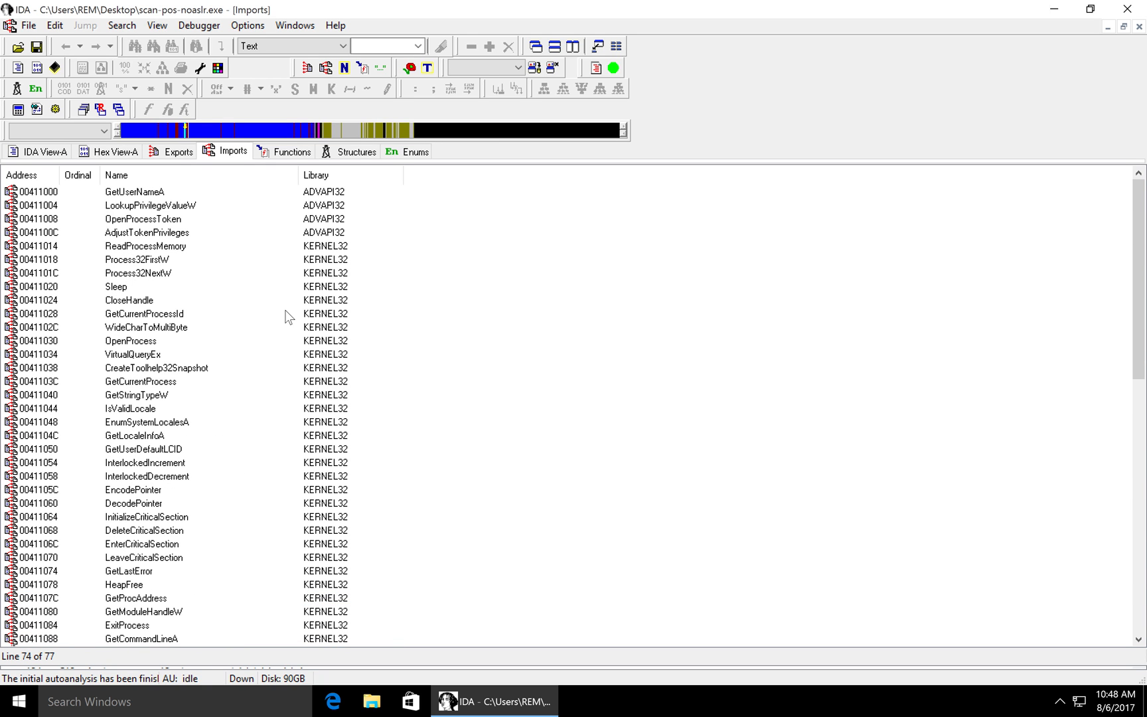
pyautogui.moveTo(231, 464)
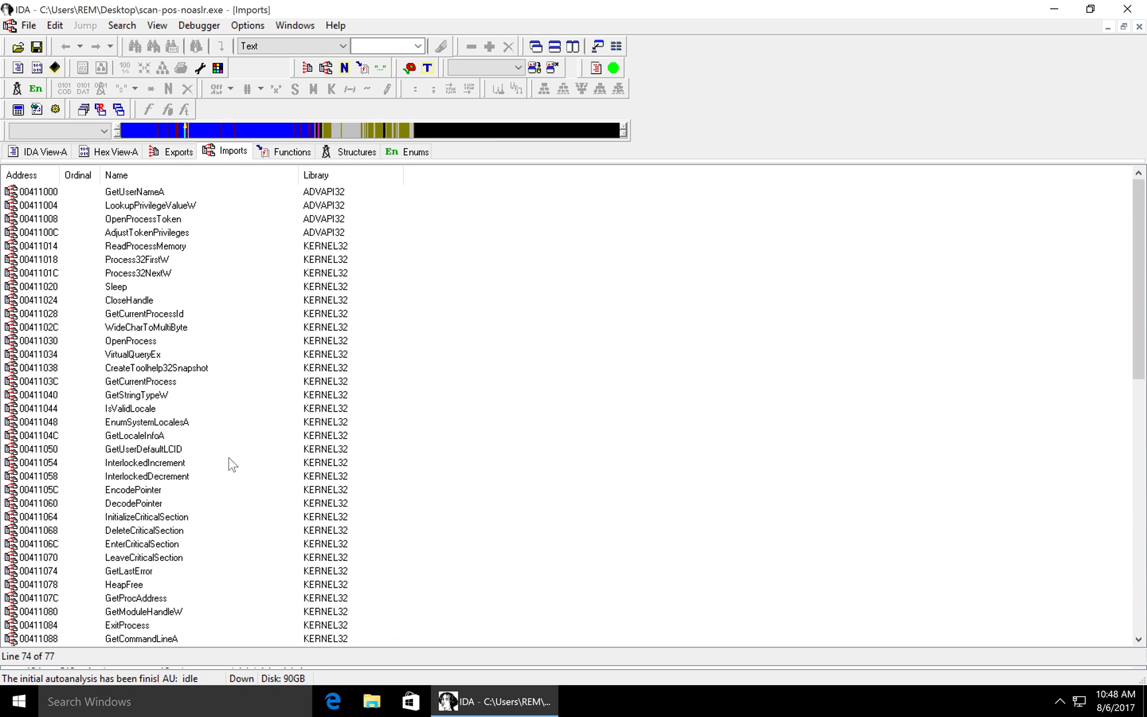
pyautogui.moveTo(187, 251)
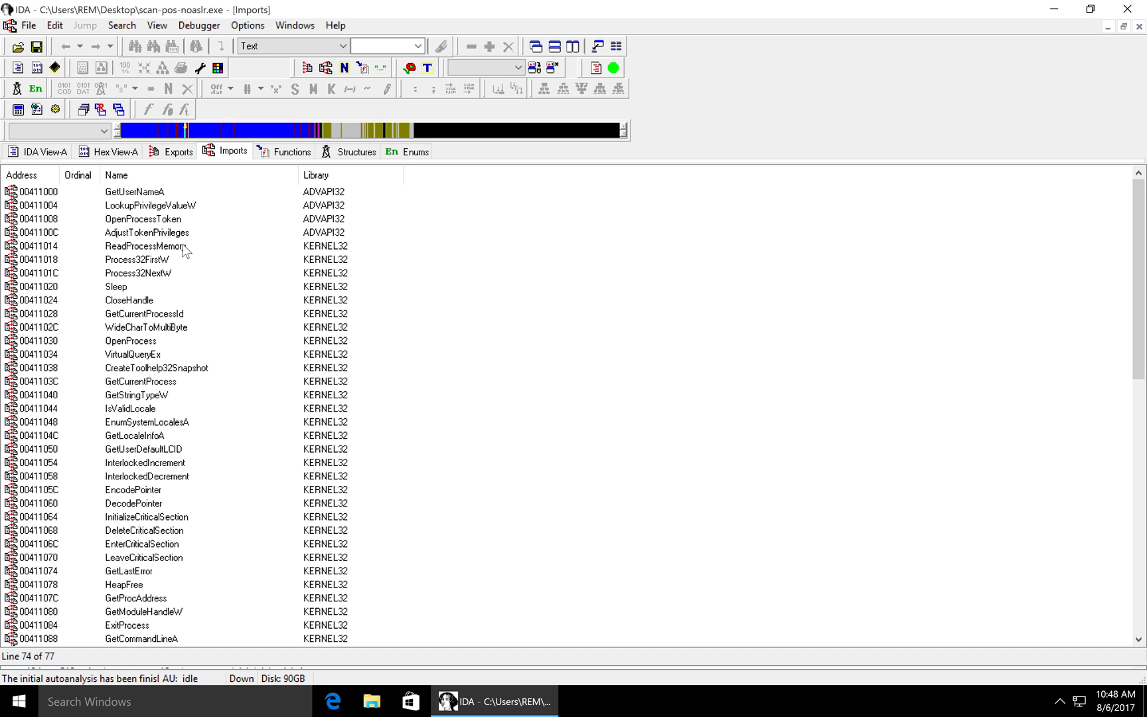
pyautogui.click(145, 245)
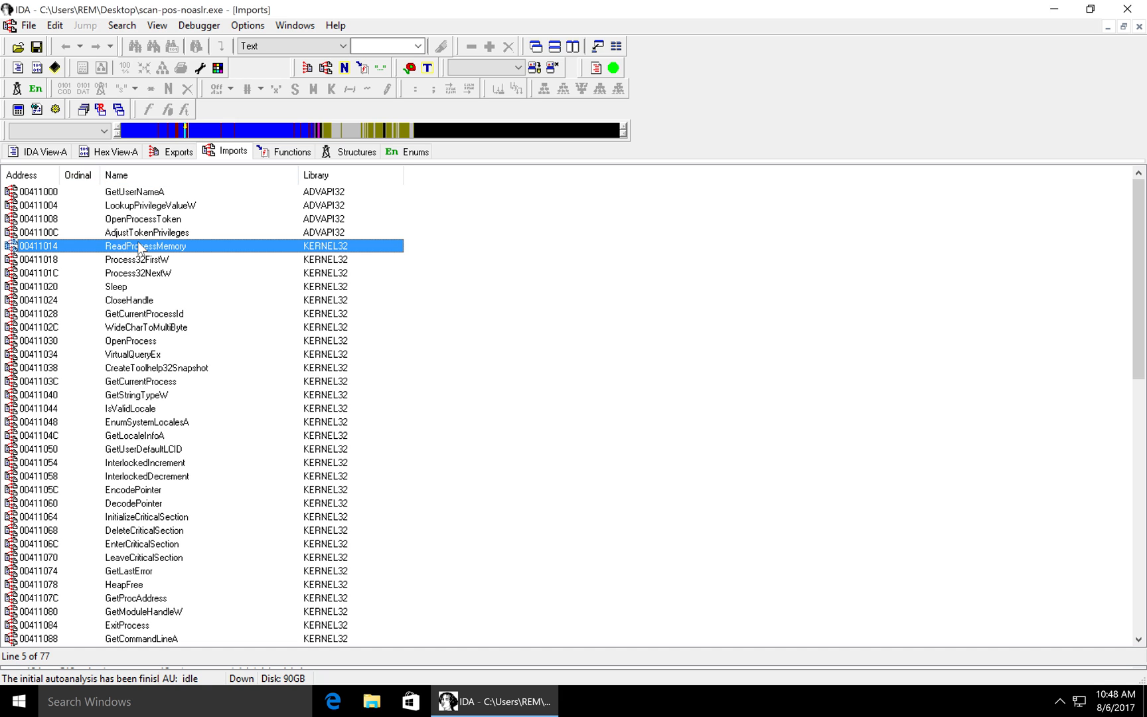
# Jump from the ReadProcessMemory import to its cross-references in IDA View-A
pyautogui.doubleClick(143, 246)
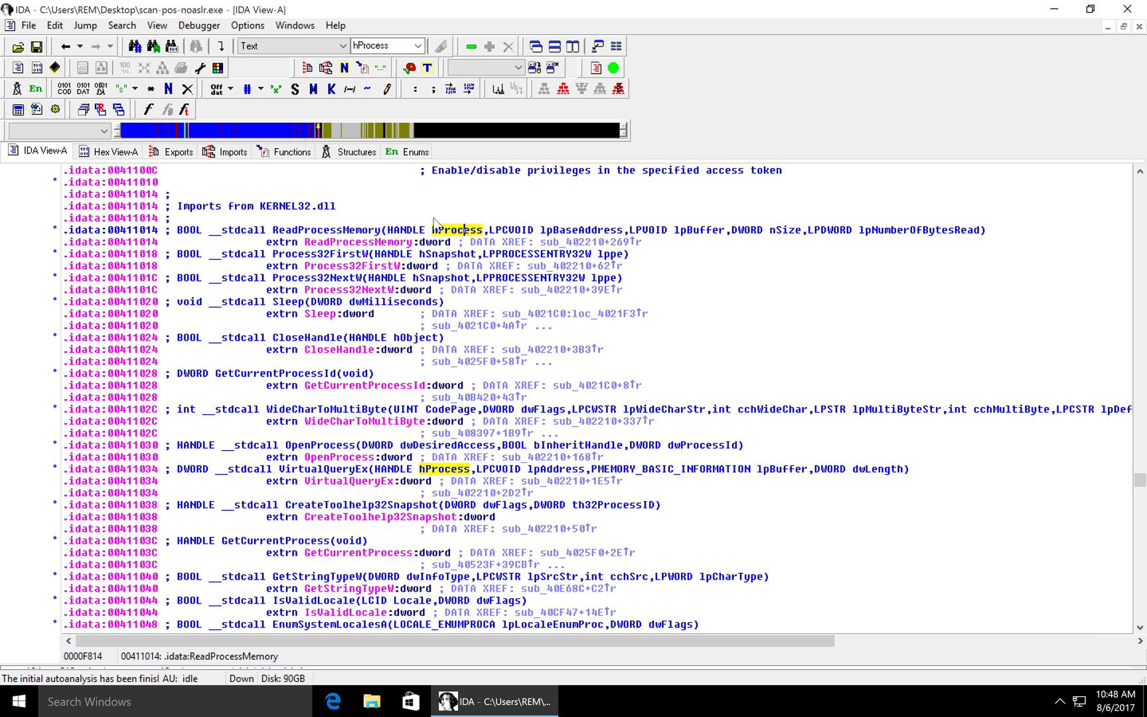
pyautogui.moveTo(379, 267)
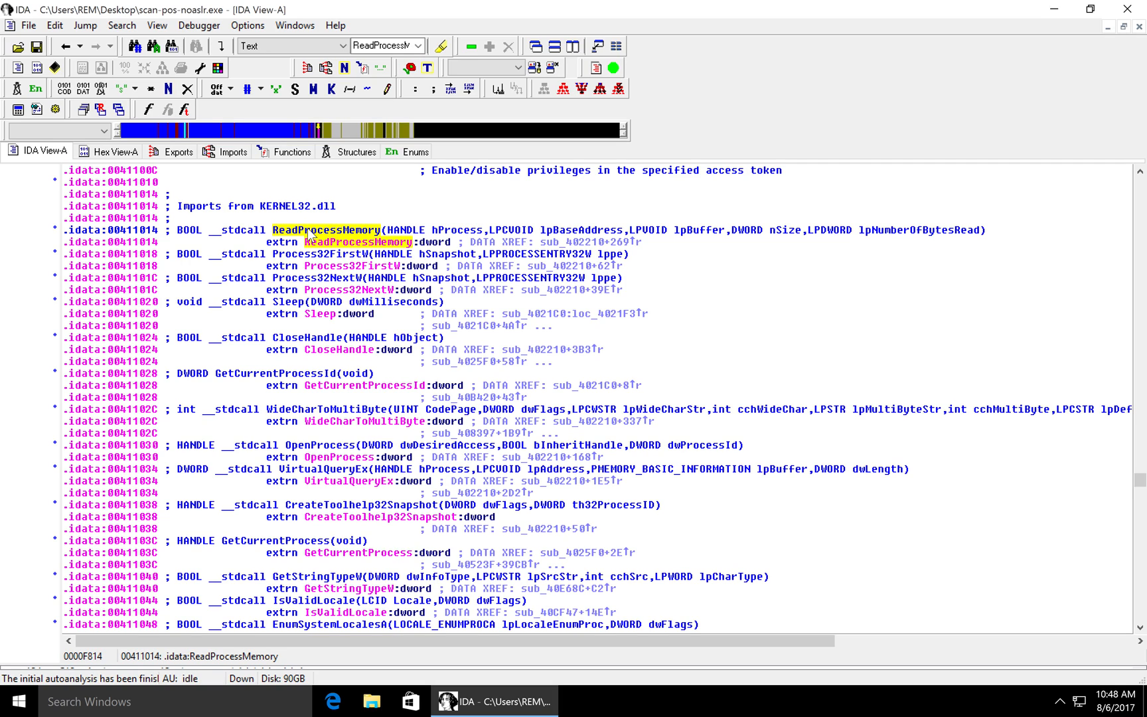
pyautogui.rightClick(311, 231)
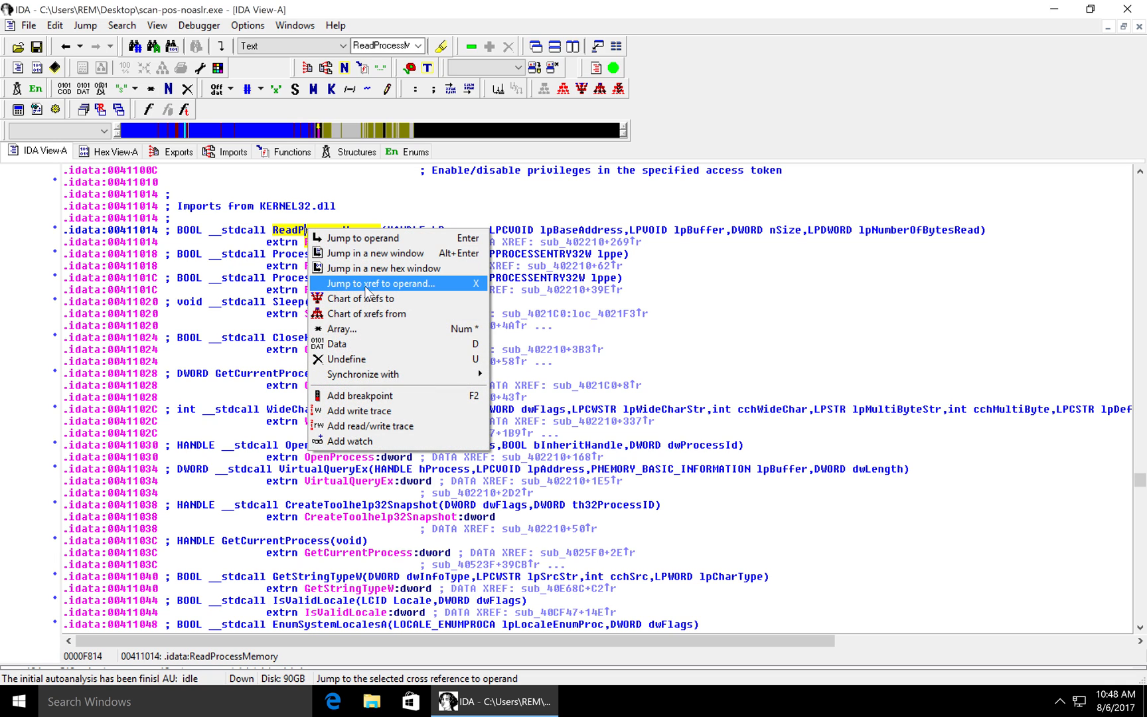
pyautogui.moveTo(452, 290)
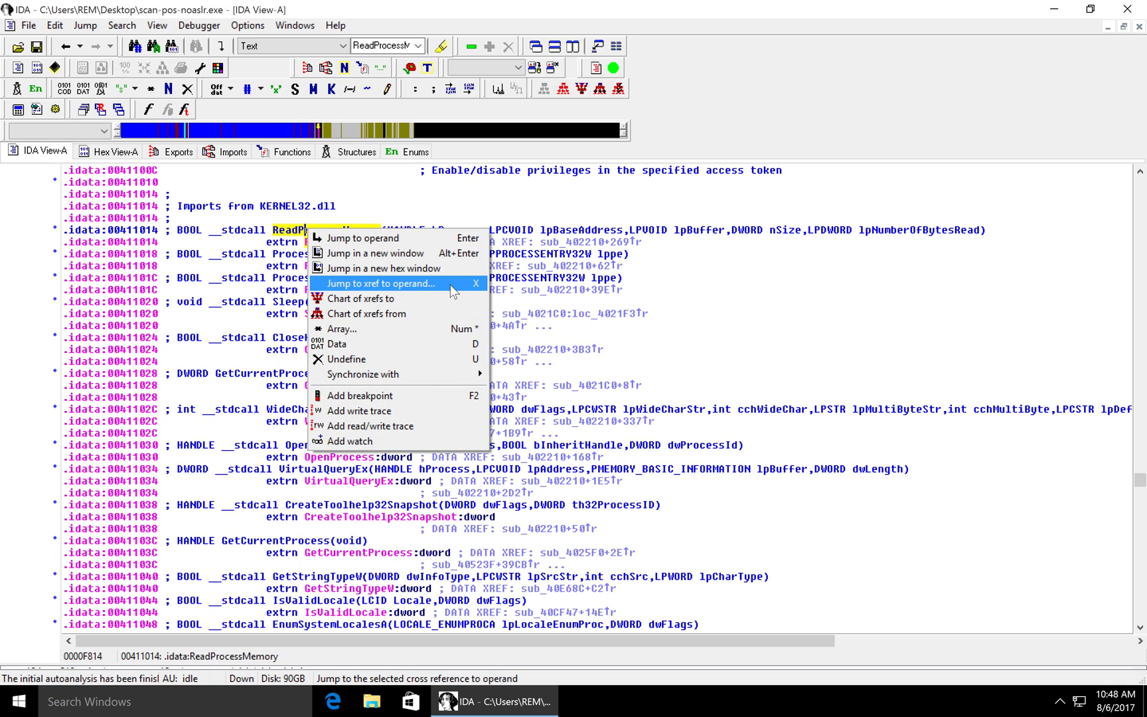
pyautogui.click(382, 283)
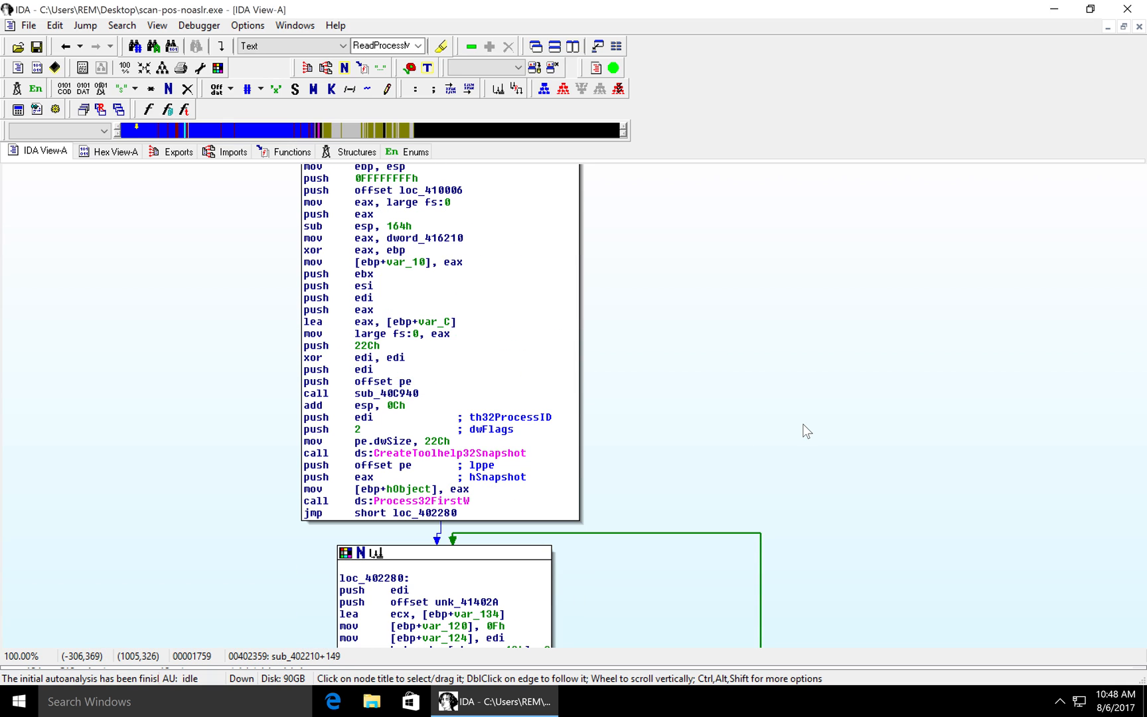
pyautogui.moveTo(545, 408)
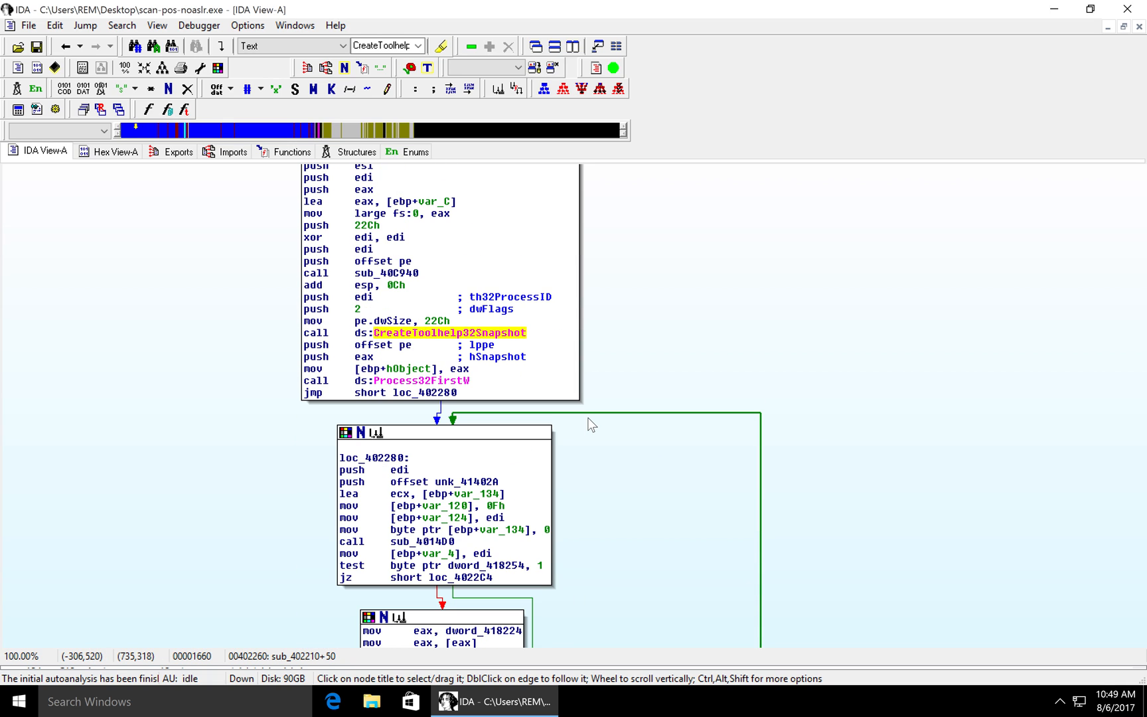
# Follow sub_402210's graph past the snapshot and enumeration calls and highlight OpenProcess
pyautogui.scroll(-3)
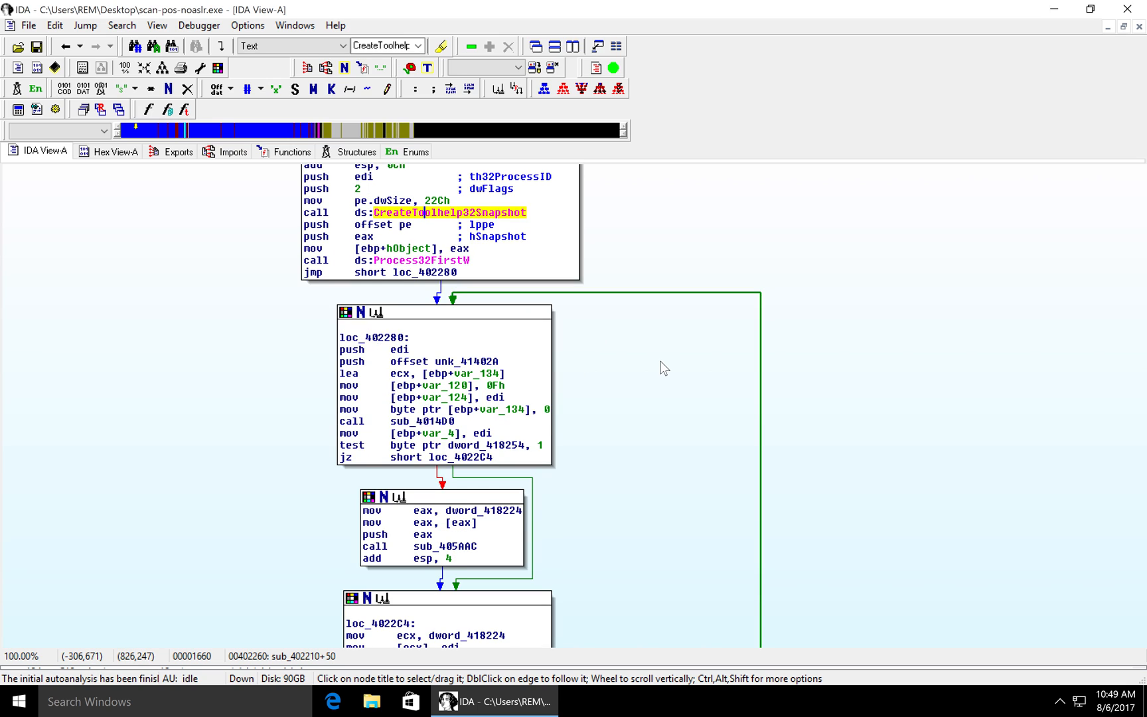
pyautogui.moveTo(569, 339)
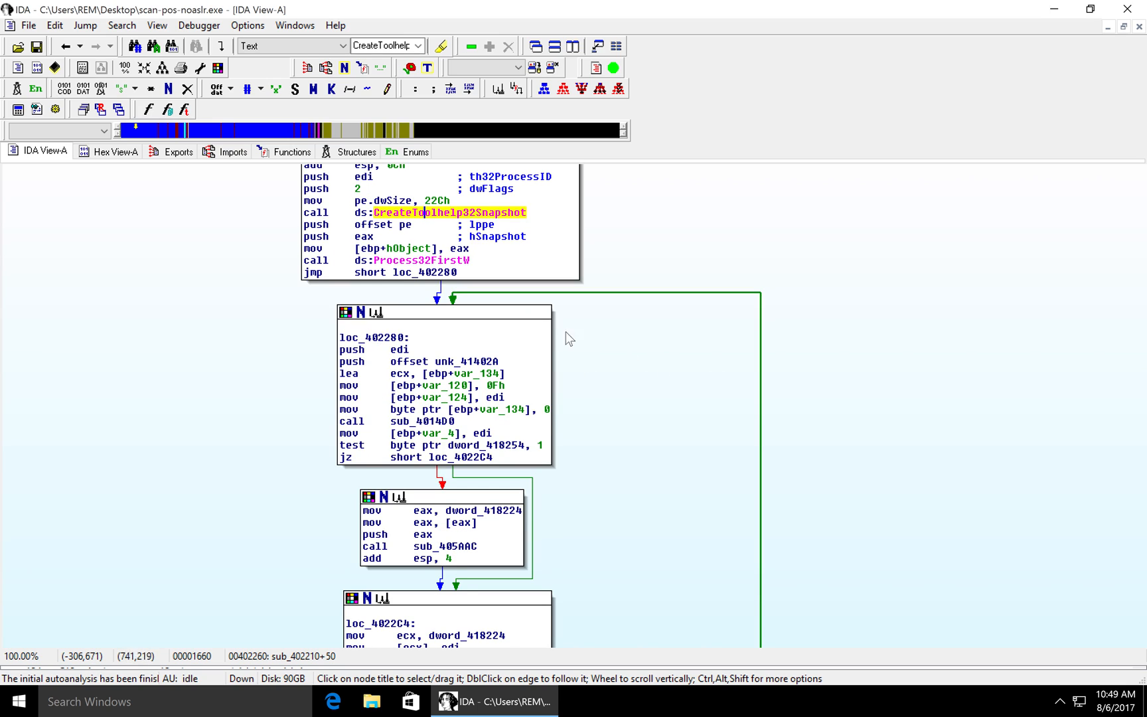
pyautogui.click(421, 260)
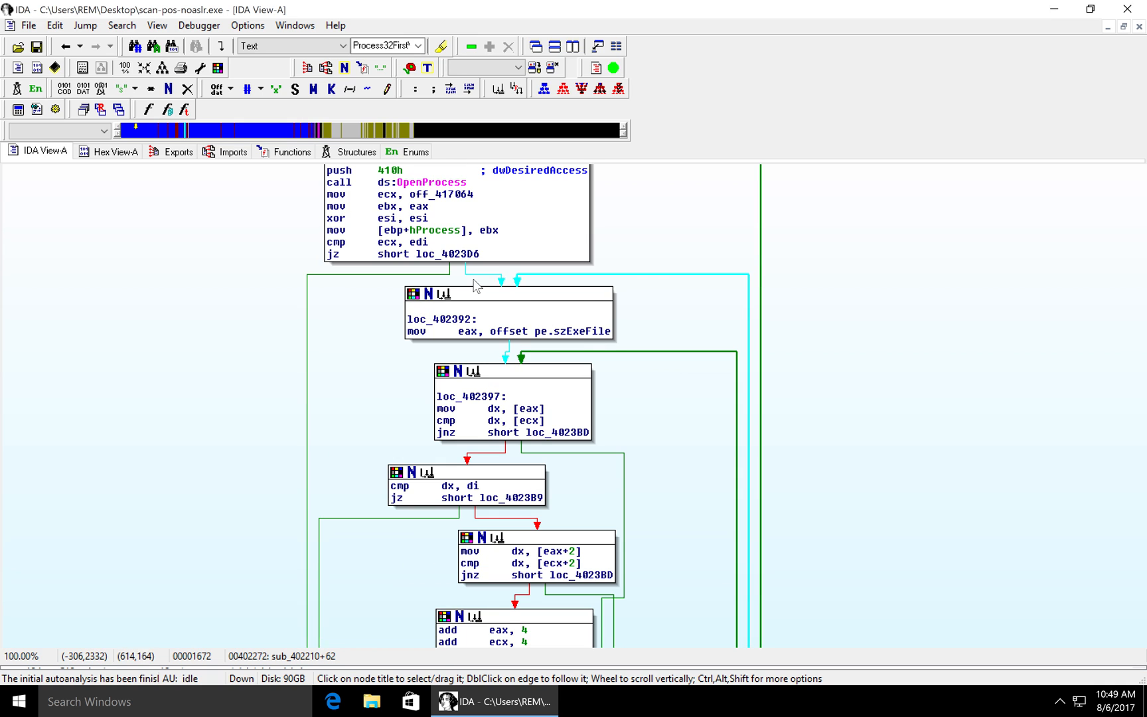
pyautogui.click(434, 183)
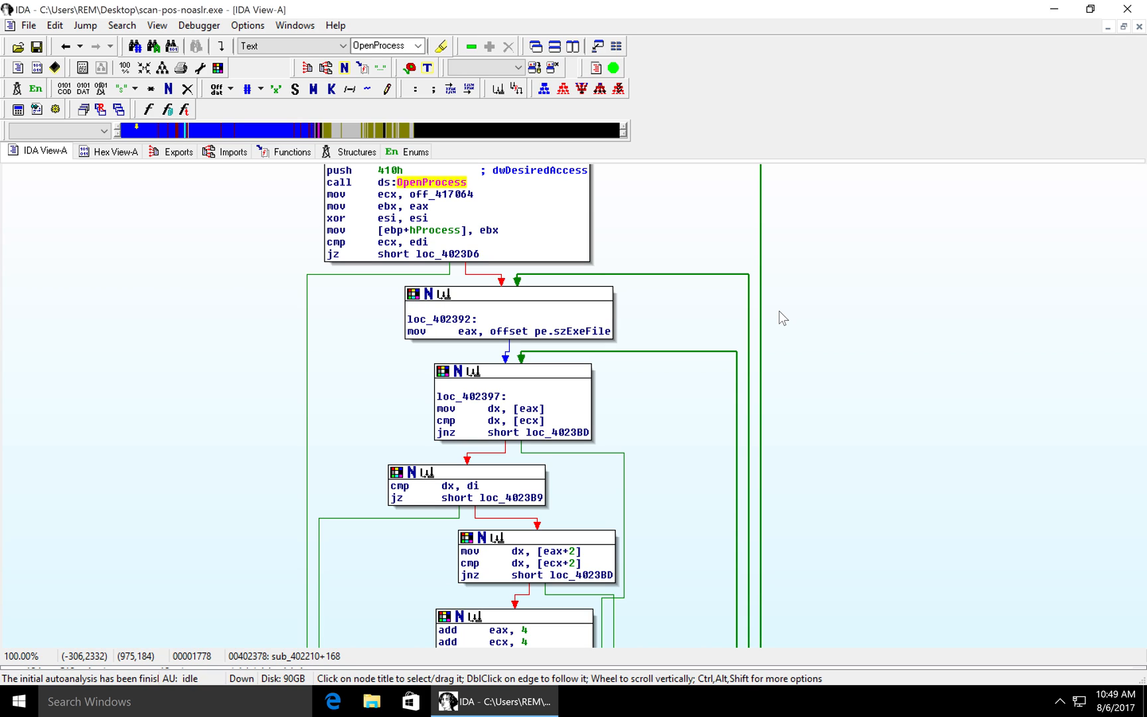
pyautogui.moveTo(347, 268)
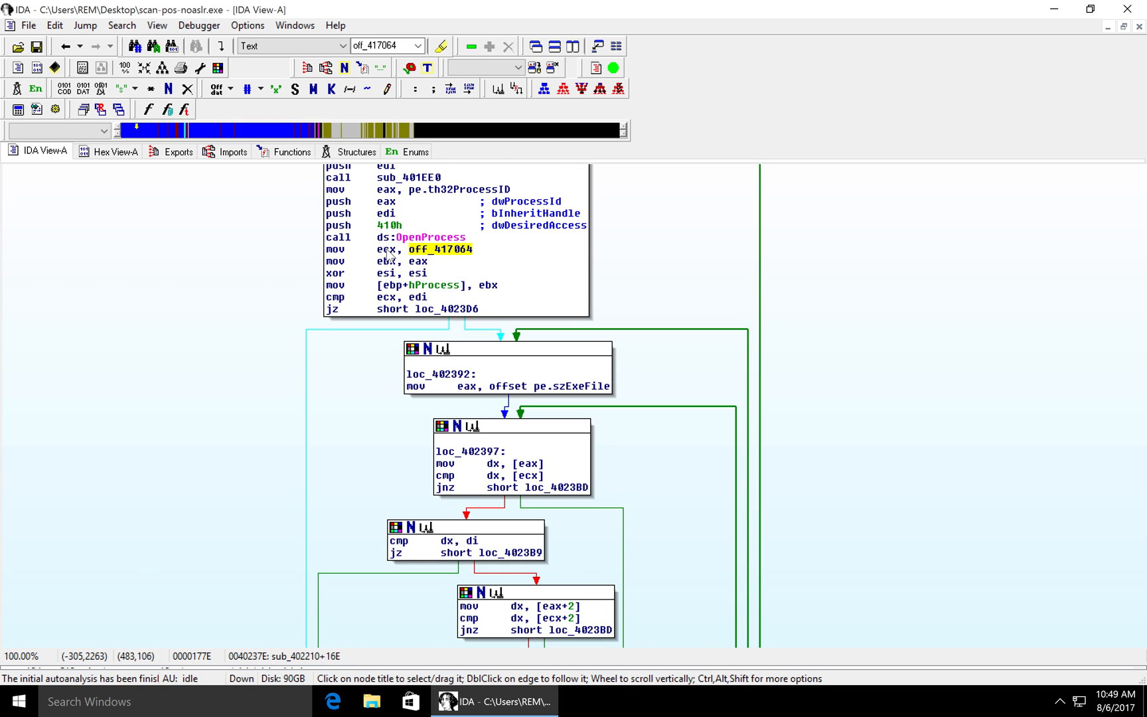
# Add a repeatable 'svchost.exe' comment to the off_417064 operand
pyautogui.click(386, 249)
pyautogui.write('sv')
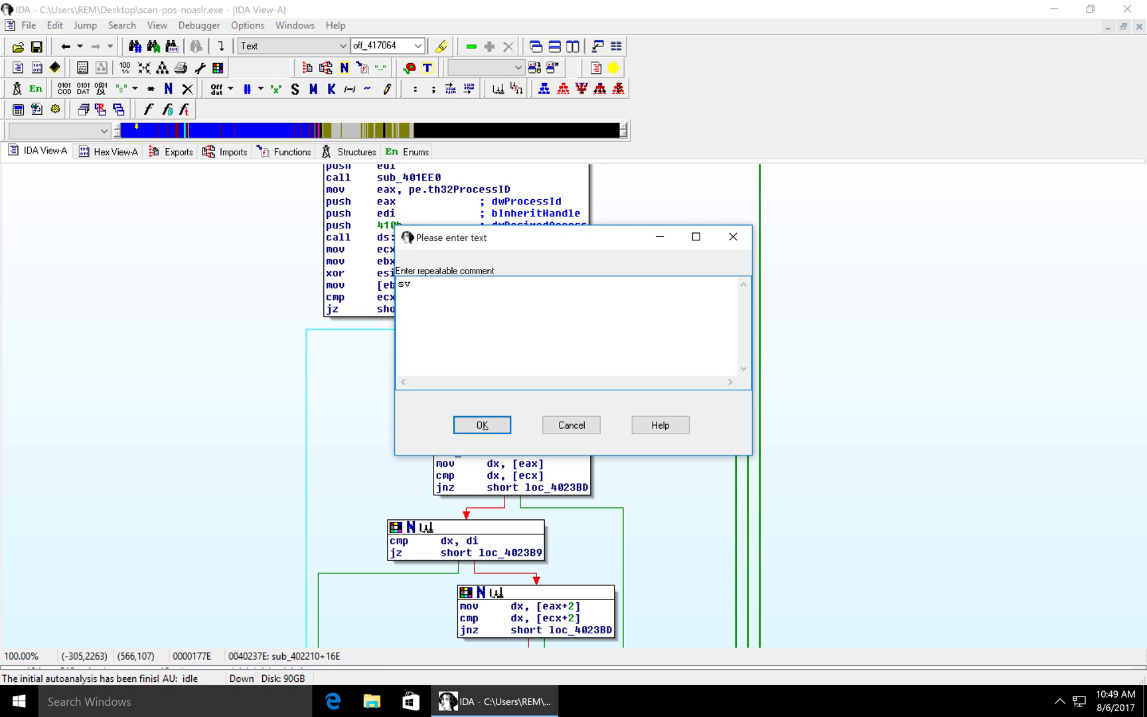
pyautogui.write('chost.exe')
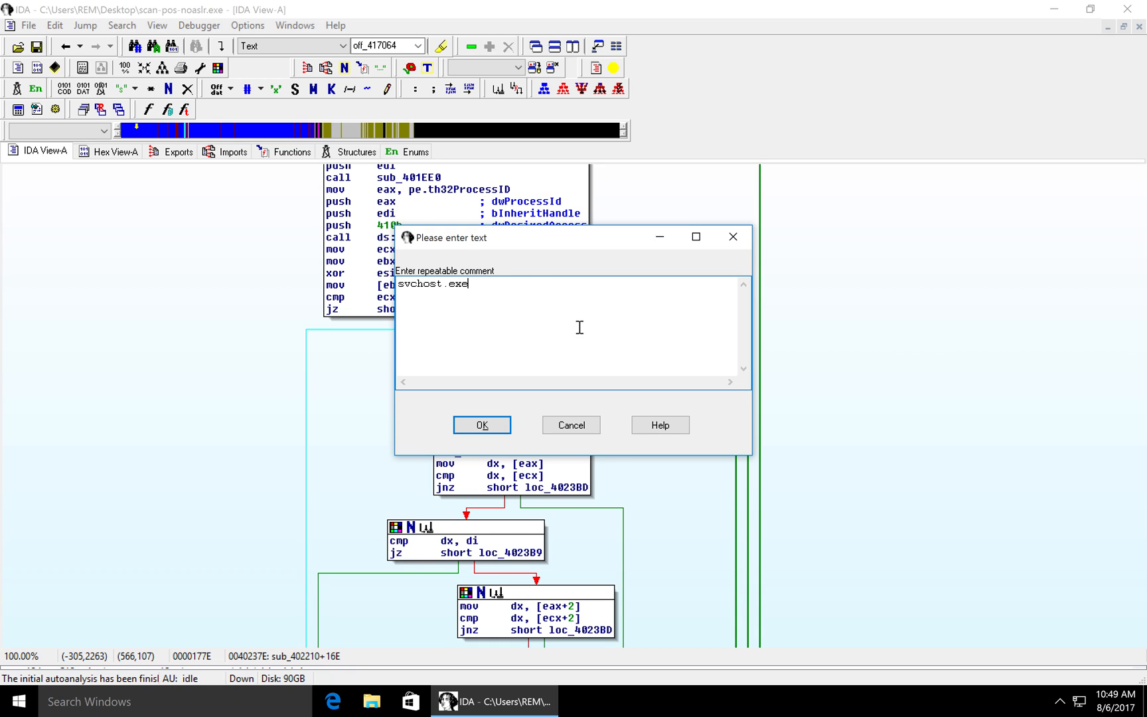
pyautogui.click(482, 425)
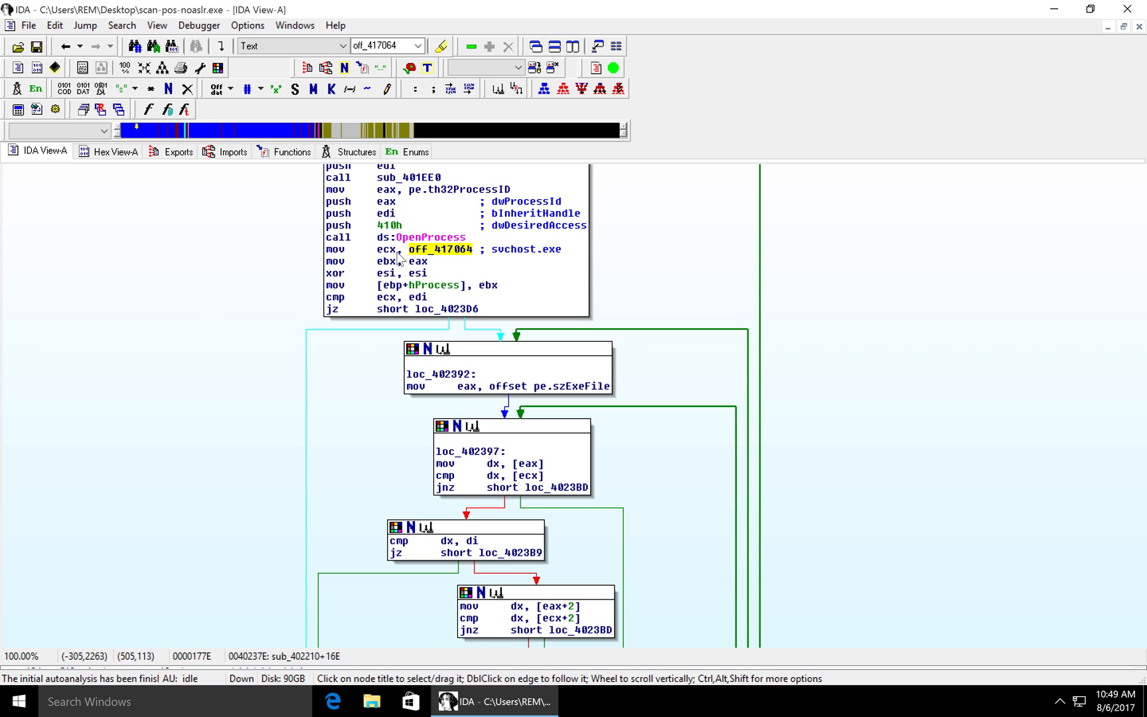
pyautogui.click(385, 249)
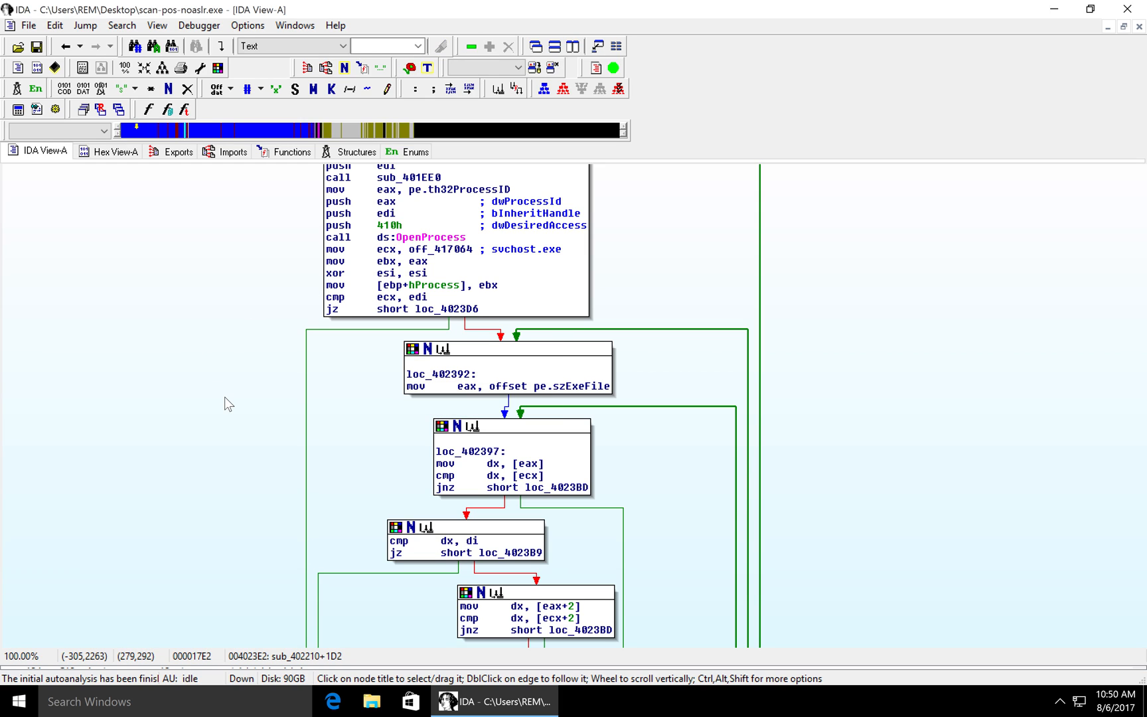
pyautogui.moveTo(338, 336)
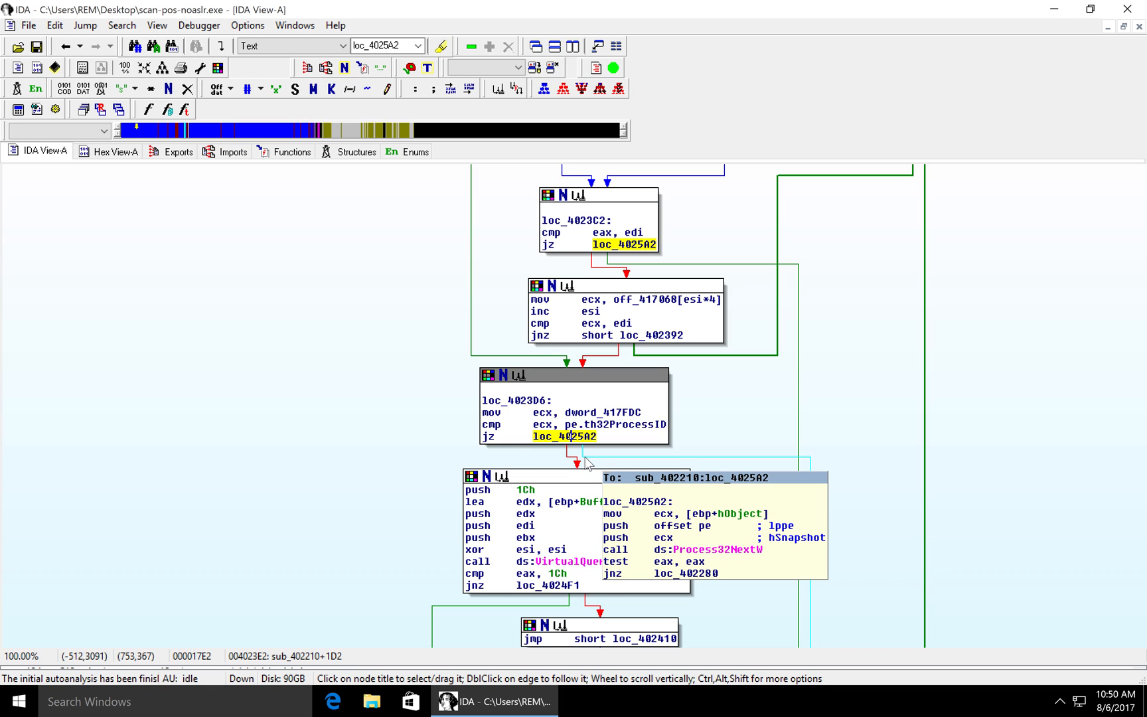
pyautogui.moveTo(265, 315)
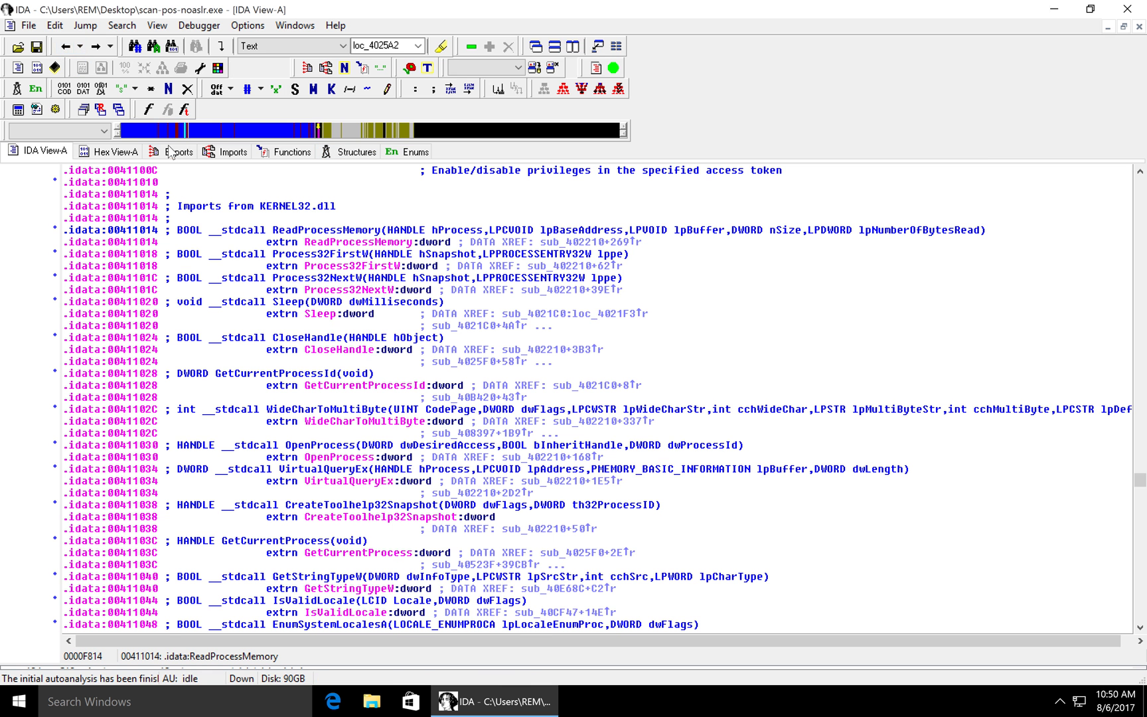
# Scroll to loc_4023C2 and highlight szExeFile, ecx, off_417068 and esi in the comparison loop
pyautogui.click(359, 241)
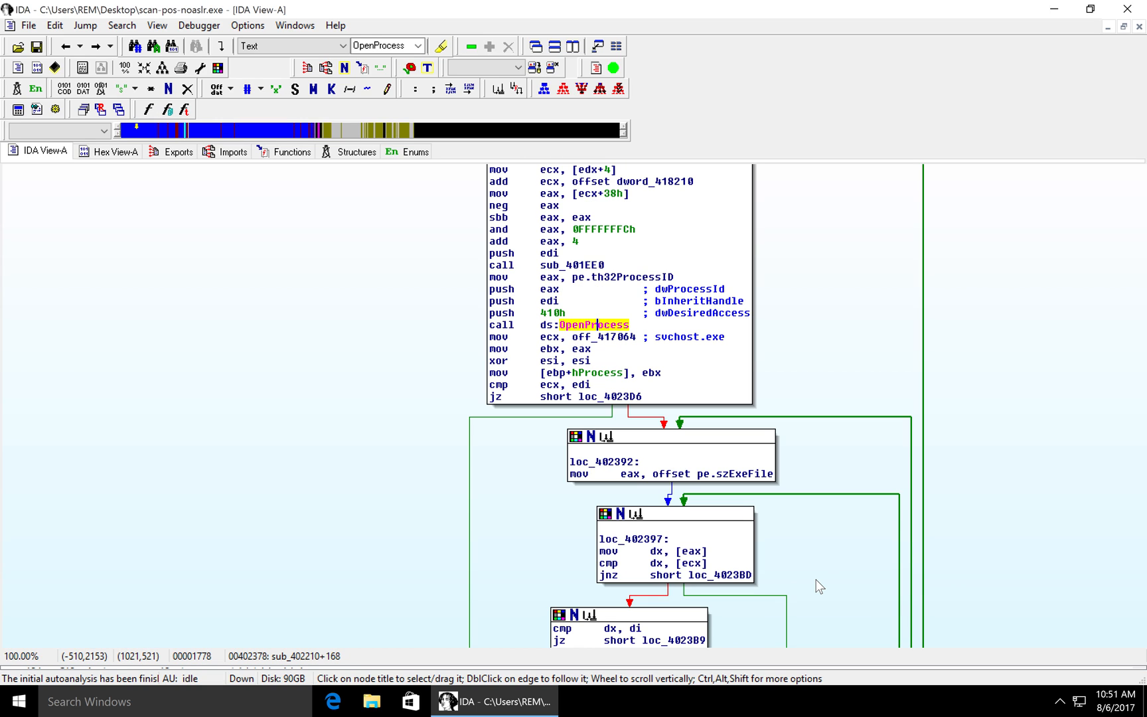
pyautogui.moveTo(757, 401)
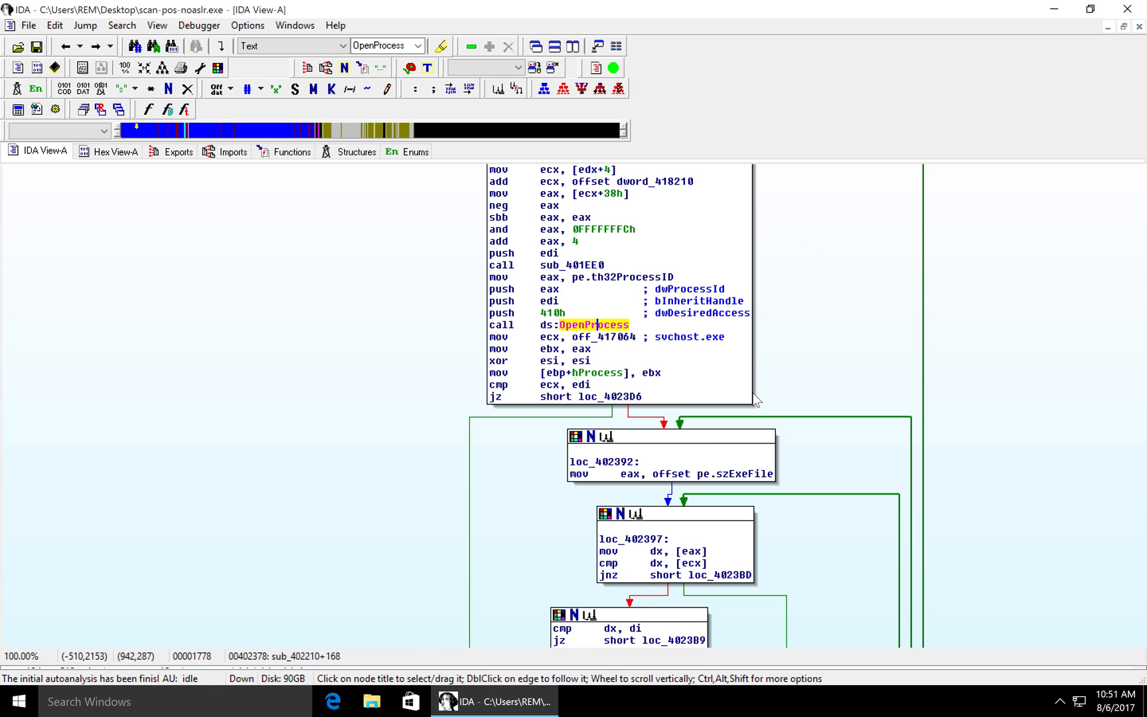
pyautogui.scroll(-3)
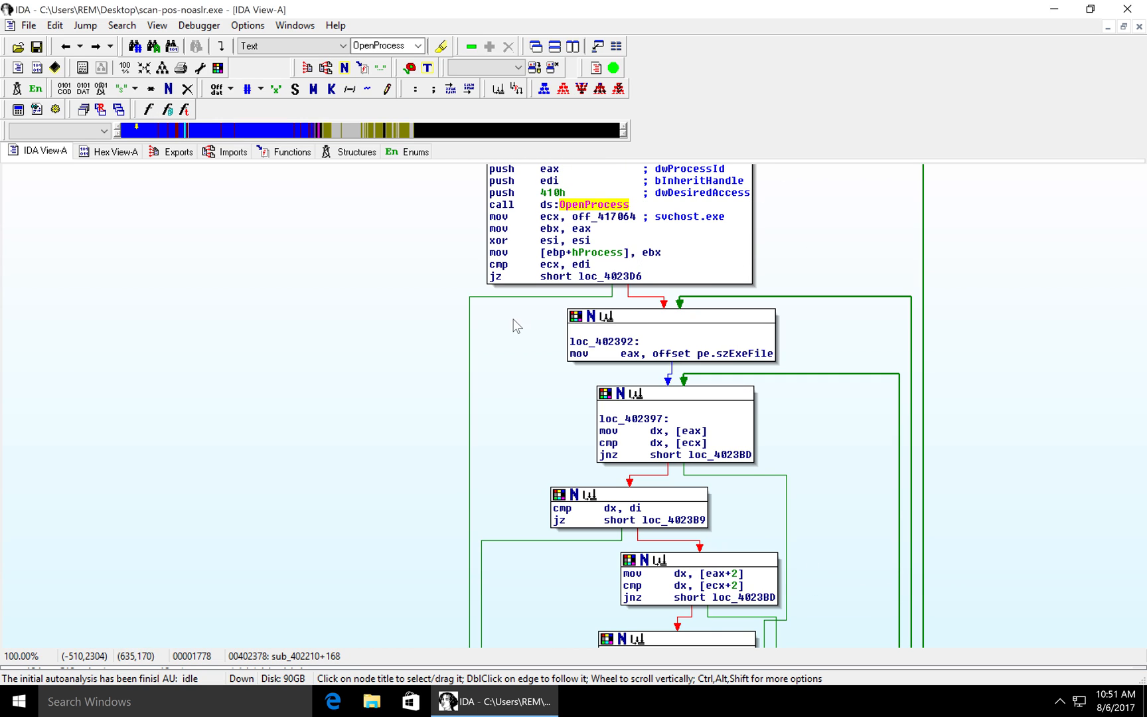
pyautogui.moveTo(669, 365)
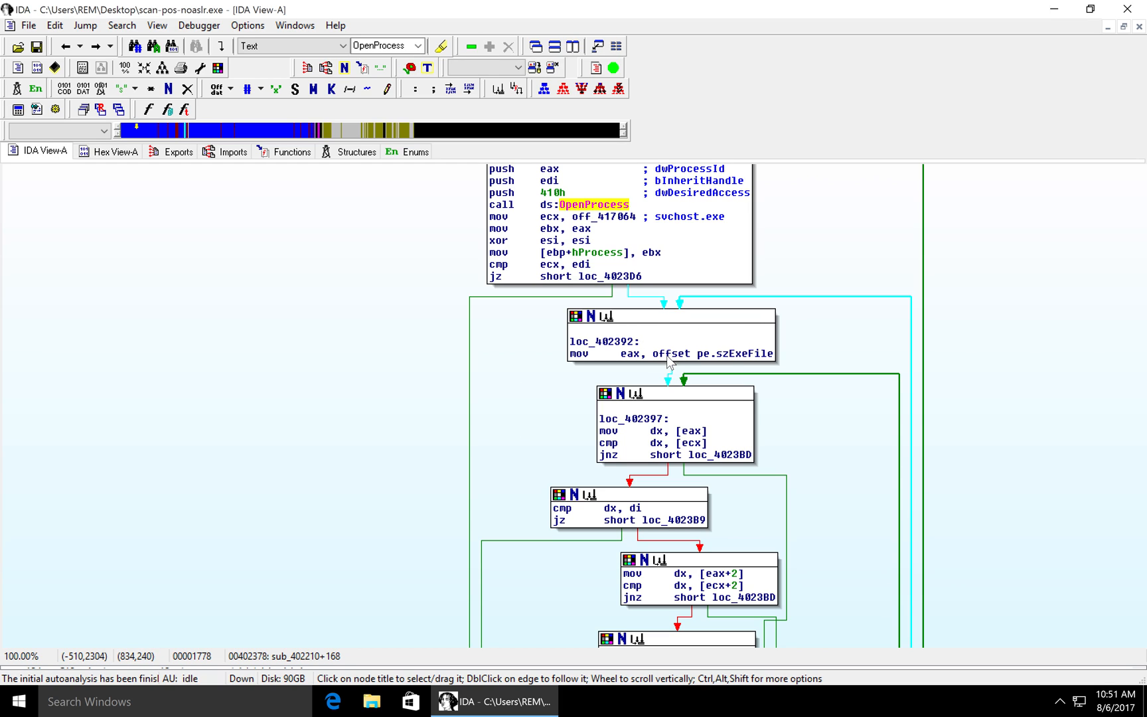
pyautogui.click(671, 353)
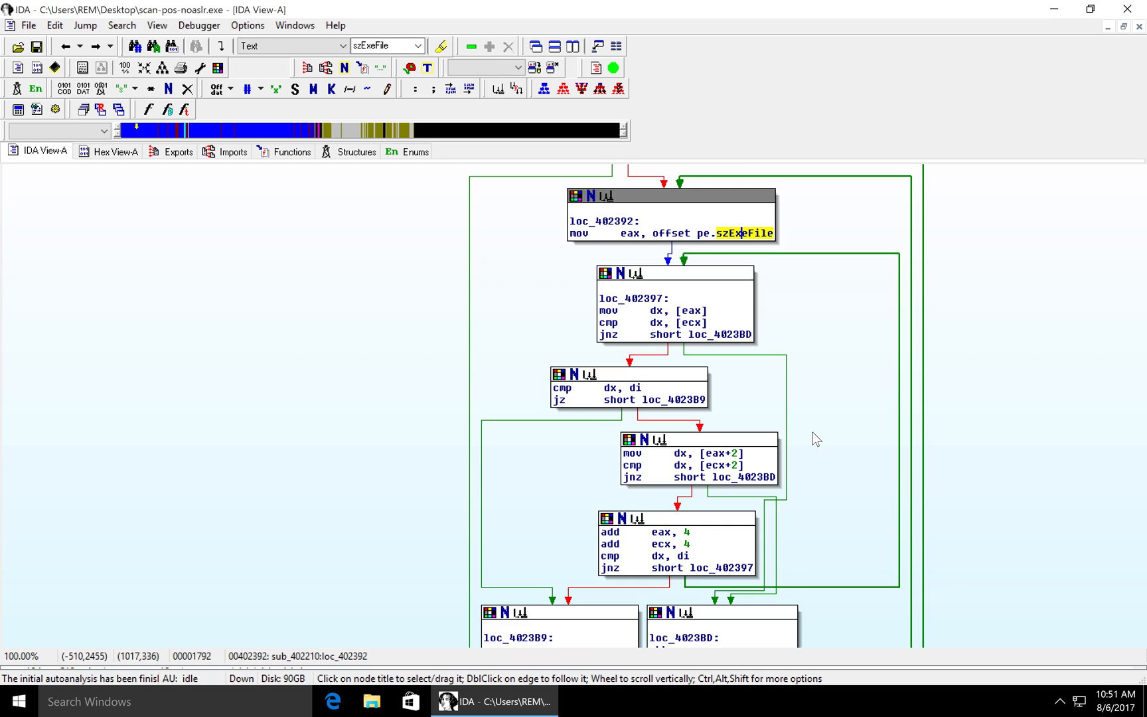
pyautogui.scroll(-3)
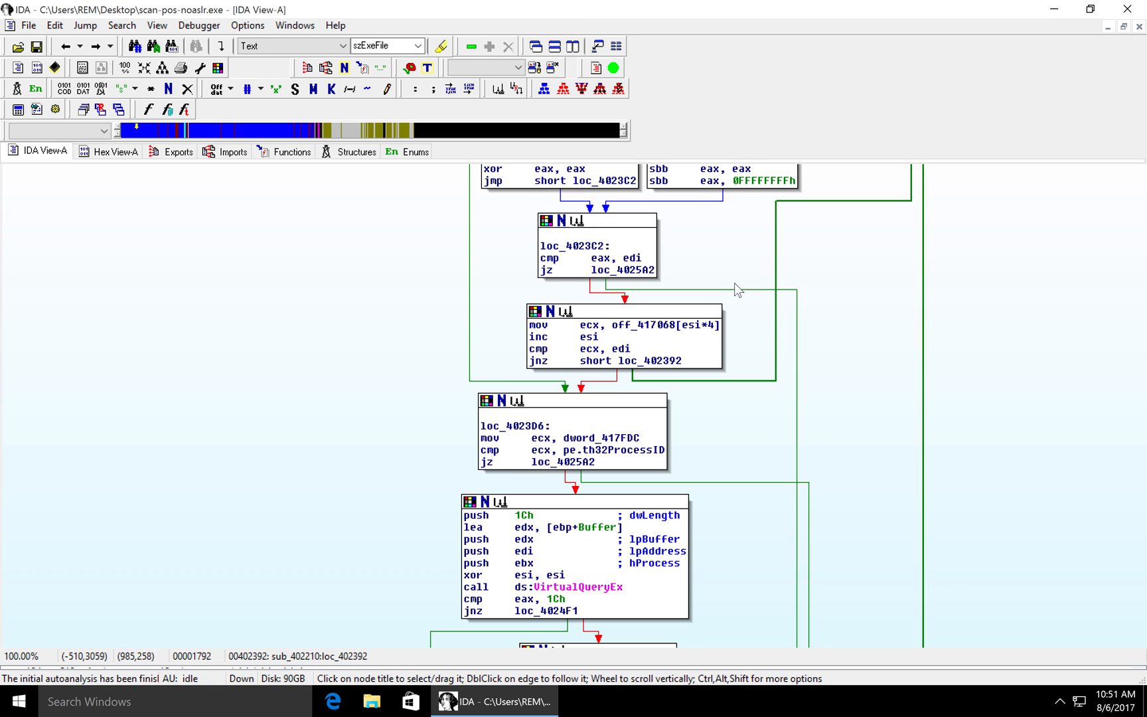
pyautogui.moveTo(660, 326)
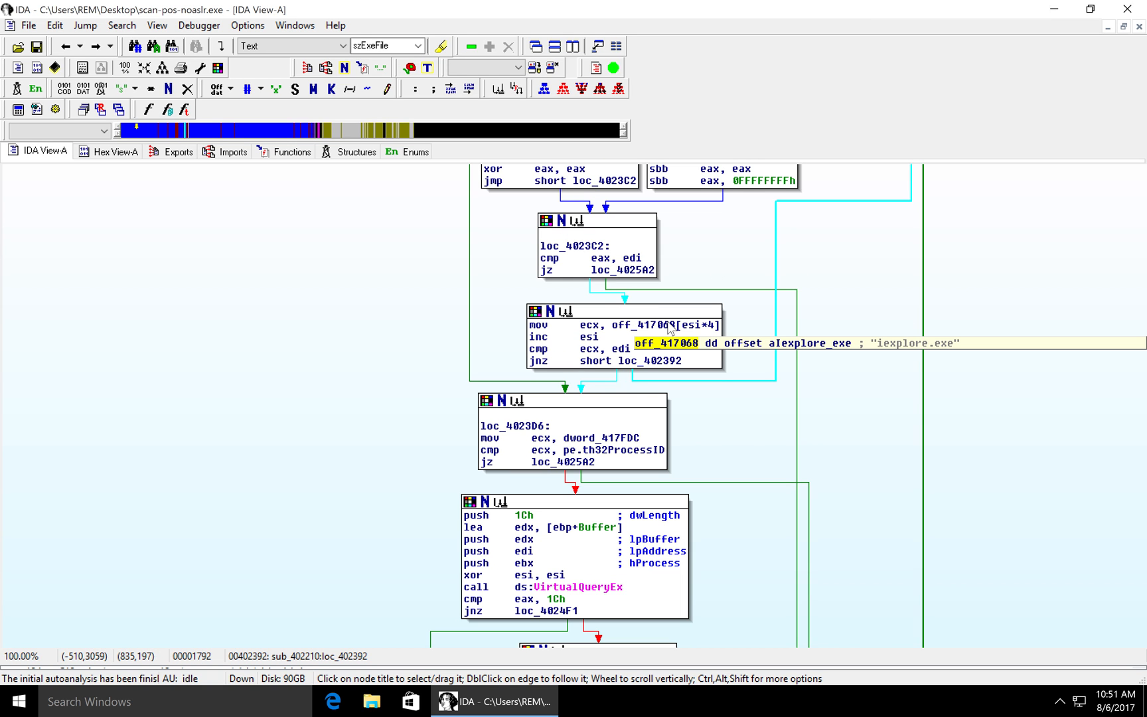
pyautogui.click(590, 325)
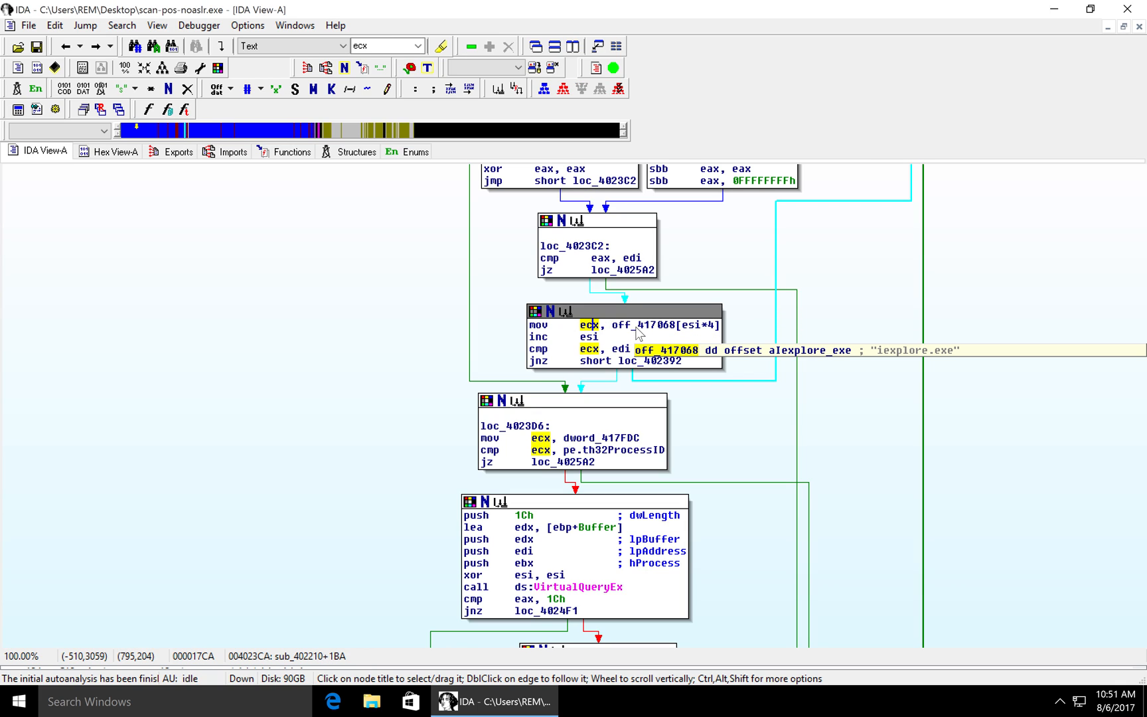
pyautogui.click(643, 325)
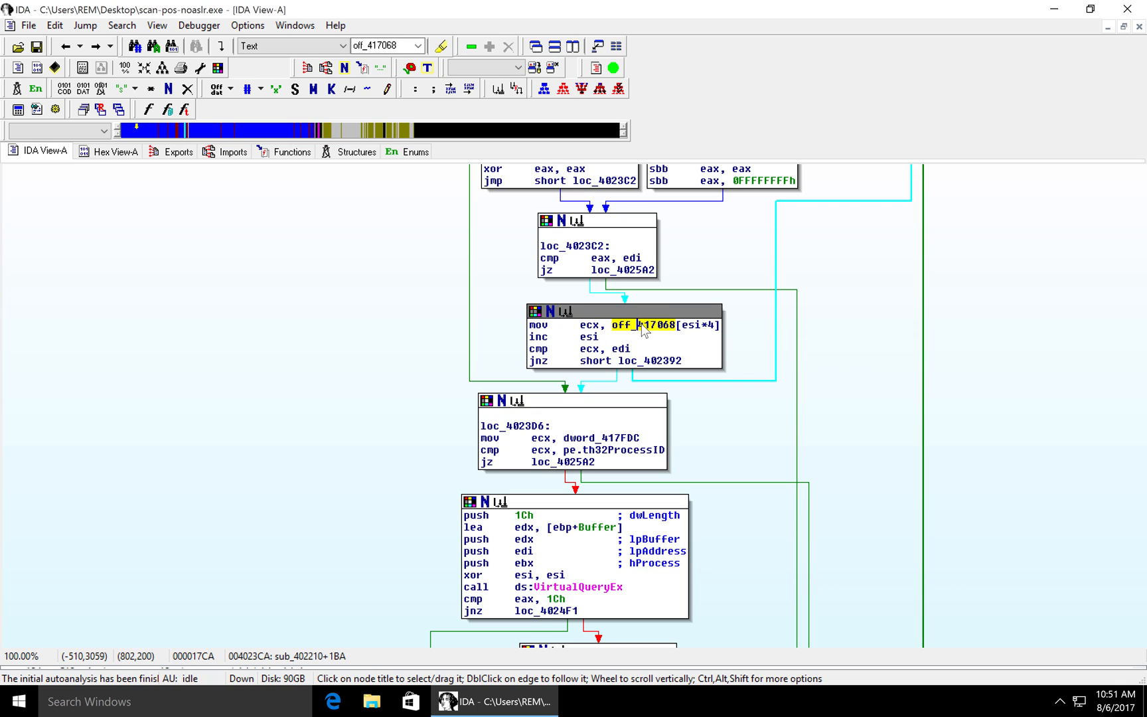
pyautogui.moveTo(622, 339)
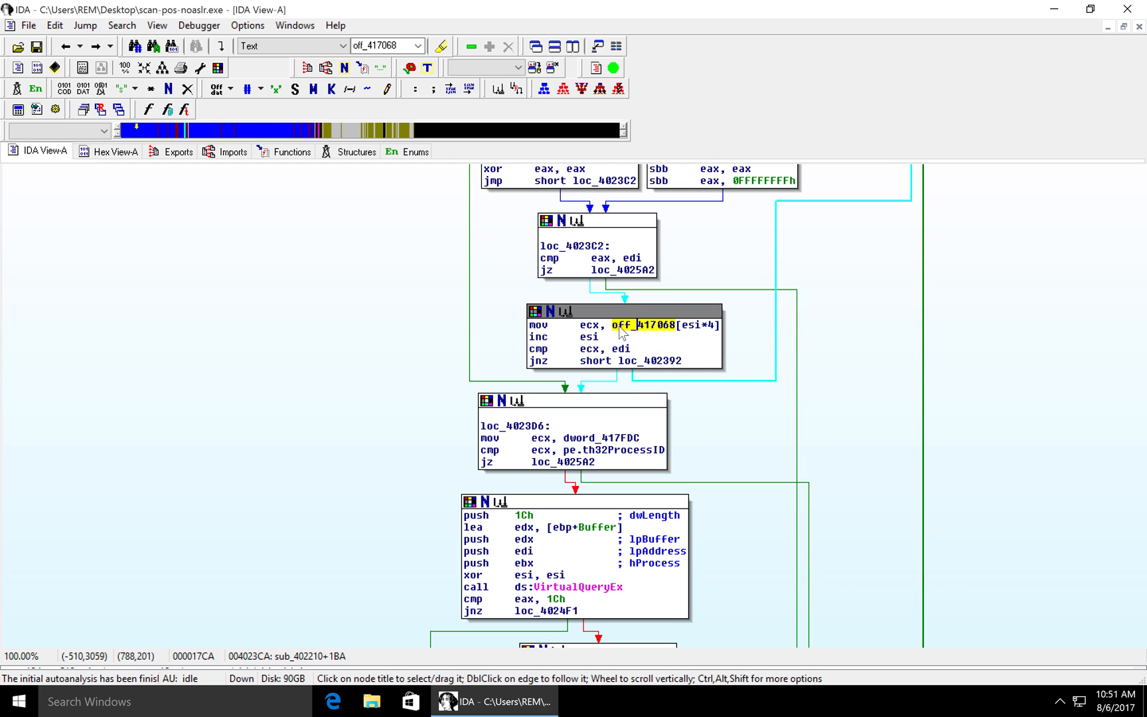
pyautogui.click(586, 337)
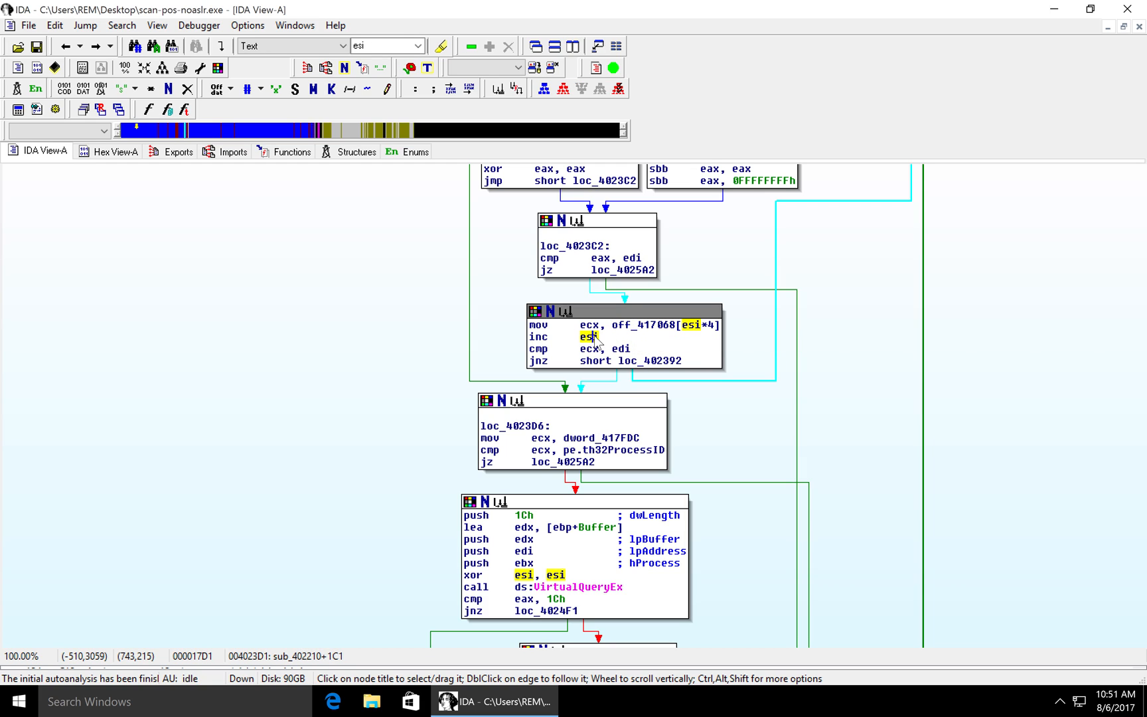
pyautogui.moveTo(643, 326)
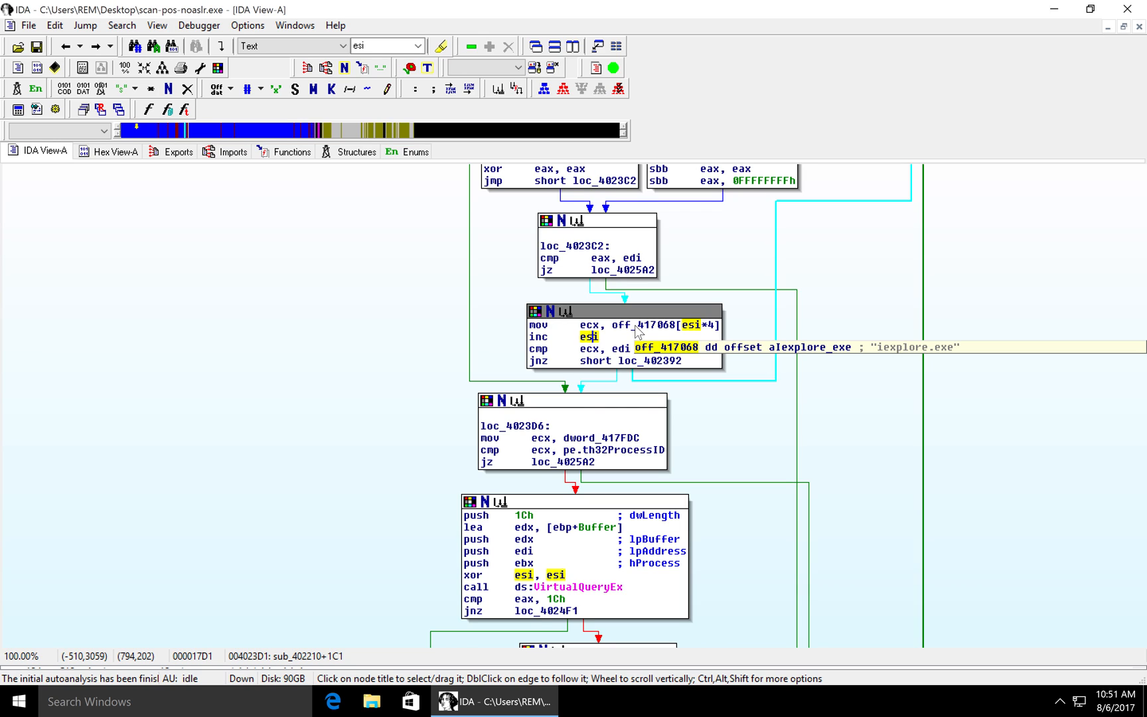
pyautogui.doubleClick(663, 327)
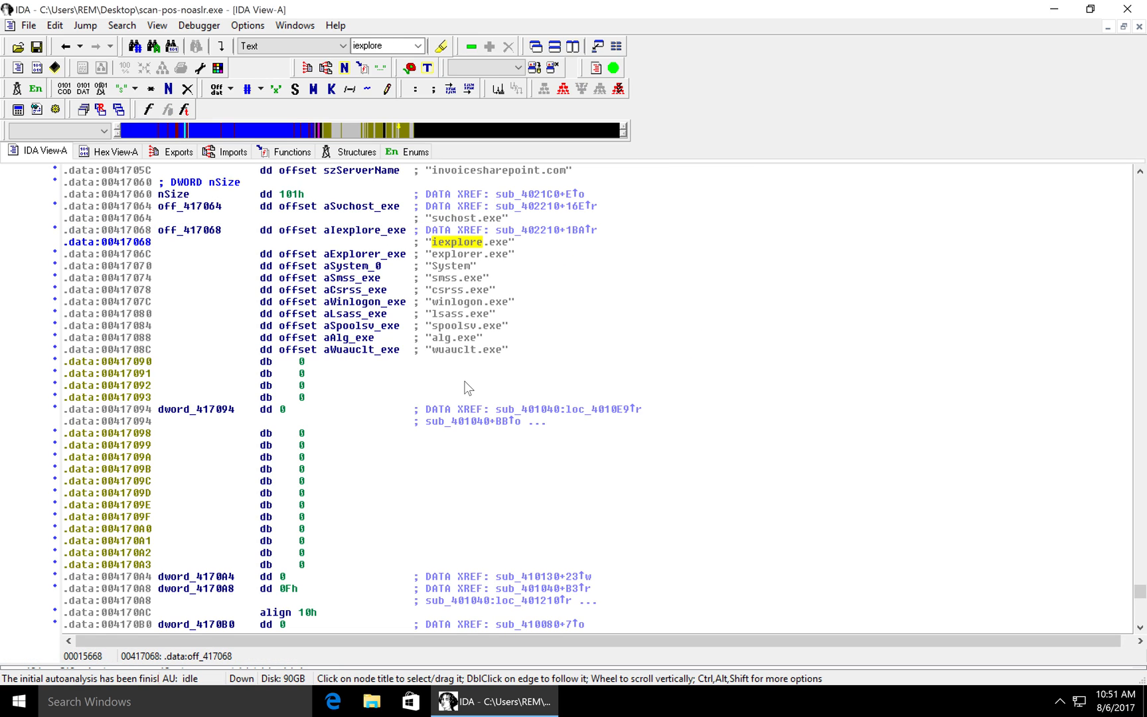
pyautogui.moveTo(470, 374)
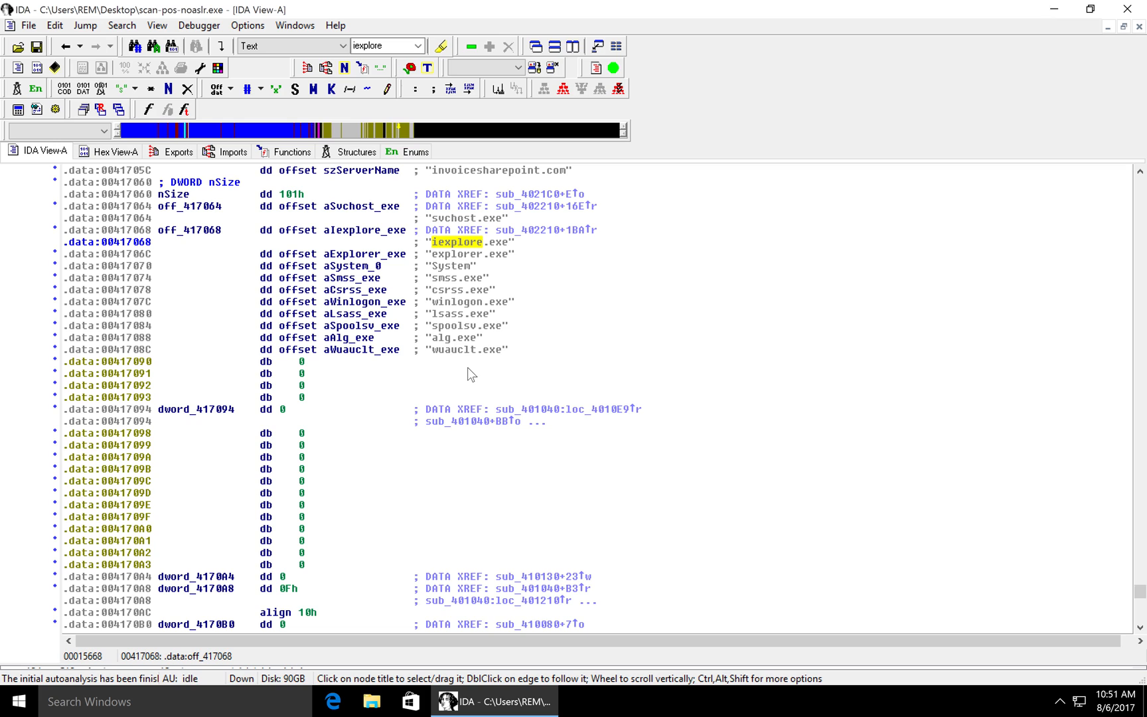
pyautogui.moveTo(474, 254)
pyautogui.write('smss')
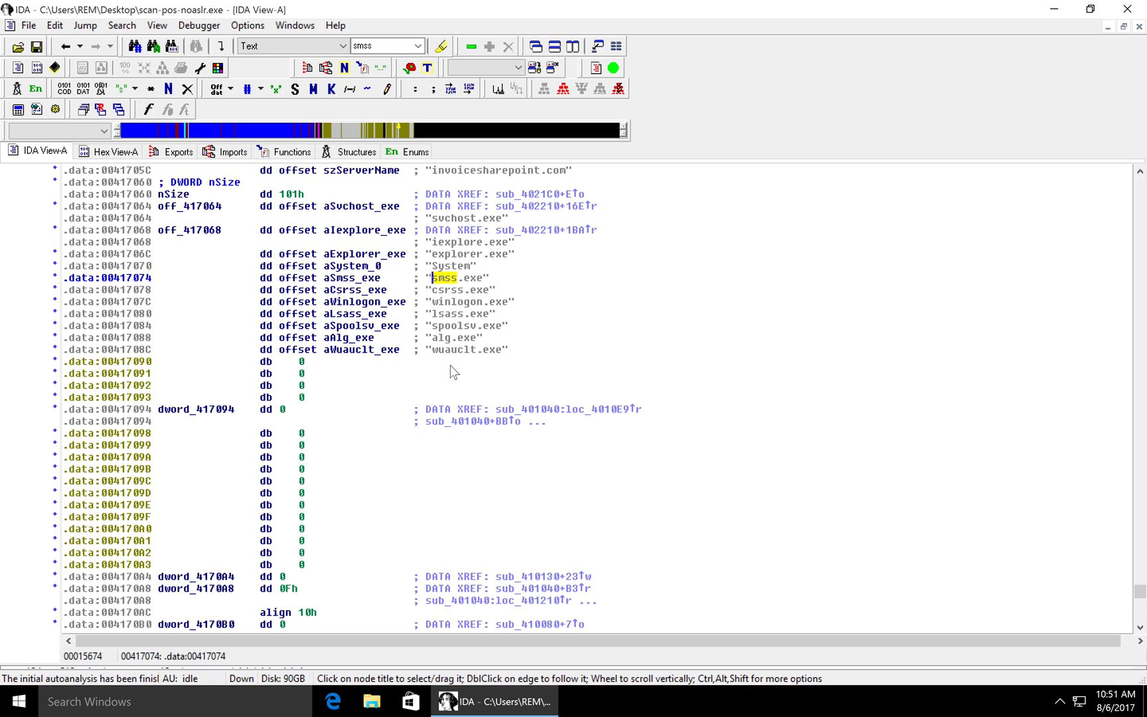
pyautogui.moveTo(446, 210)
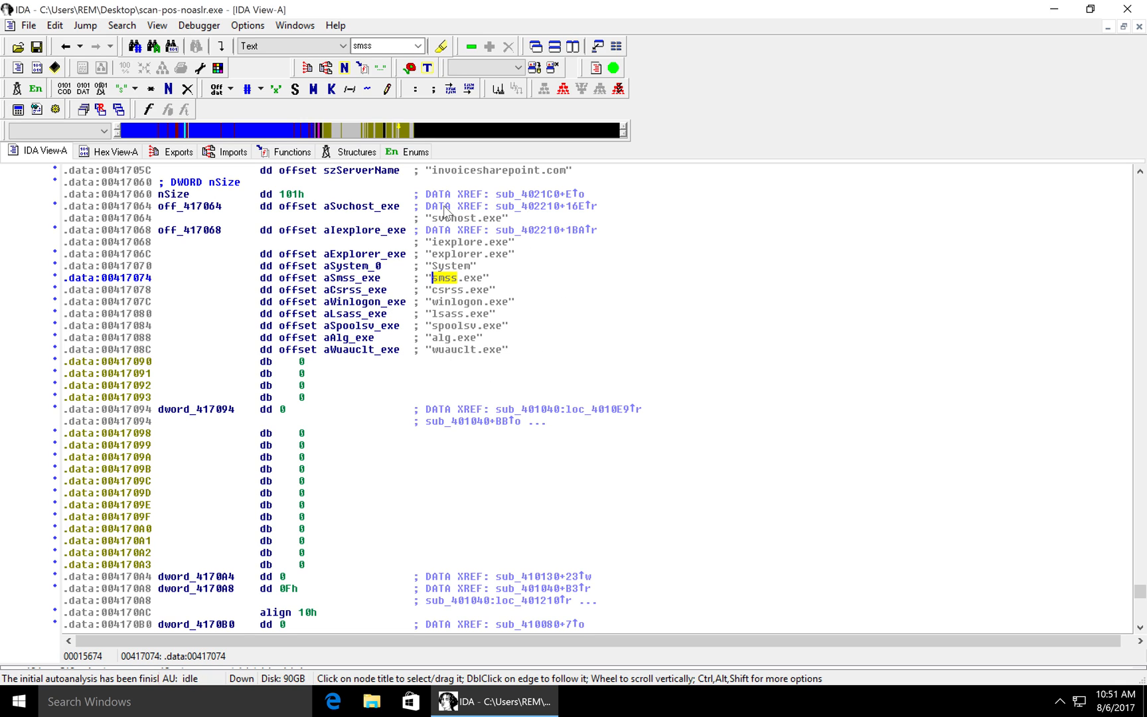
pyautogui.click(64, 47)
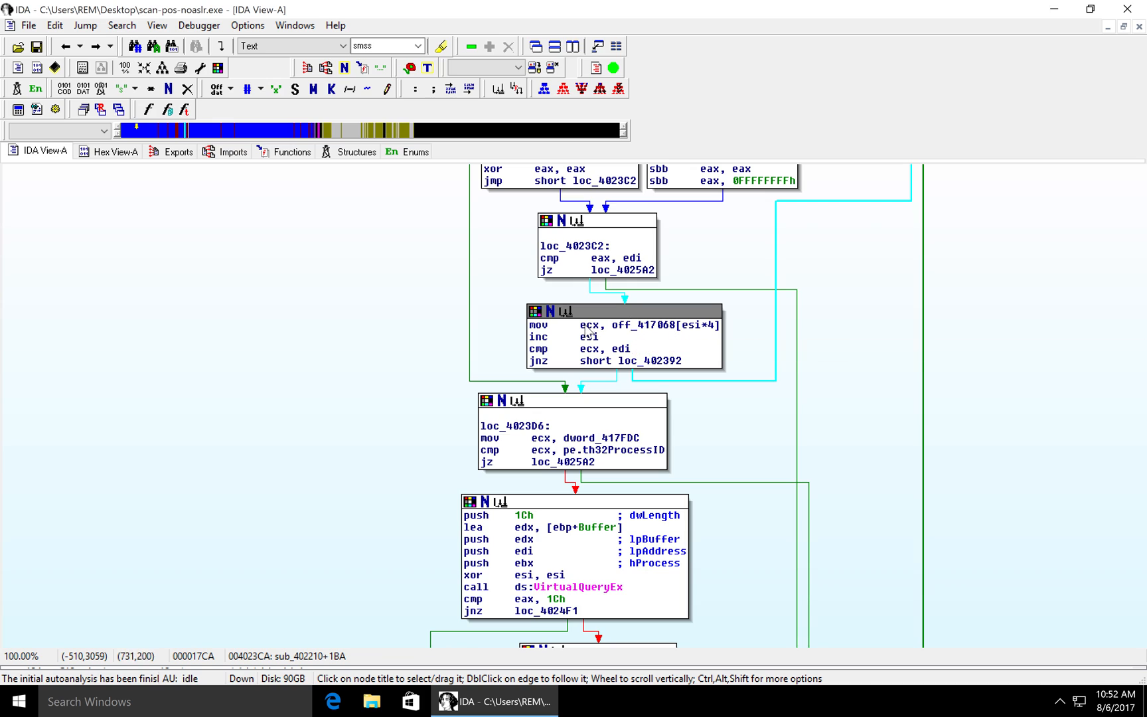
# Highlight ecx and the jnz branch in the off_417068 comparison loop
pyautogui.click(590, 325)
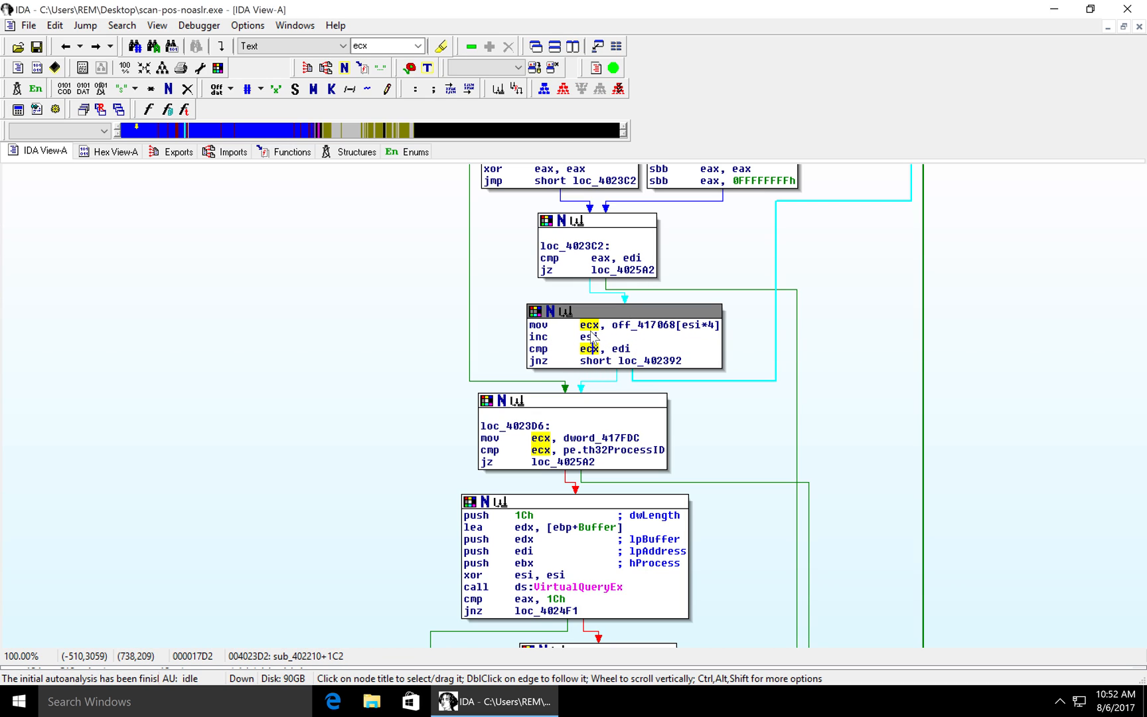
pyautogui.moveTo(615, 346)
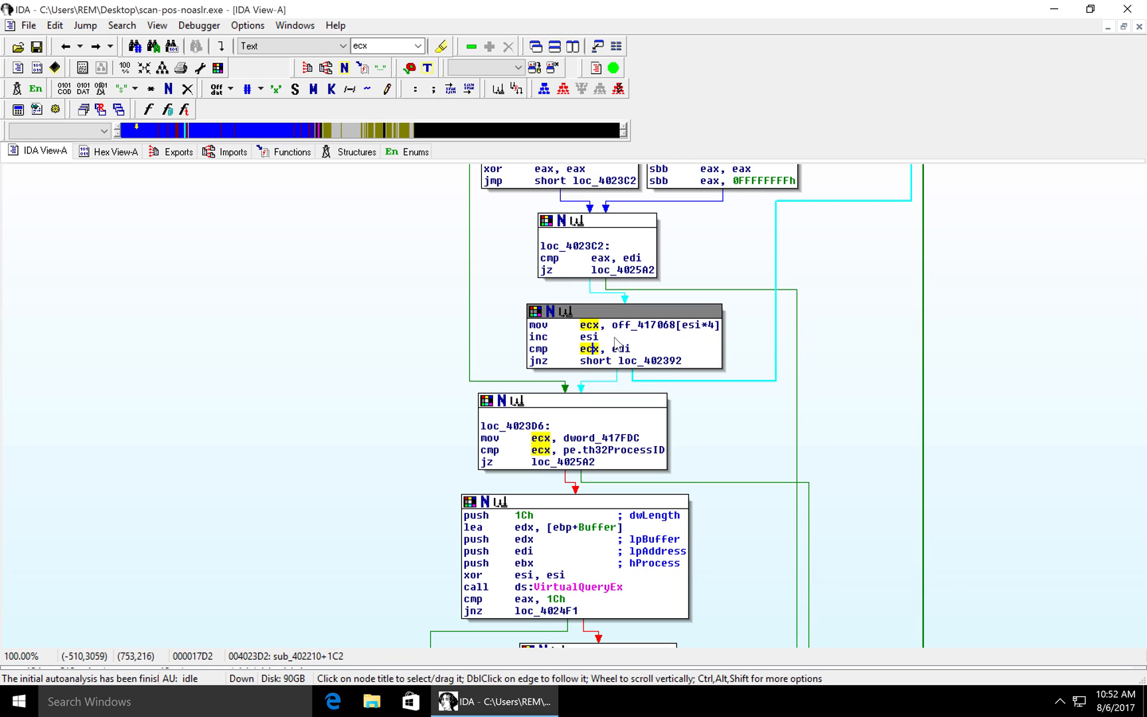
pyautogui.moveTo(596, 348)
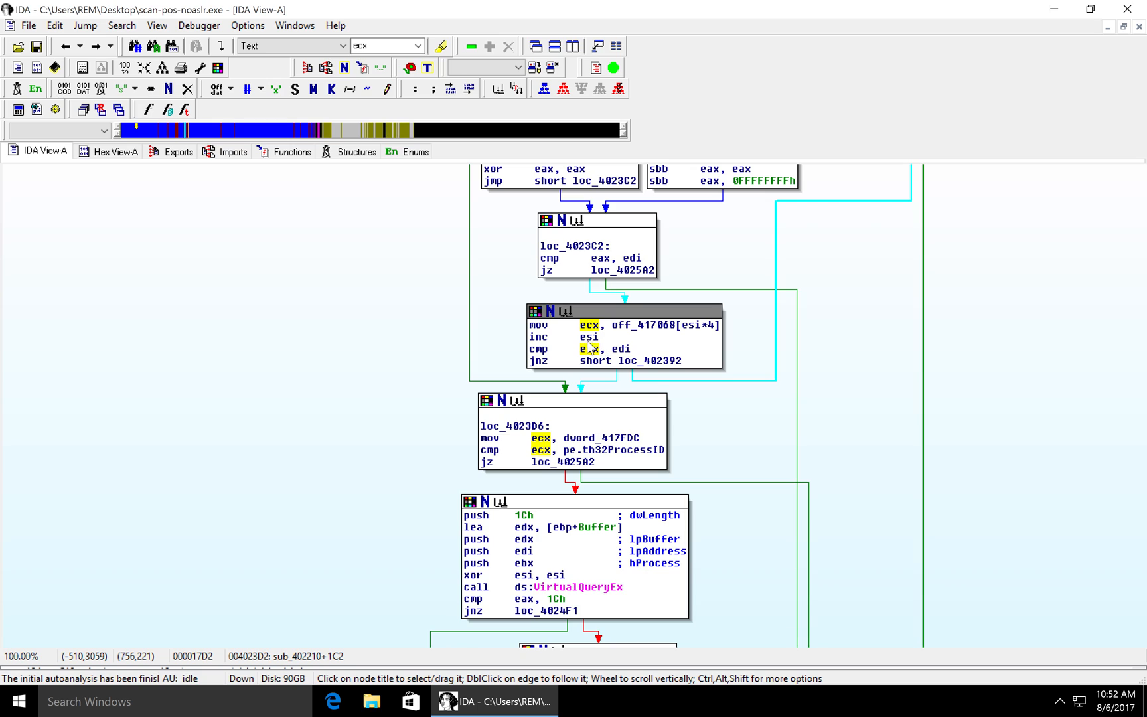
pyautogui.moveTo(587, 349)
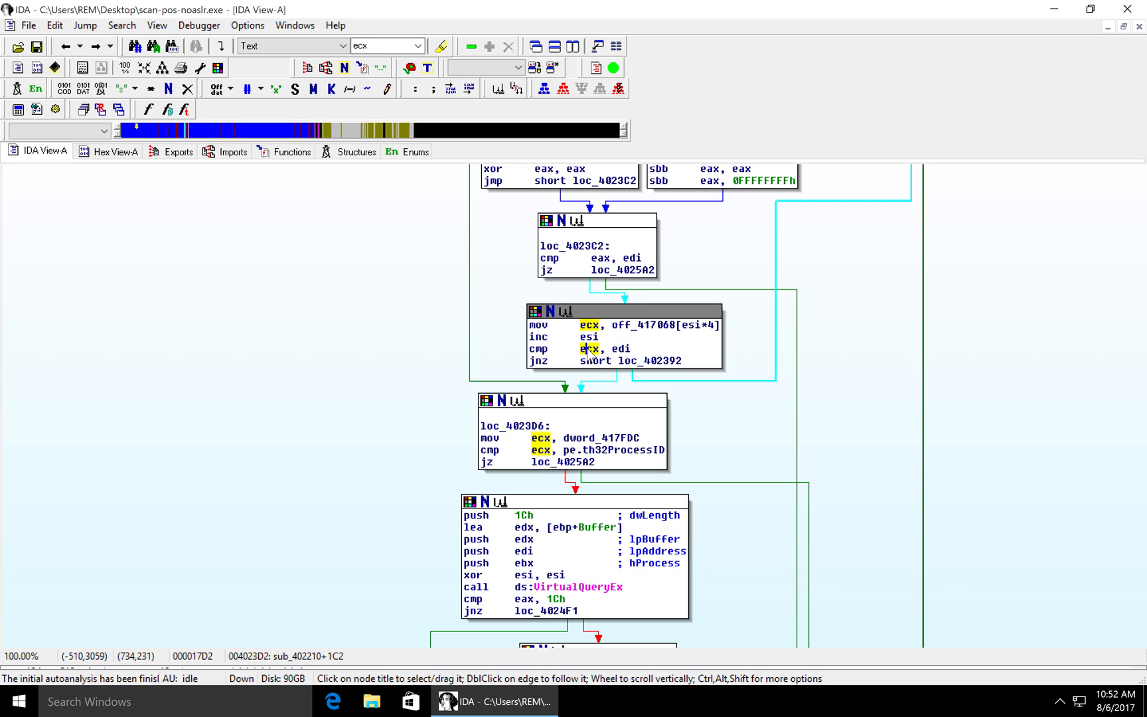
pyautogui.click(538, 361)
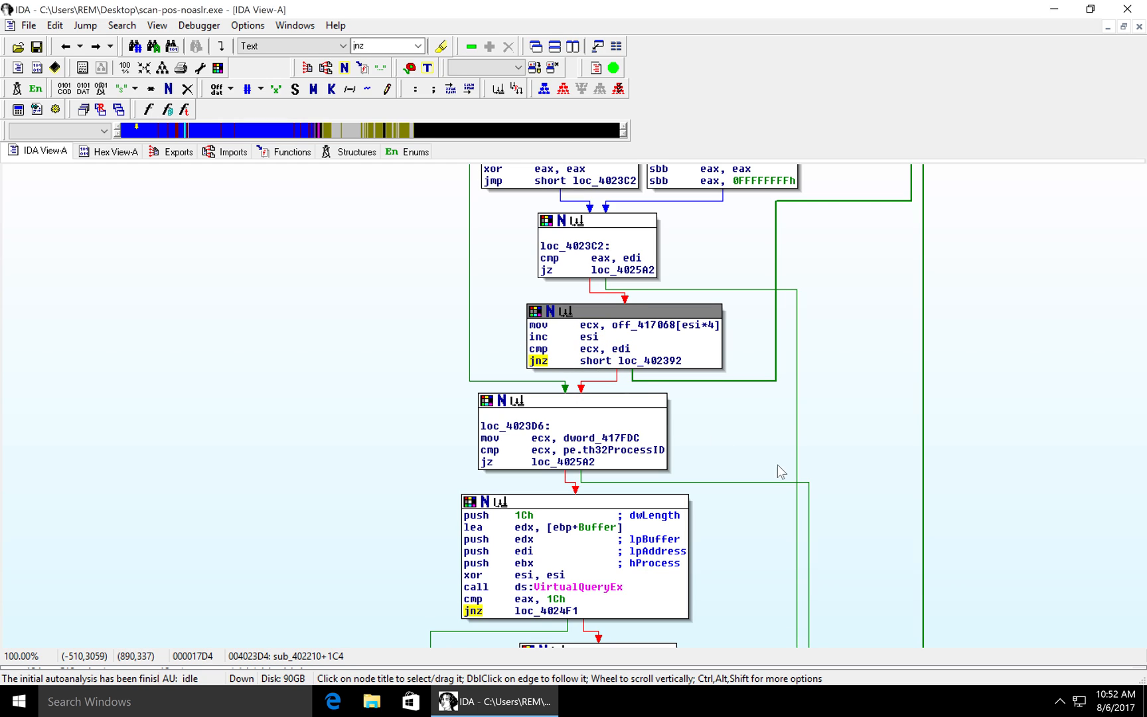
pyautogui.moveTo(742, 390)
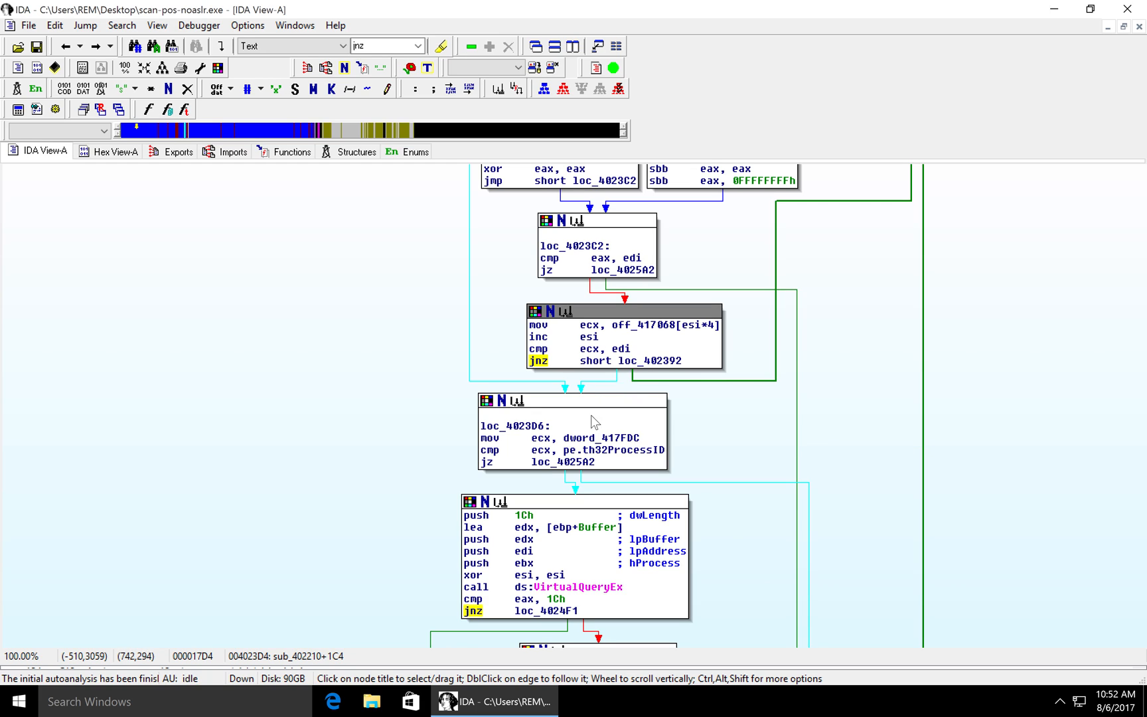
pyautogui.moveTo(630, 551)
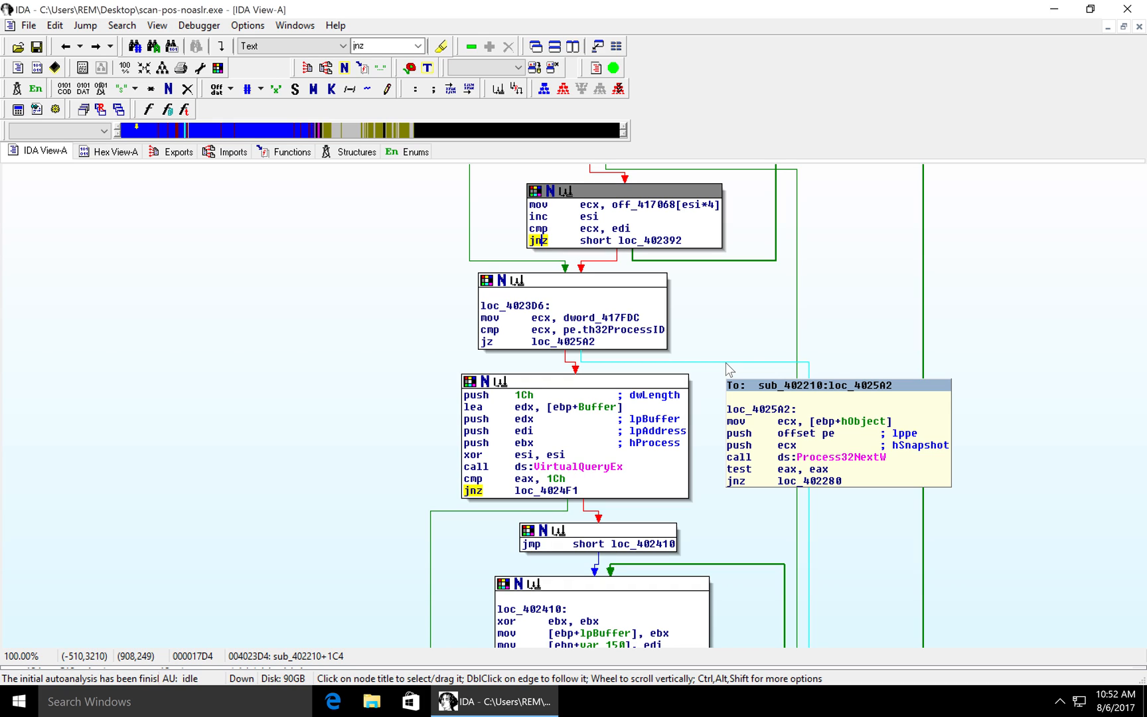
pyautogui.moveTo(658, 206)
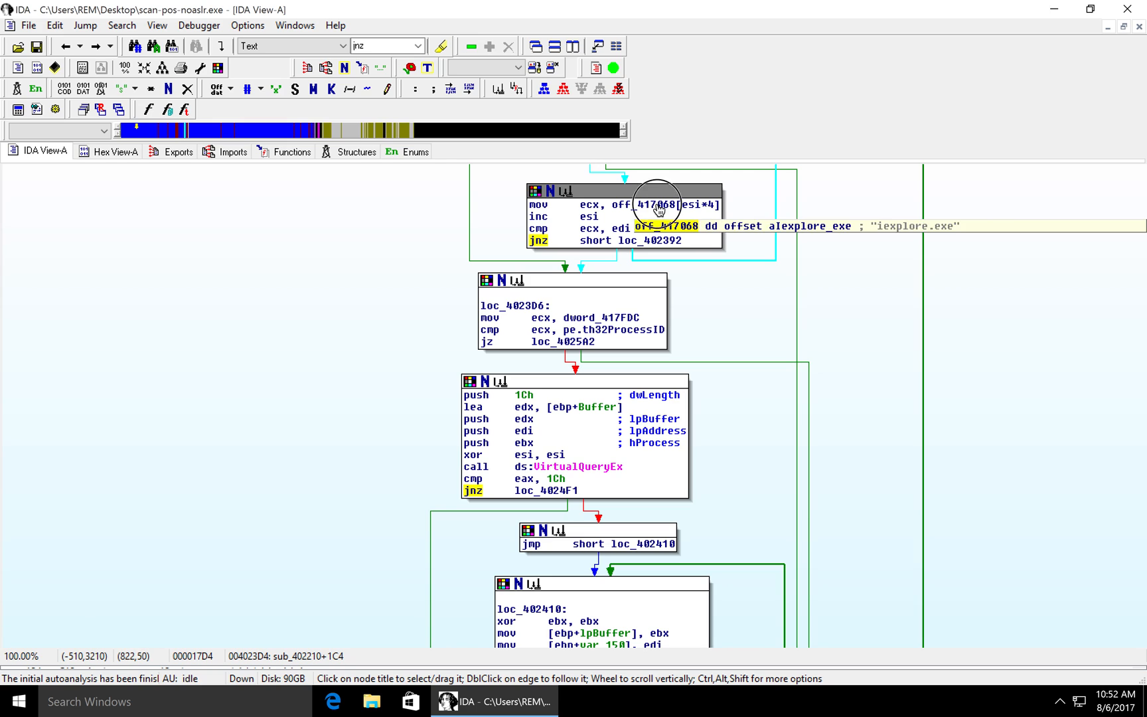
# Jump to the off_417068 table of target process names, iexplore.exe through wuauclt.exe
pyautogui.doubleClick(651, 205)
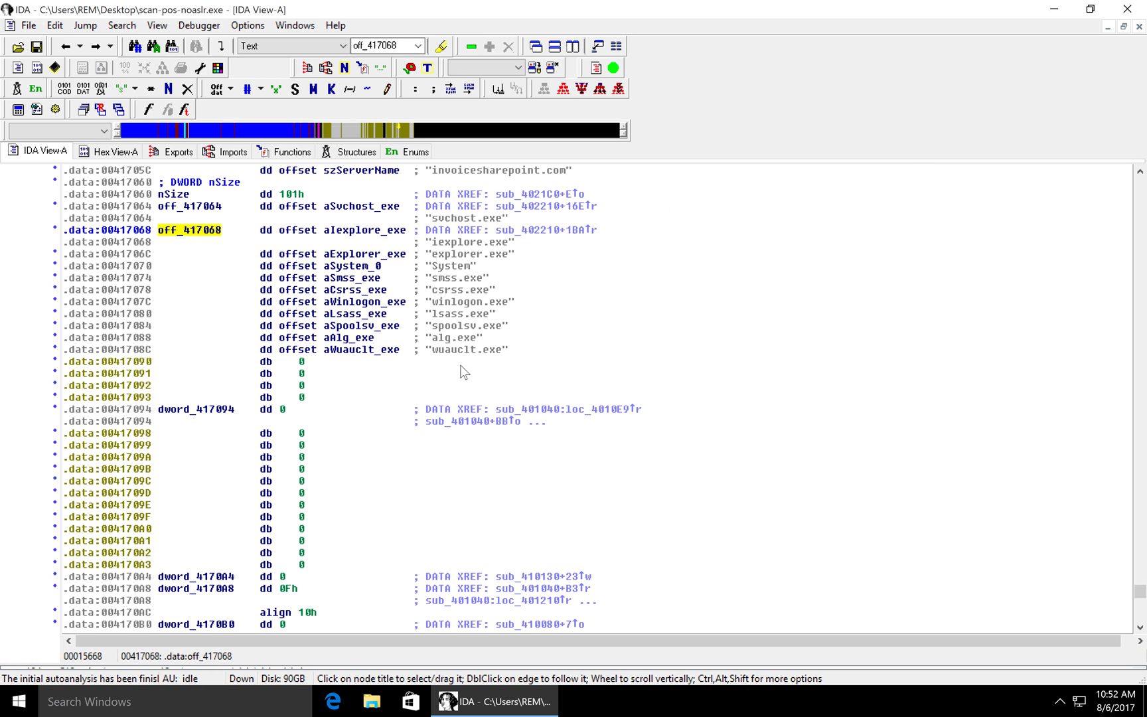
pyautogui.moveTo(489, 415)
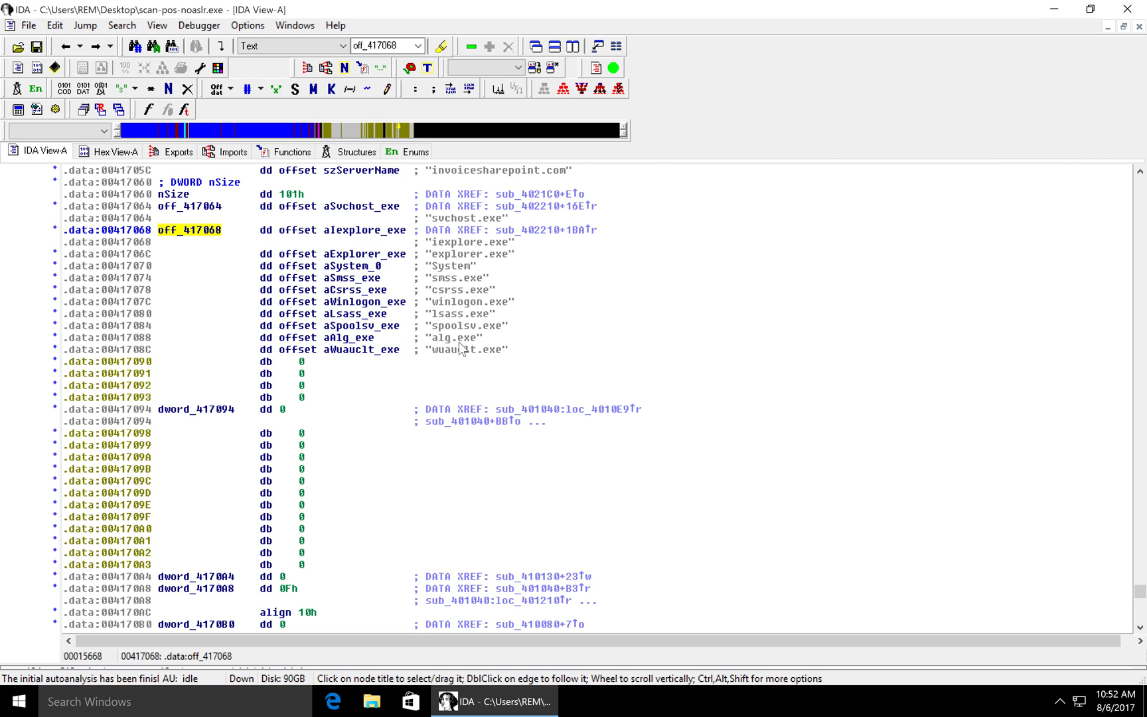
pyautogui.moveTo(64, 51)
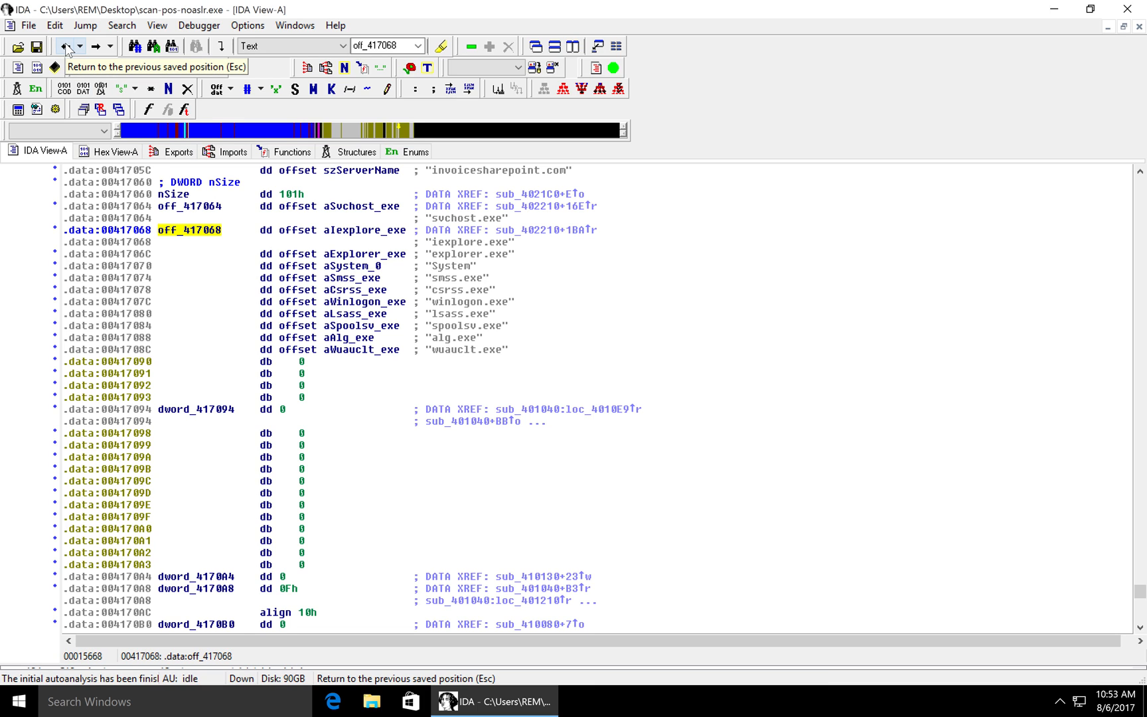
pyautogui.click(62, 48)
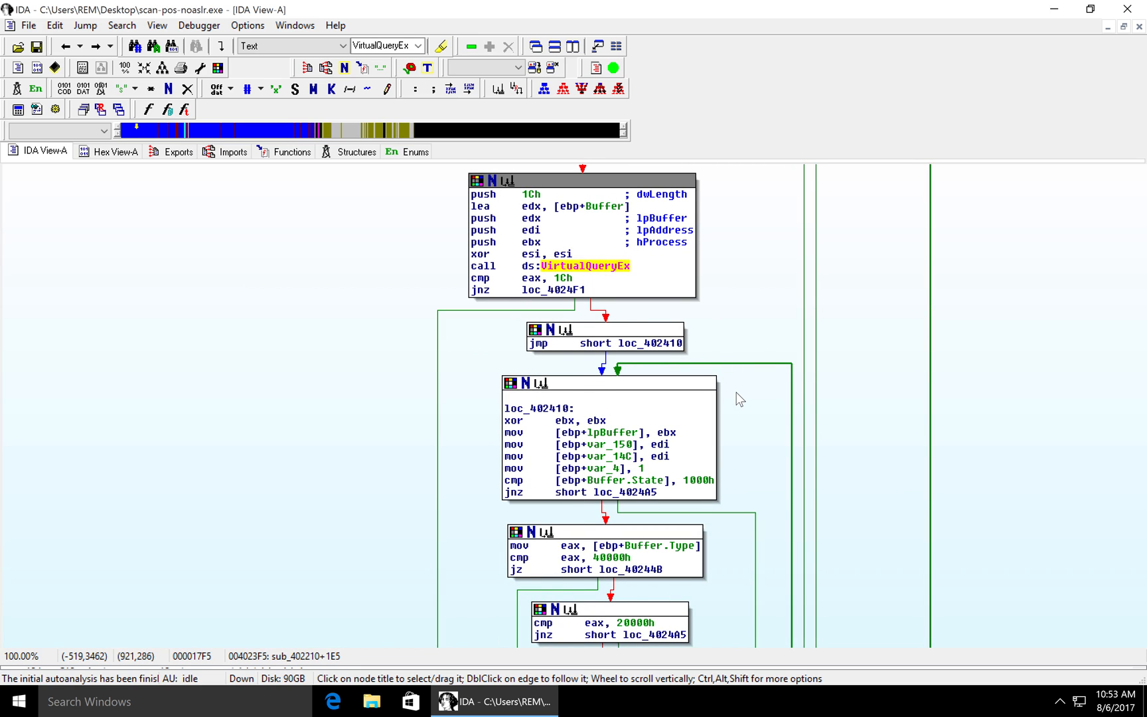
pyautogui.scroll(-3)
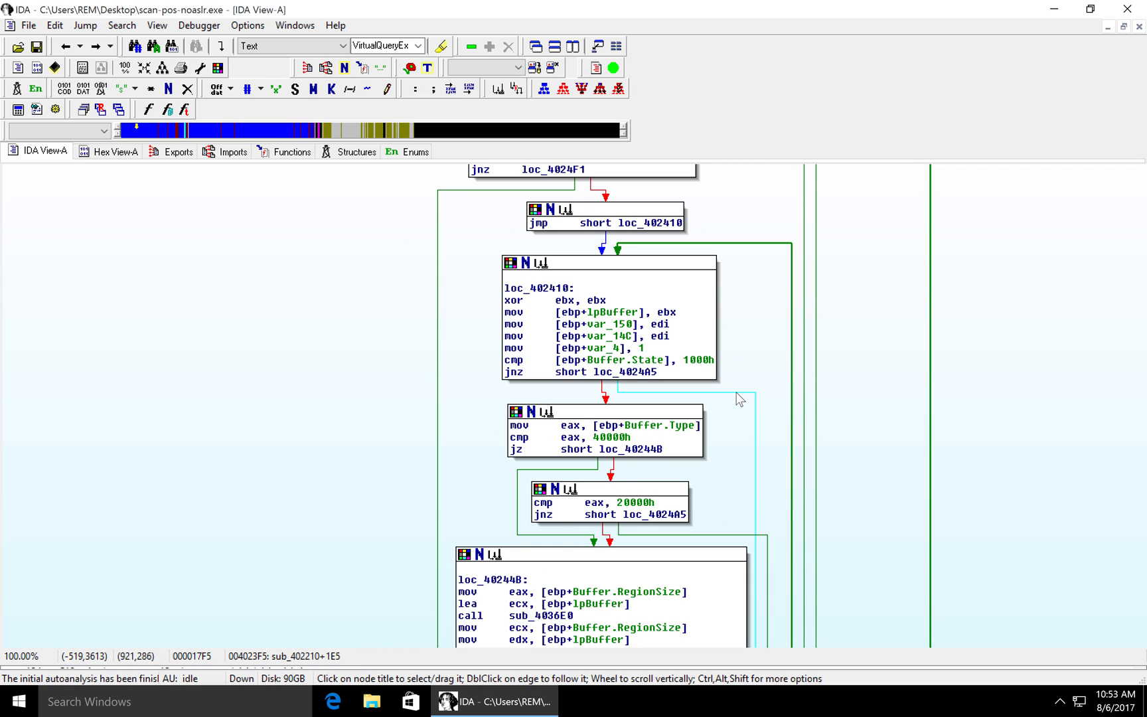
pyautogui.scroll(-3)
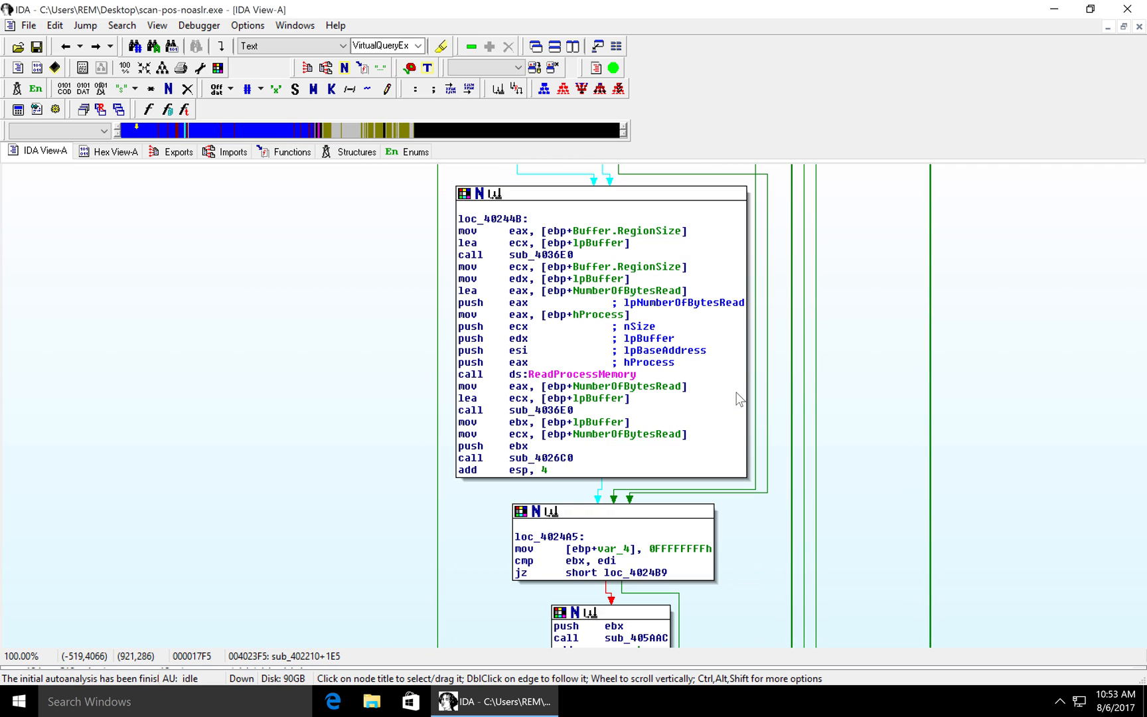
pyautogui.click(582, 375)
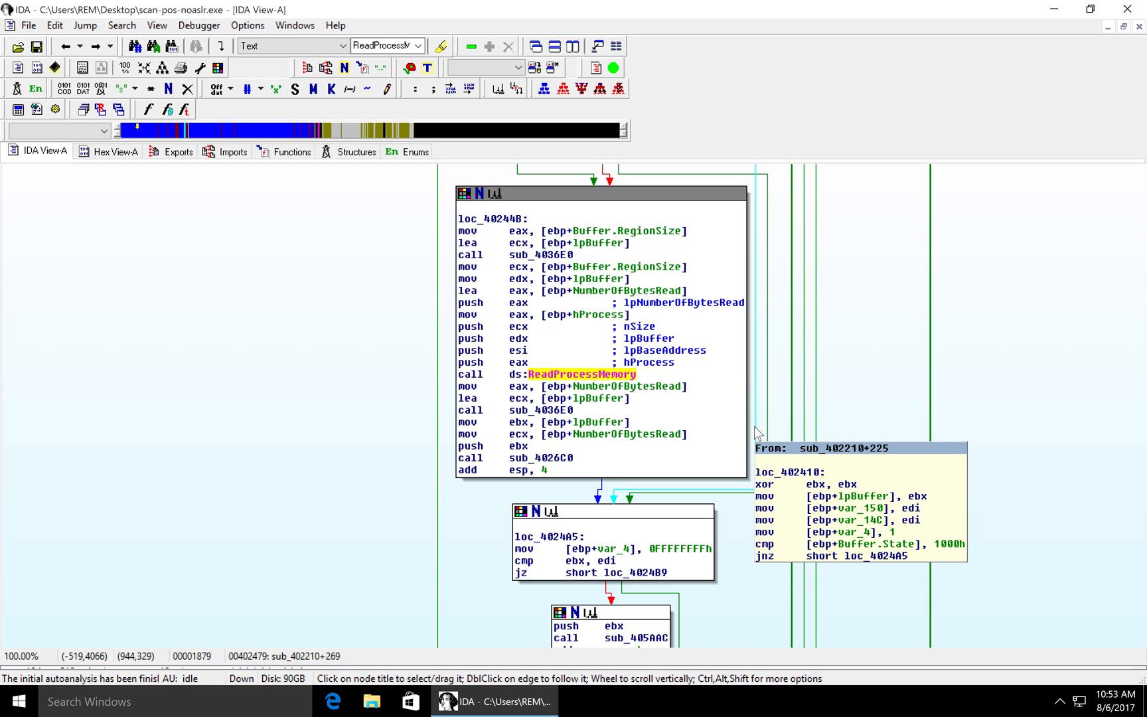
pyautogui.moveTo(872, 439)
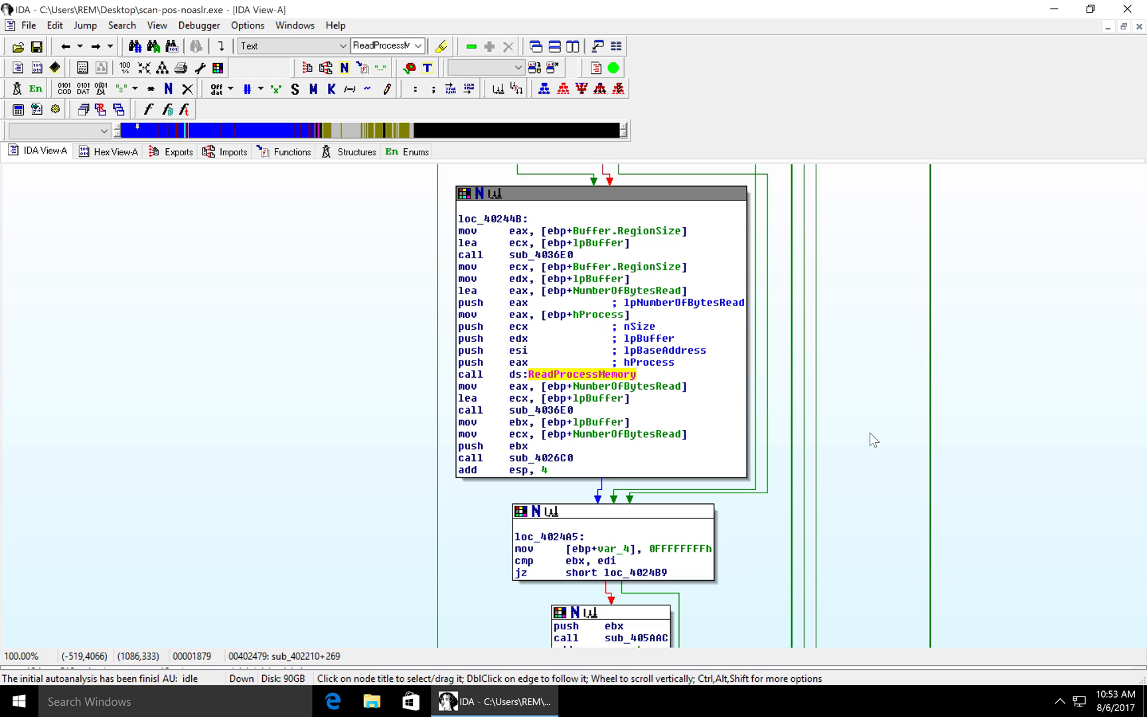
pyautogui.scroll(-3)
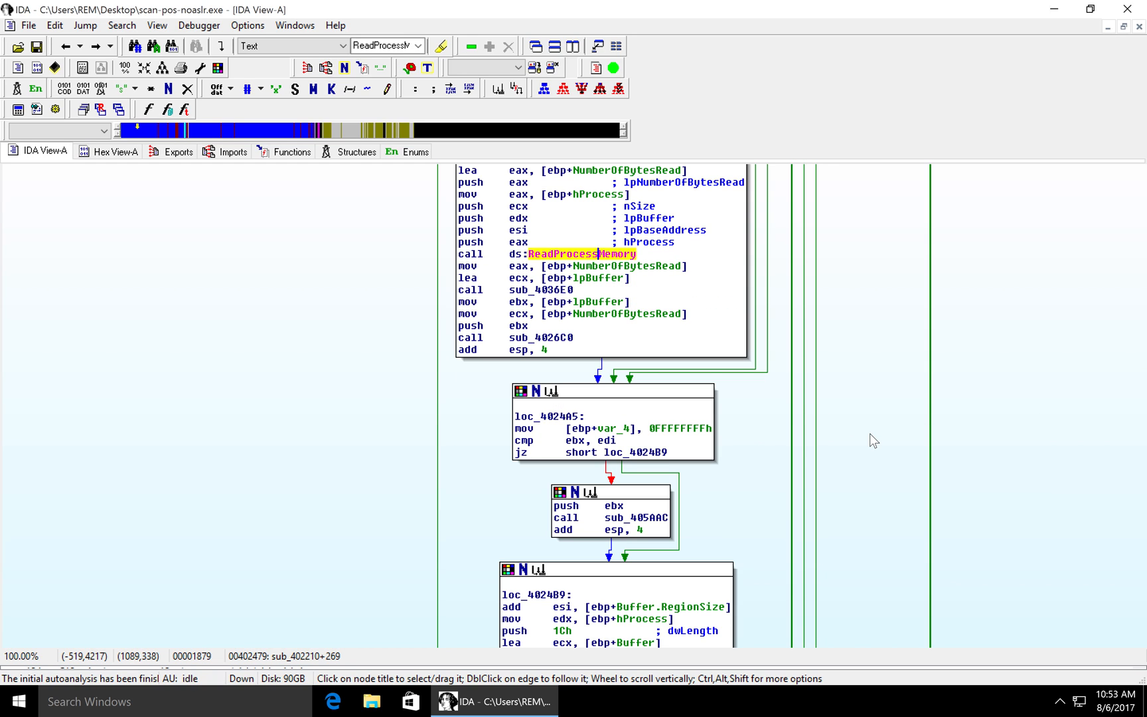
pyautogui.moveTo(559, 340)
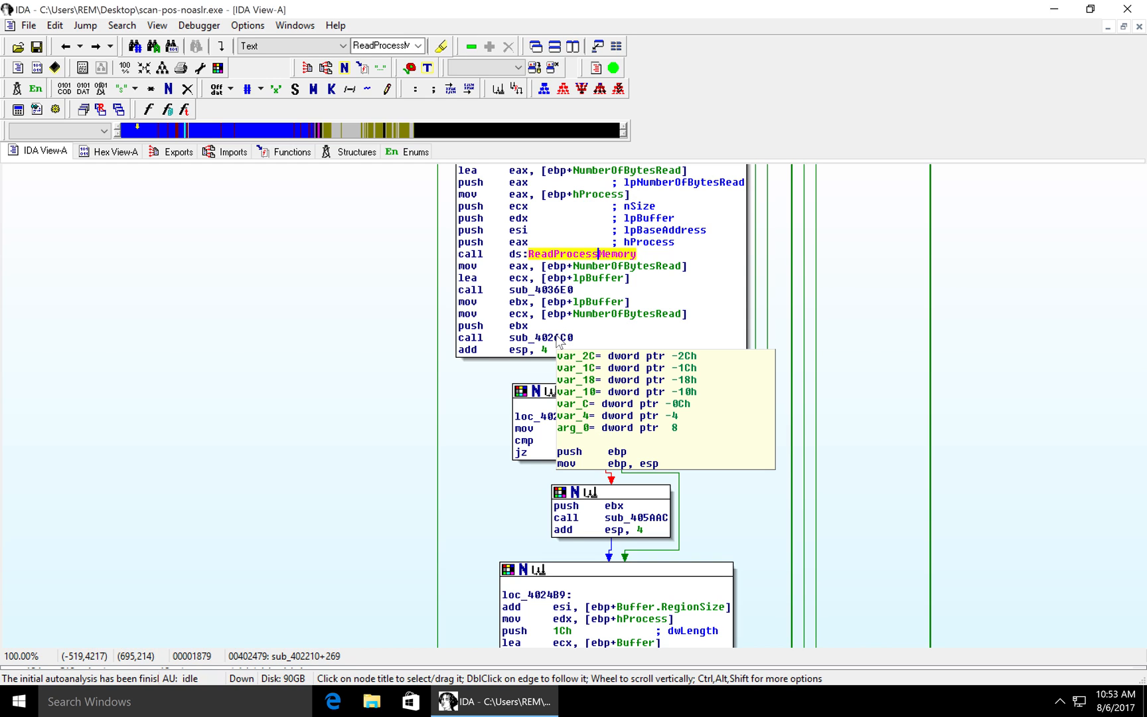
# Enter sub_4026C0 and highlight the 3Dh constant and register al in loc_40271B
pyautogui.click(535, 338)
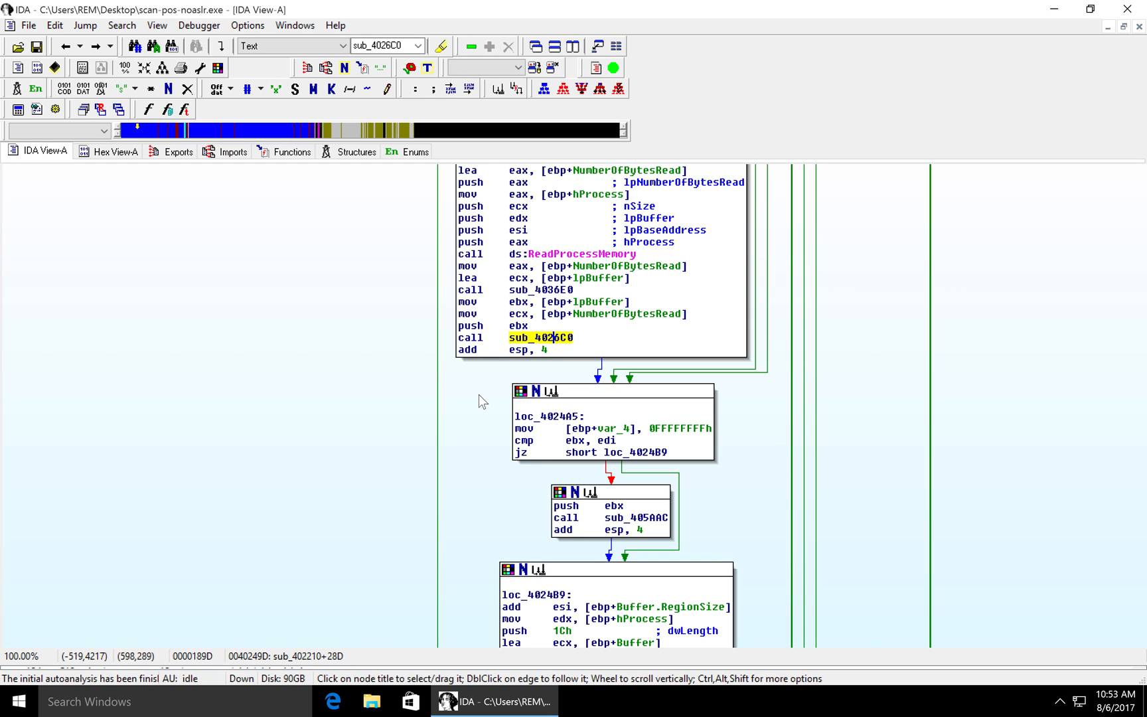
pyautogui.moveTo(554, 356)
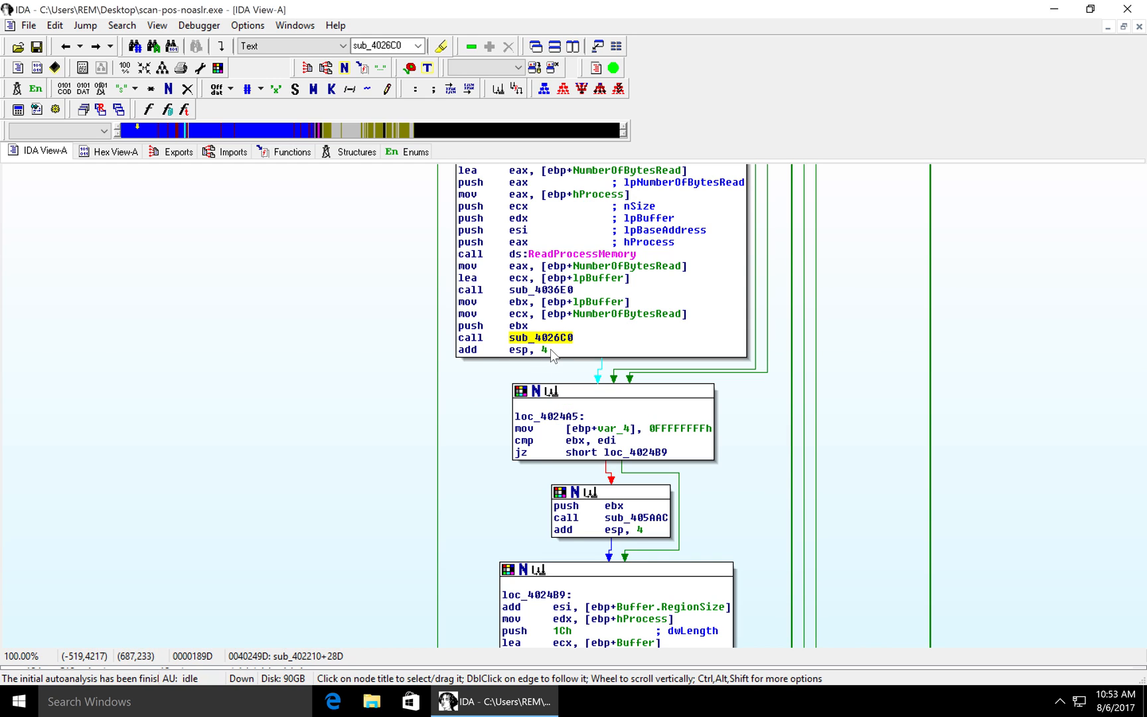
pyautogui.moveTo(554, 342)
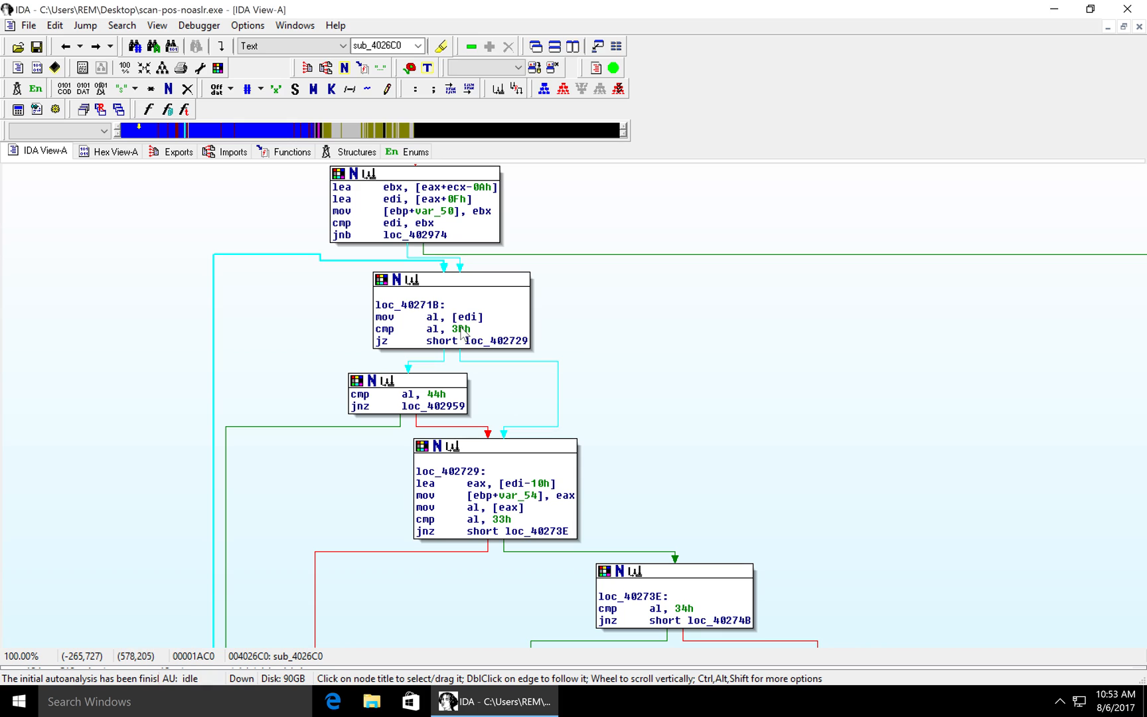
pyautogui.click(458, 329)
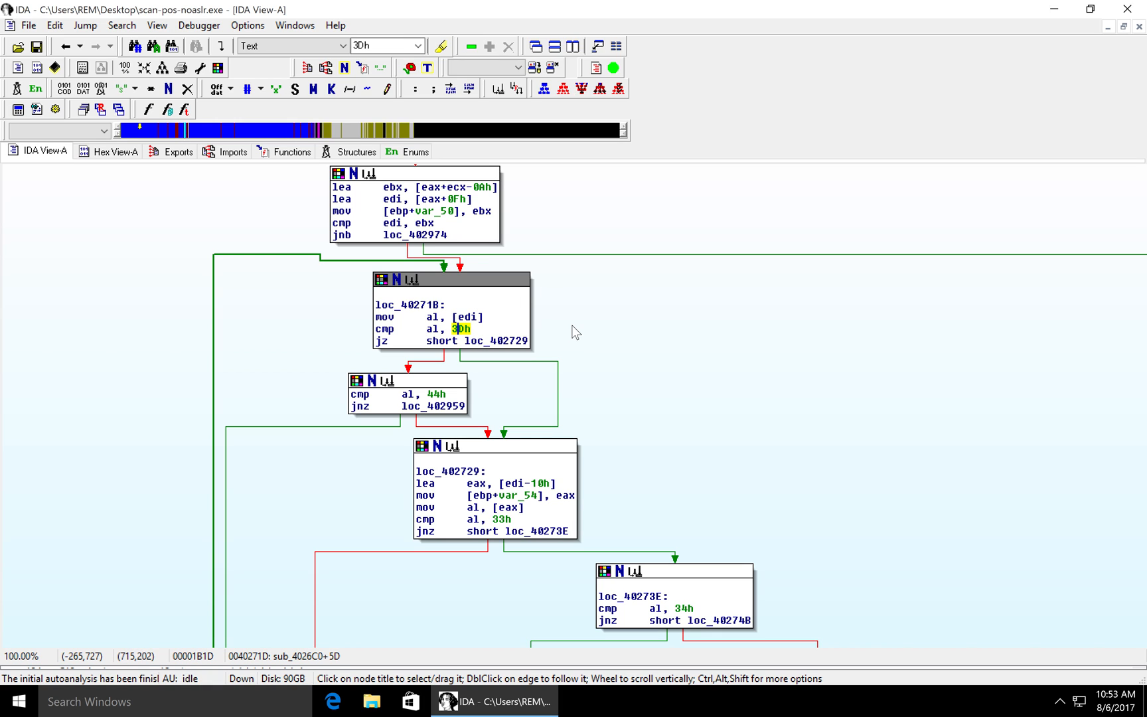
pyautogui.click(428, 328)
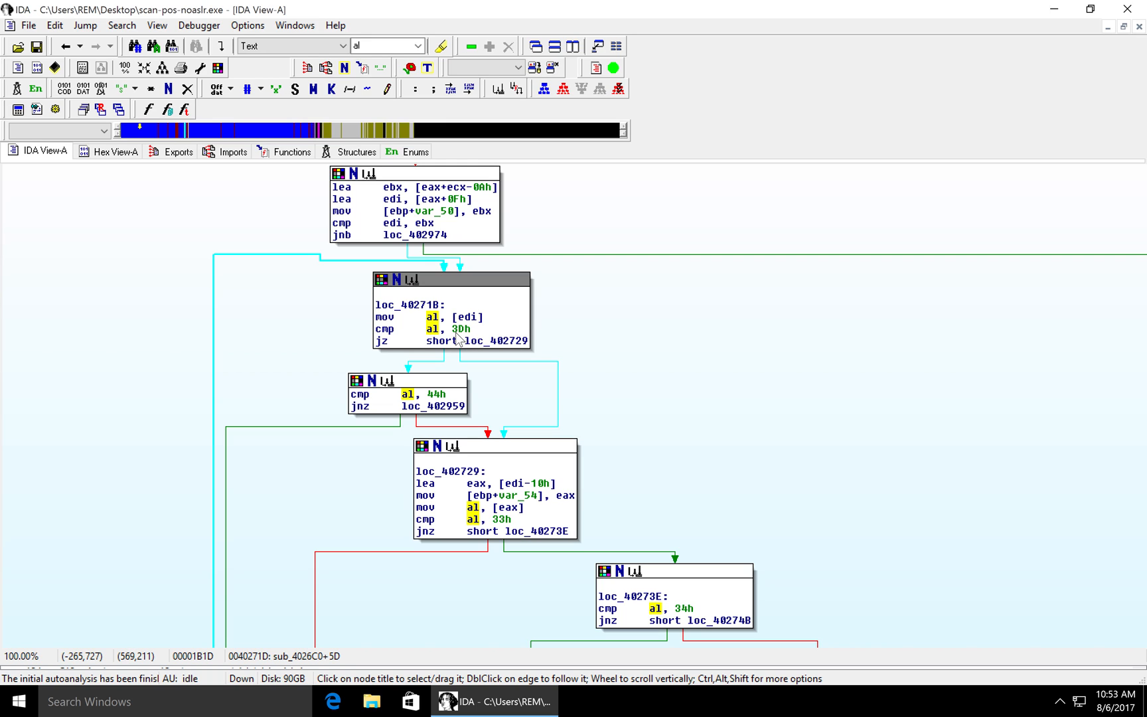
pyautogui.click(460, 328)
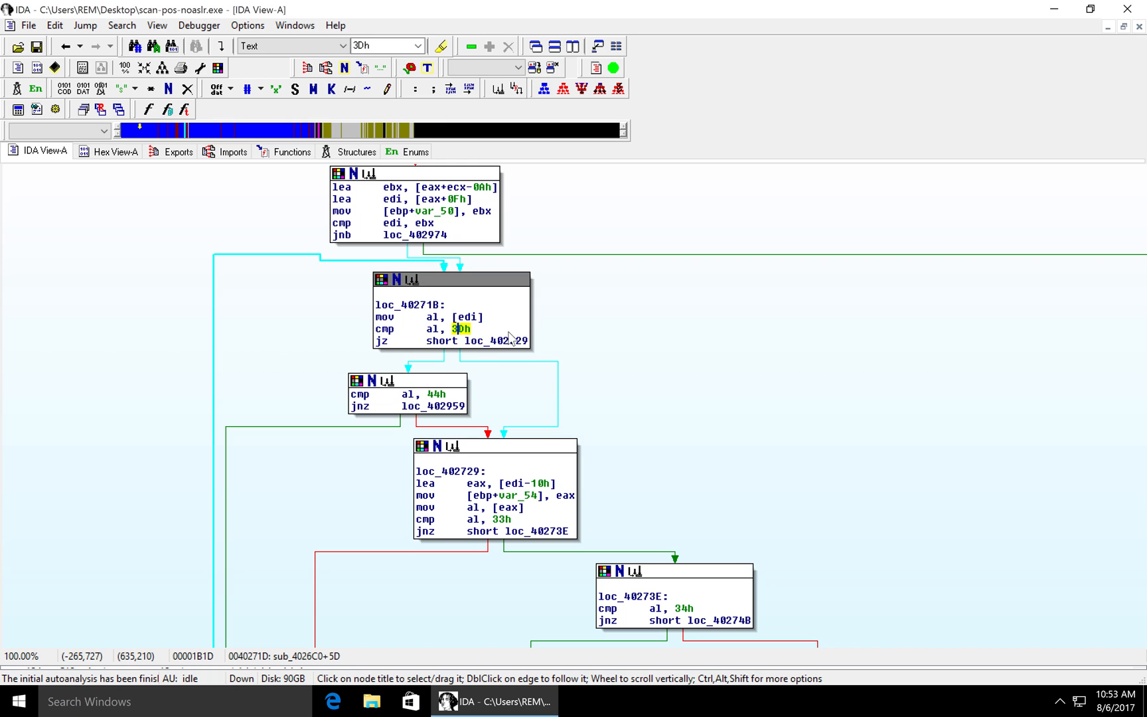
# Display the 3Dh comparison constant in loc_40271B as the character '='
pyautogui.rightClick(459, 328)
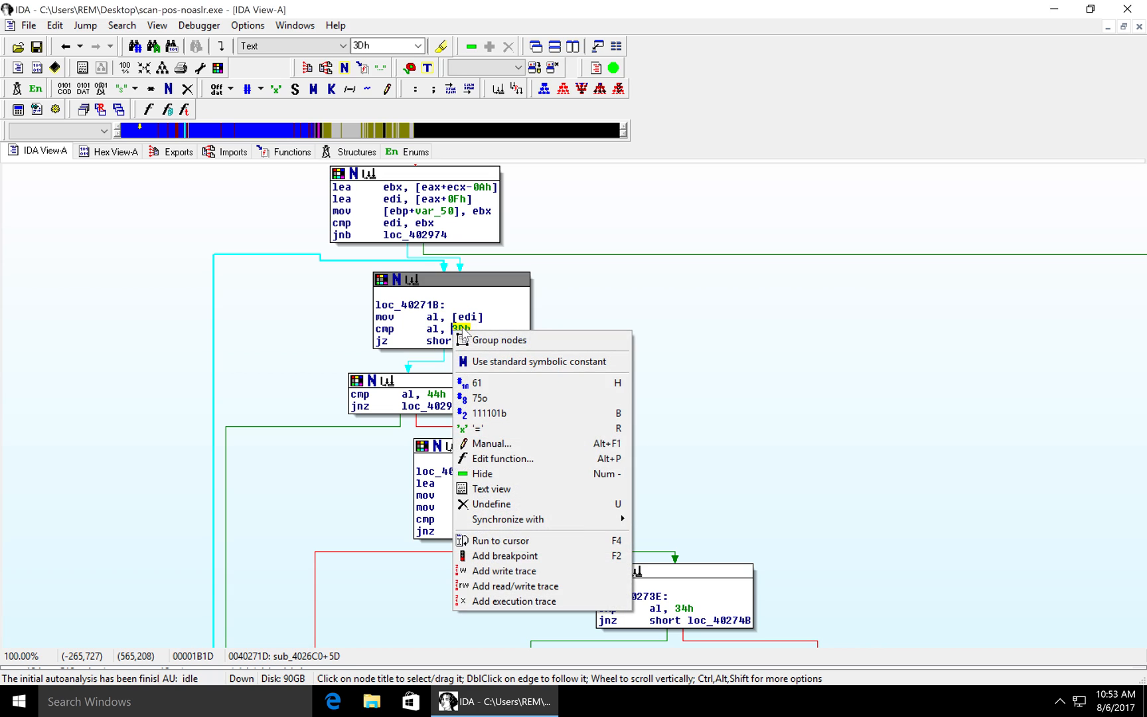
pyautogui.moveTo(531, 416)
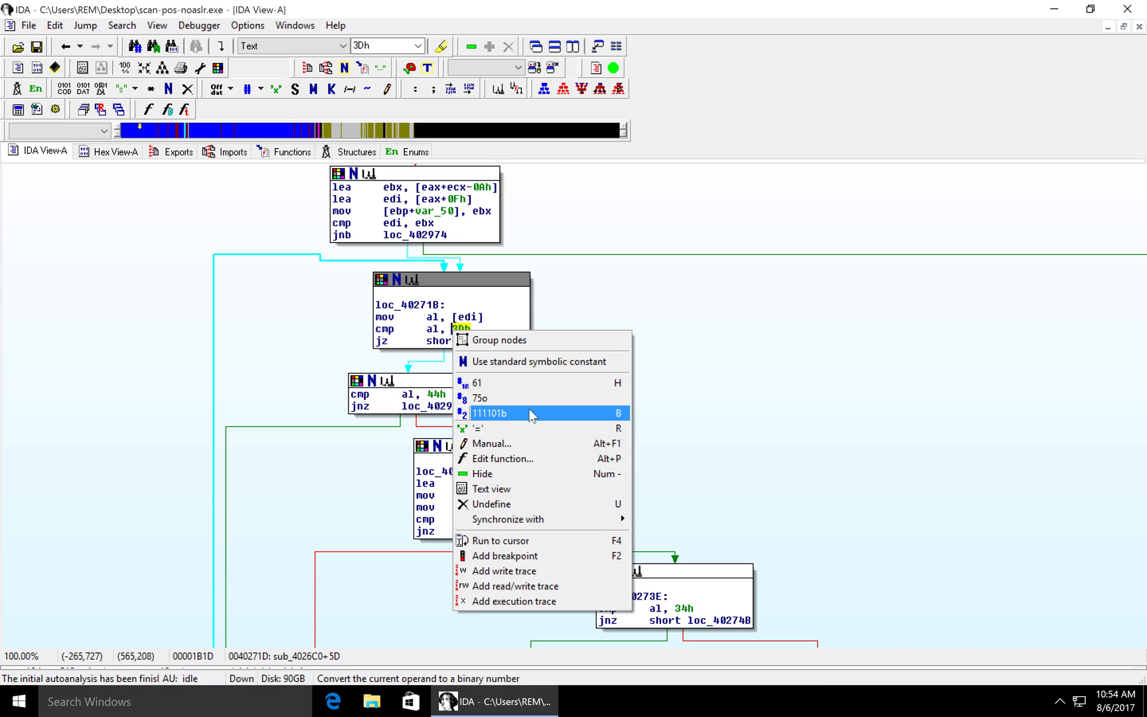
pyautogui.moveTo(497, 385)
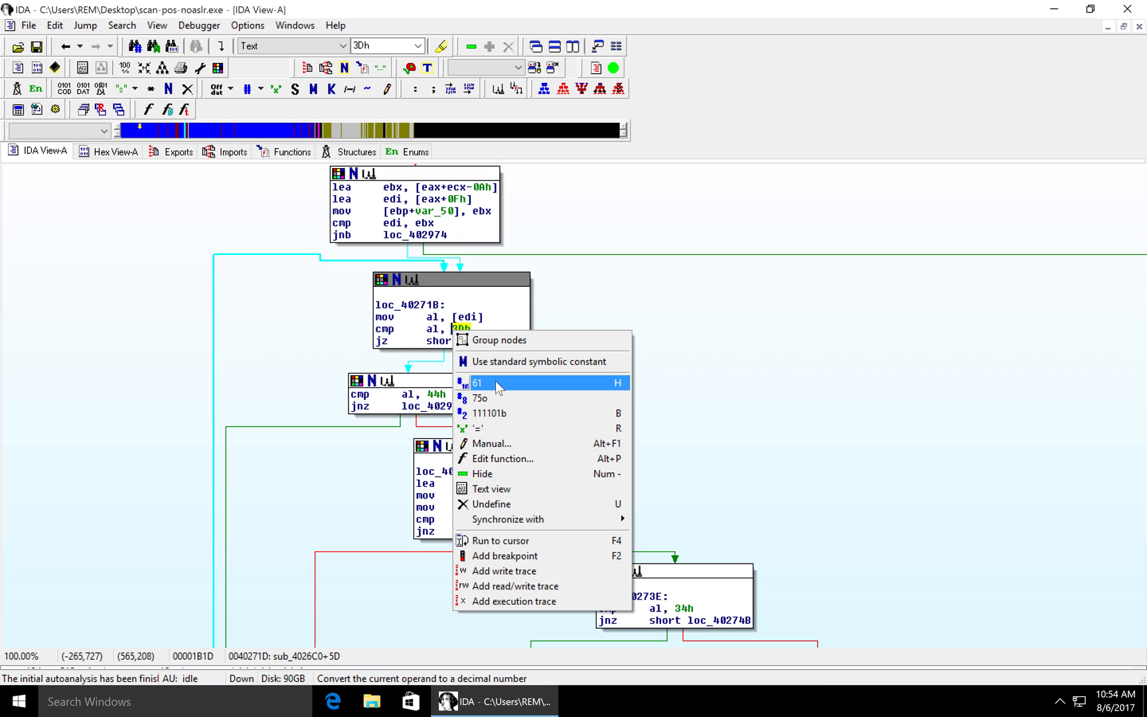
pyautogui.moveTo(496, 428)
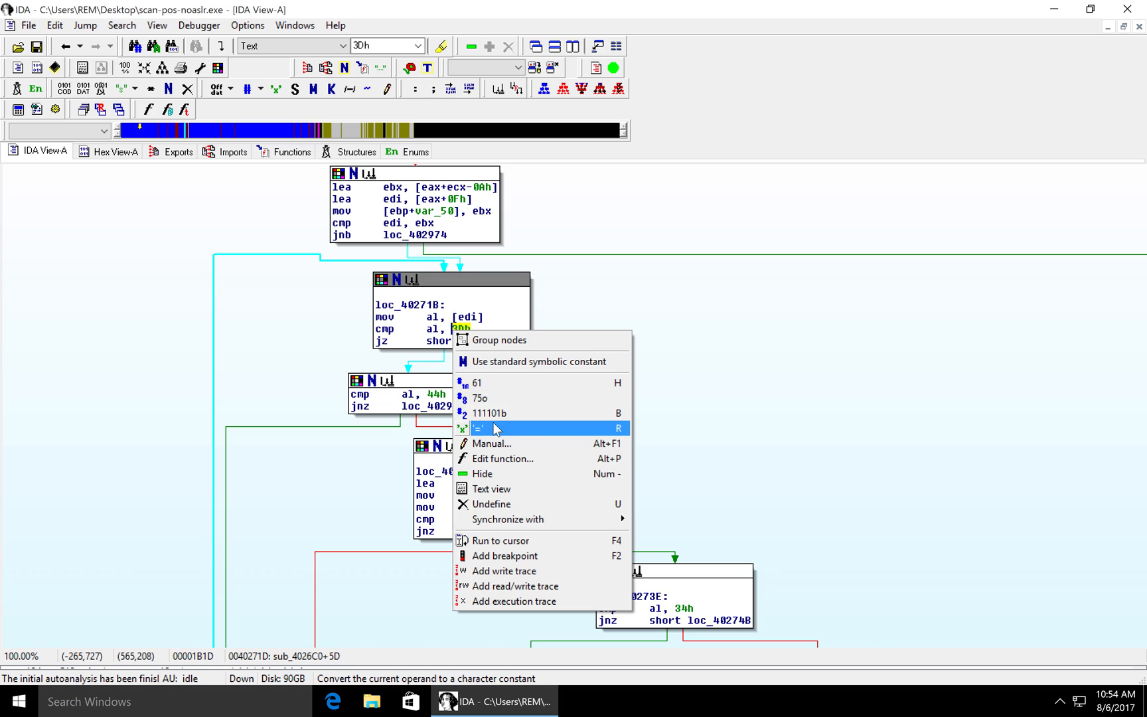
pyautogui.click(508, 429)
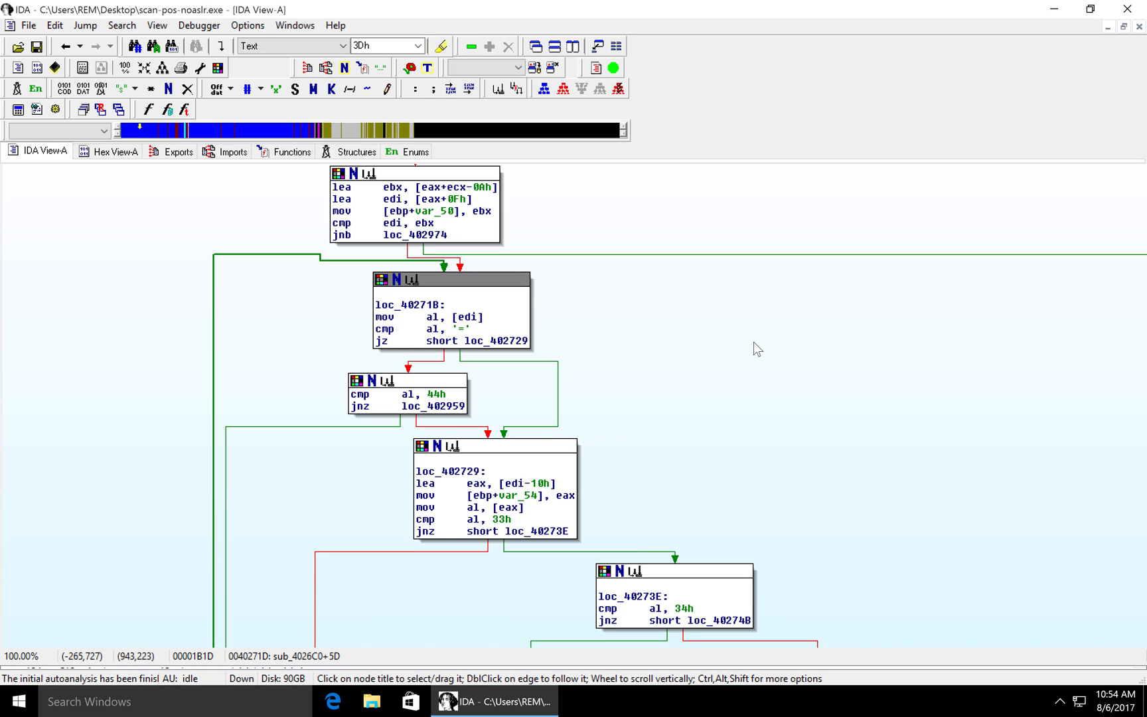
pyautogui.moveTo(614, 447)
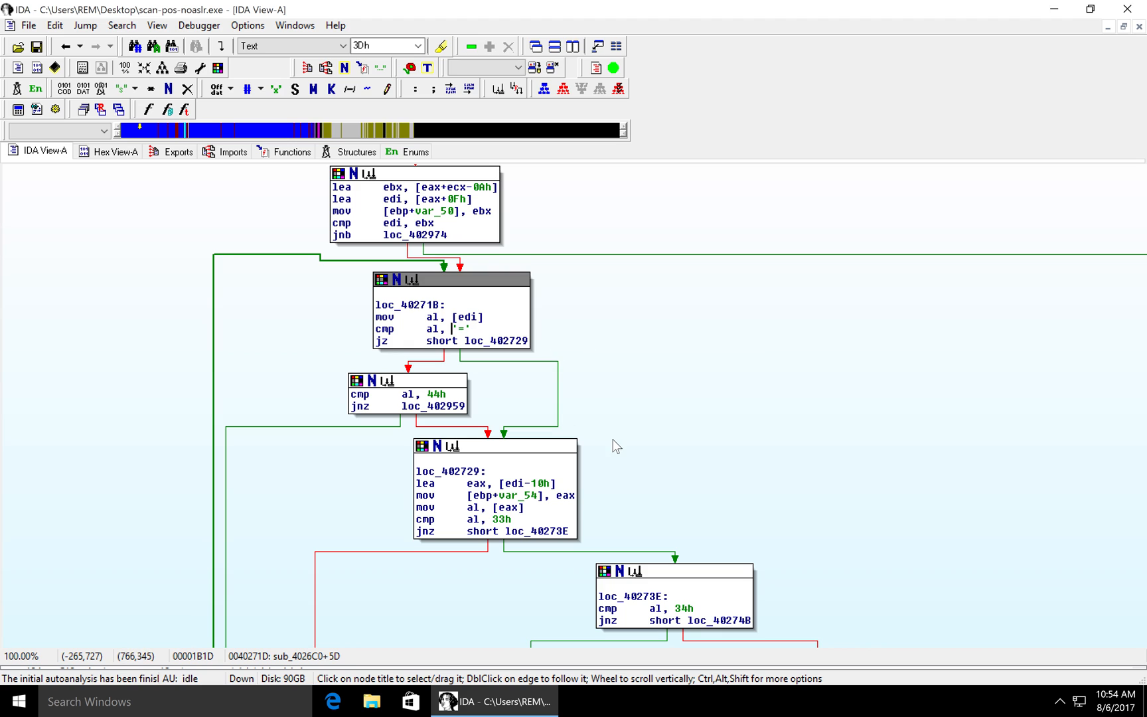
pyautogui.click(433, 394)
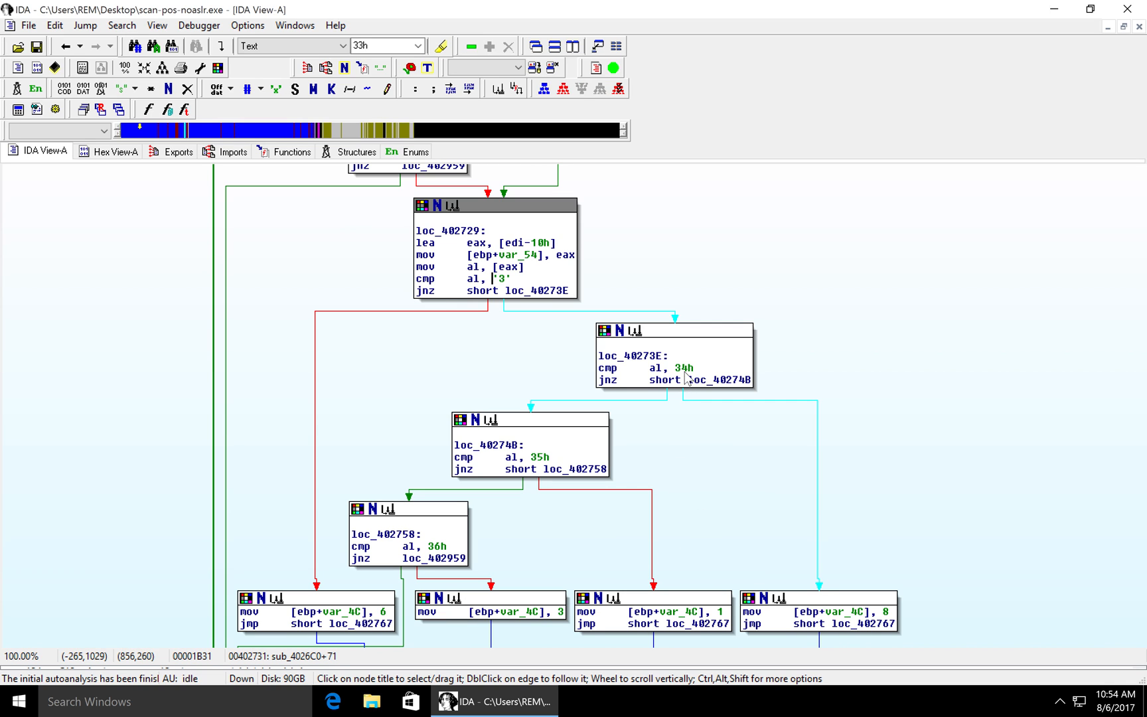
# Convert sub_4026C0's 34h, 35h and 36h comparison values to the characters '4', '5', '6'
pyautogui.click(683, 367)
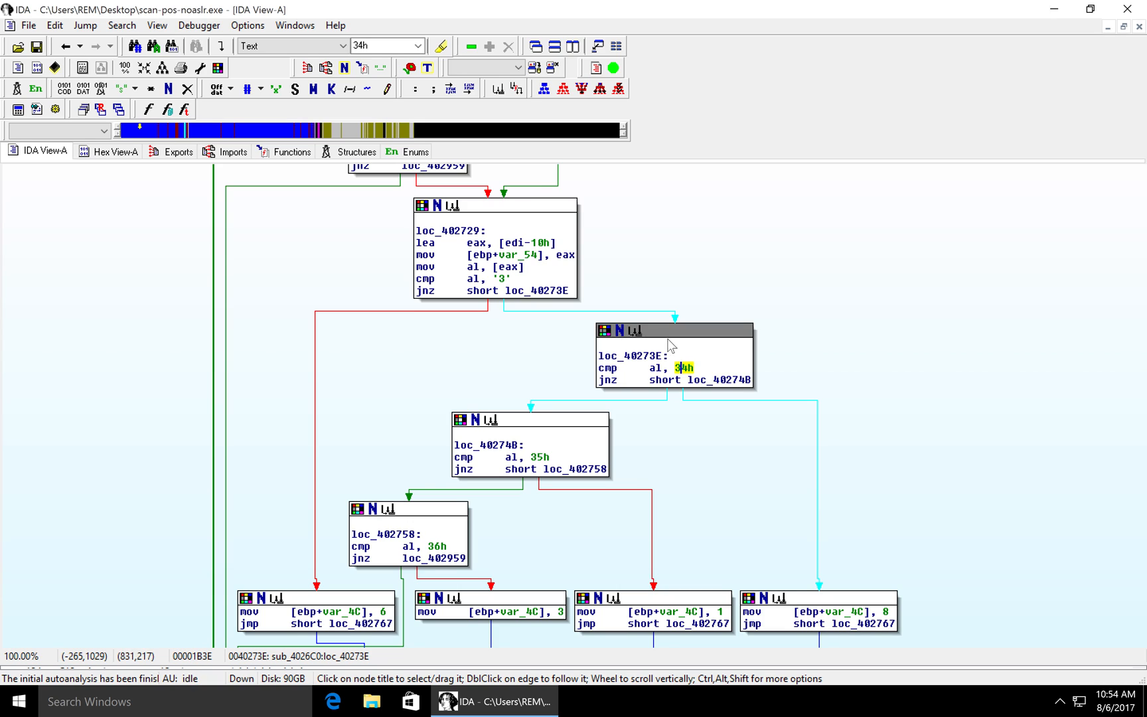
pyautogui.moveTo(643, 338)
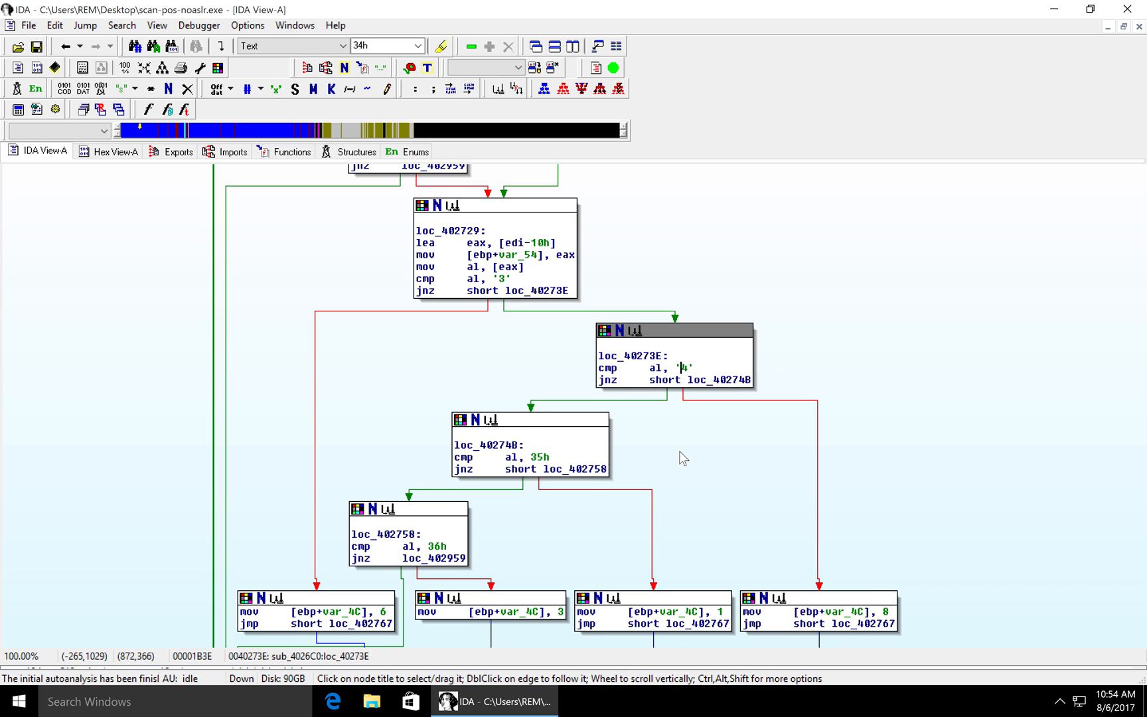
pyautogui.click(436, 546)
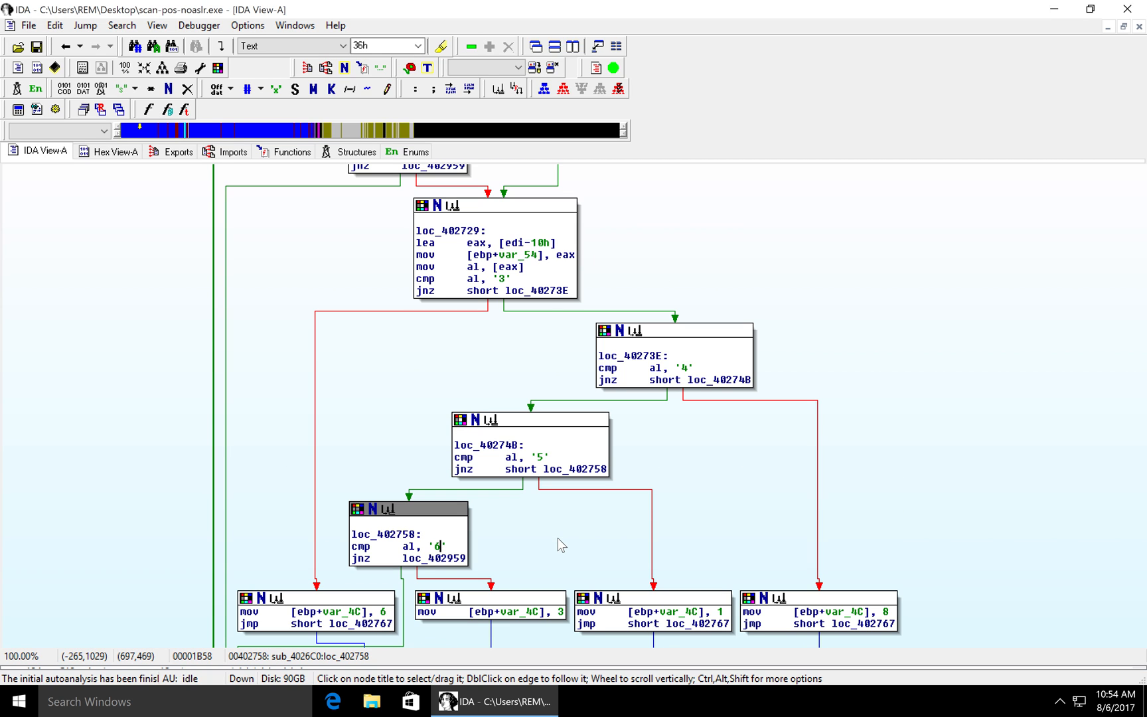
pyautogui.moveTo(579, 540)
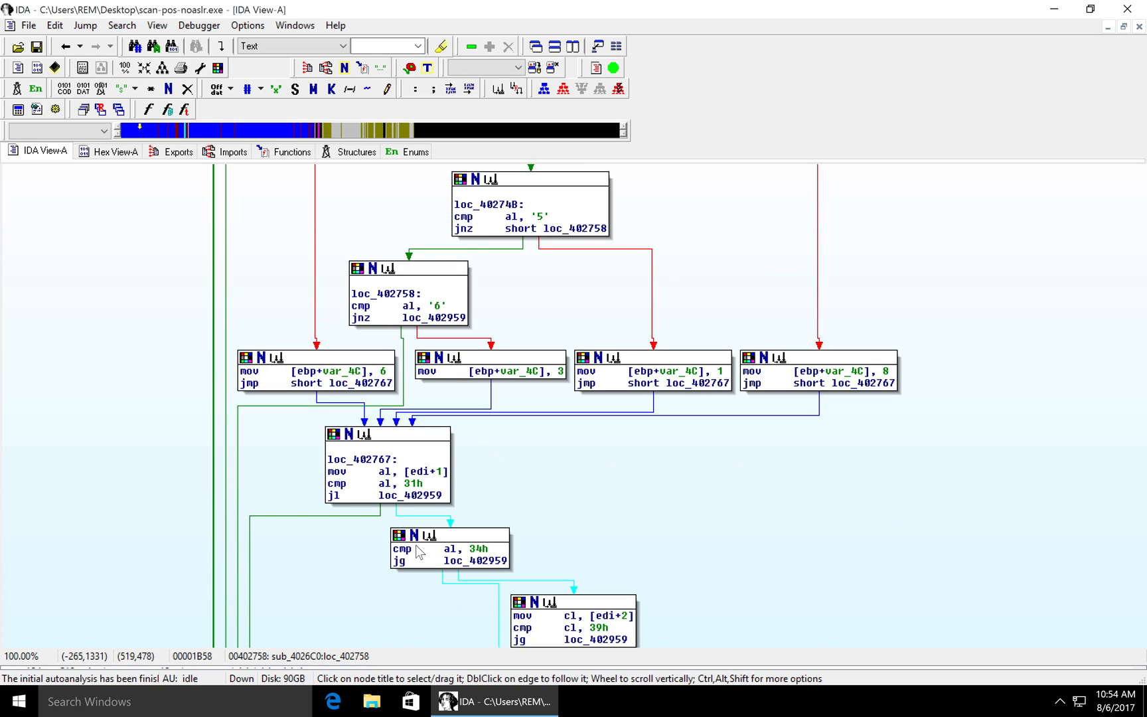
# Scroll through the rest of sub_4026C0 before returning to the caller
pyautogui.scroll(-3)
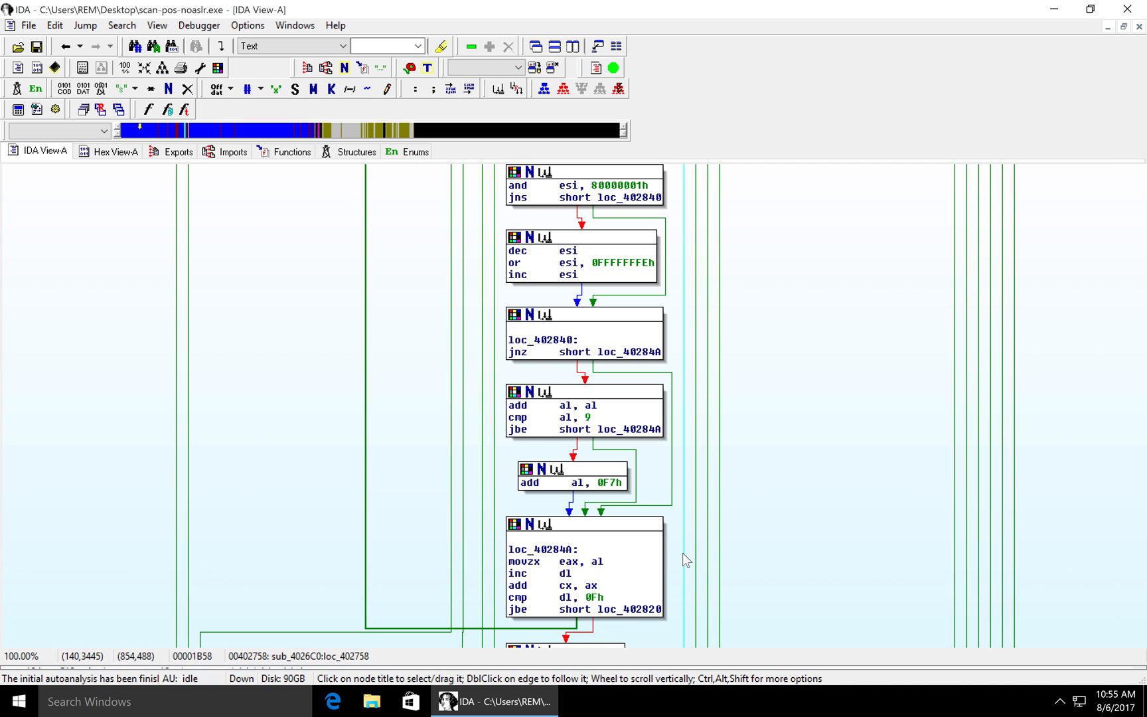
pyautogui.scroll(-3)
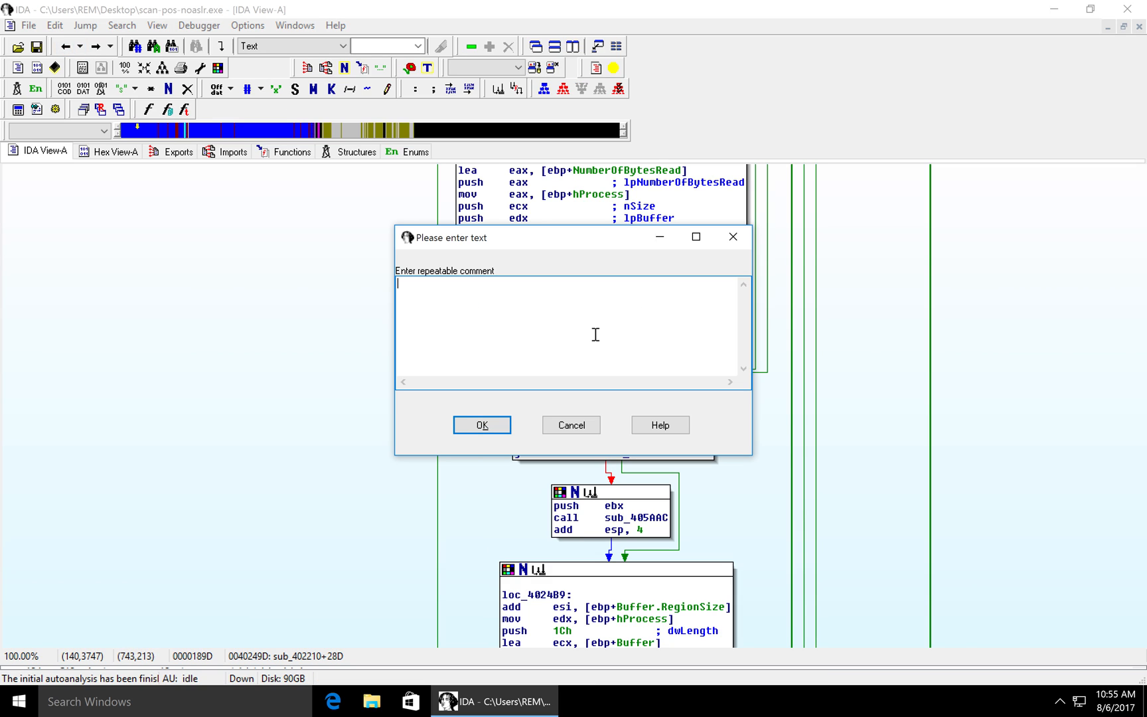
# Add the repeatable comment 'check for card data' to the sub_4026C0 call
pyautogui.write('check')
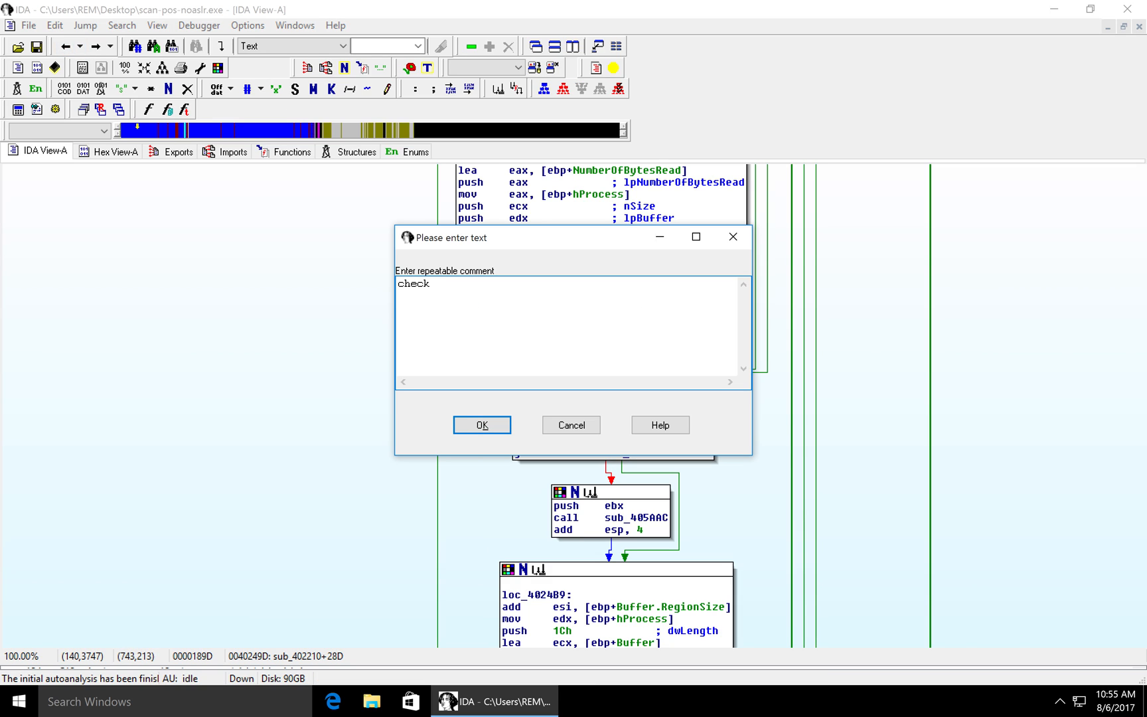
pyautogui.write('for card d')
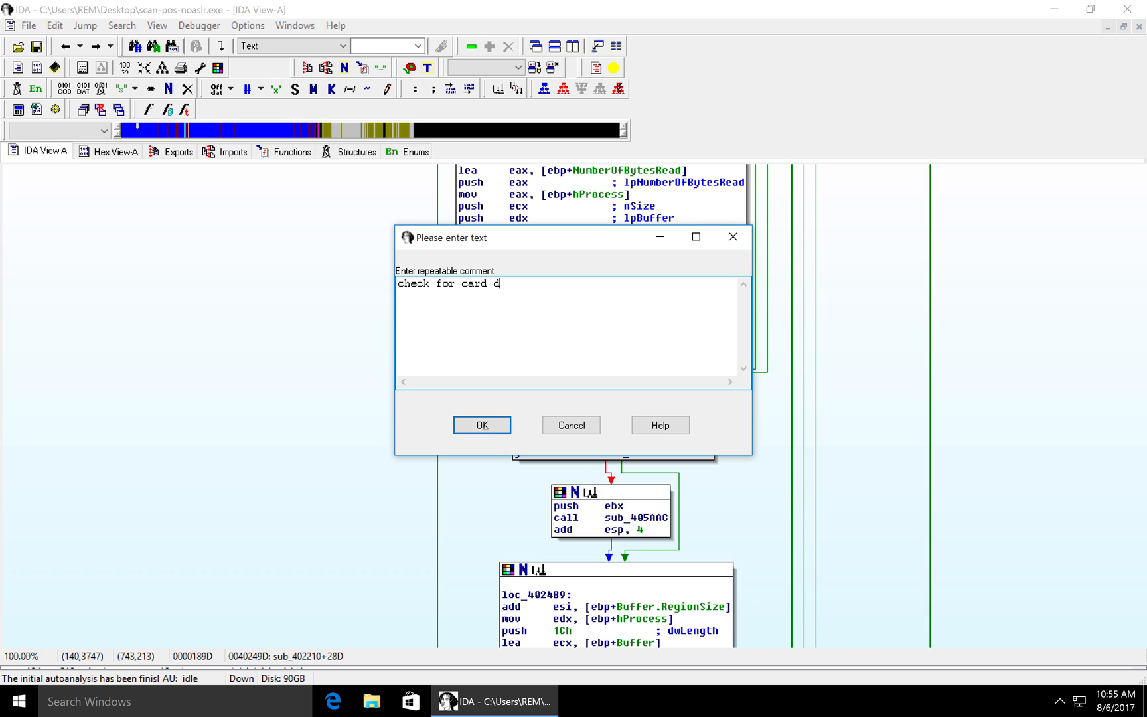
pyautogui.click(482, 425)
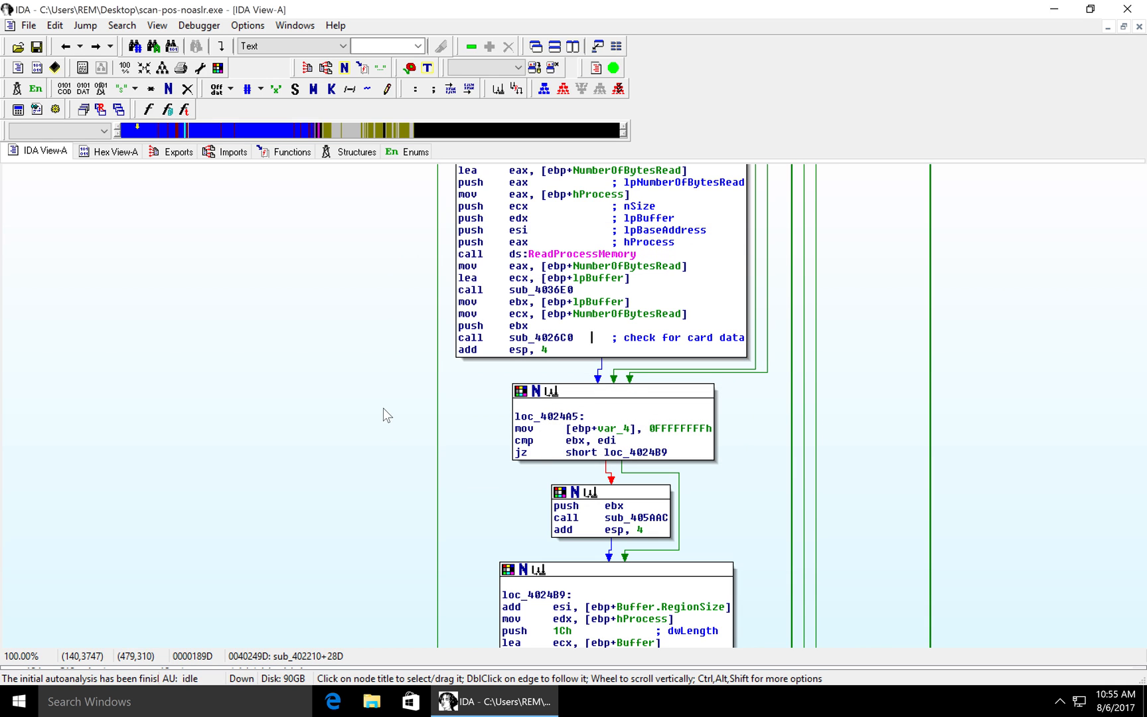
pyautogui.moveTo(469, 472)
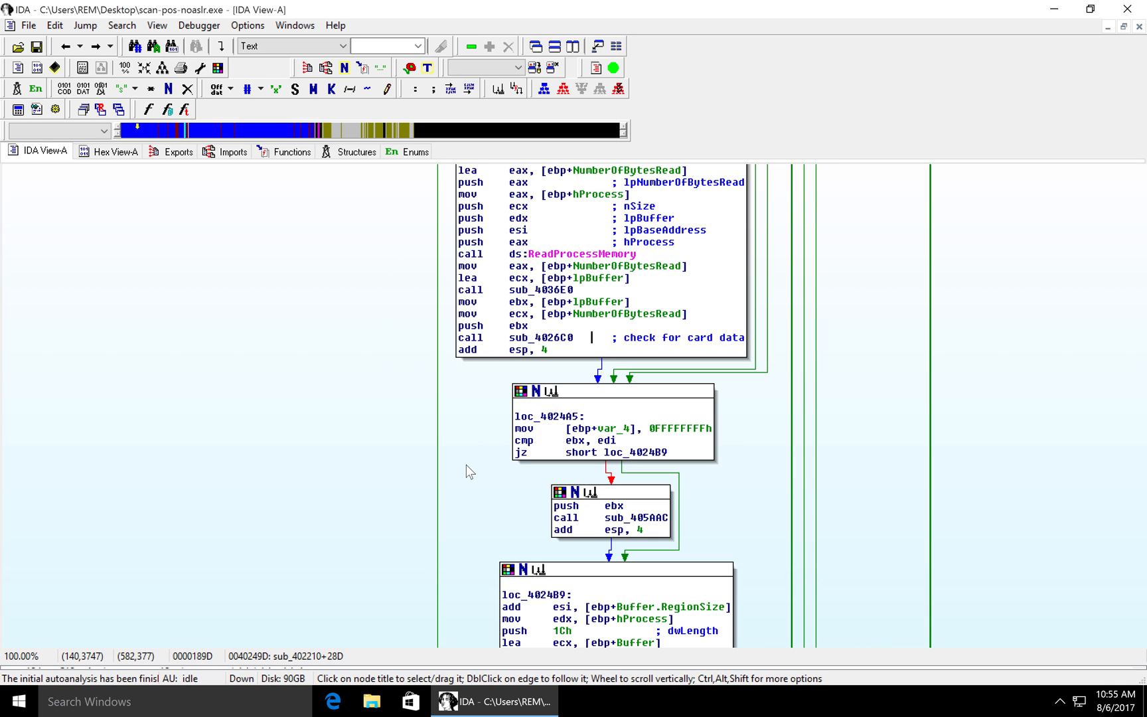
pyautogui.scroll(-3)
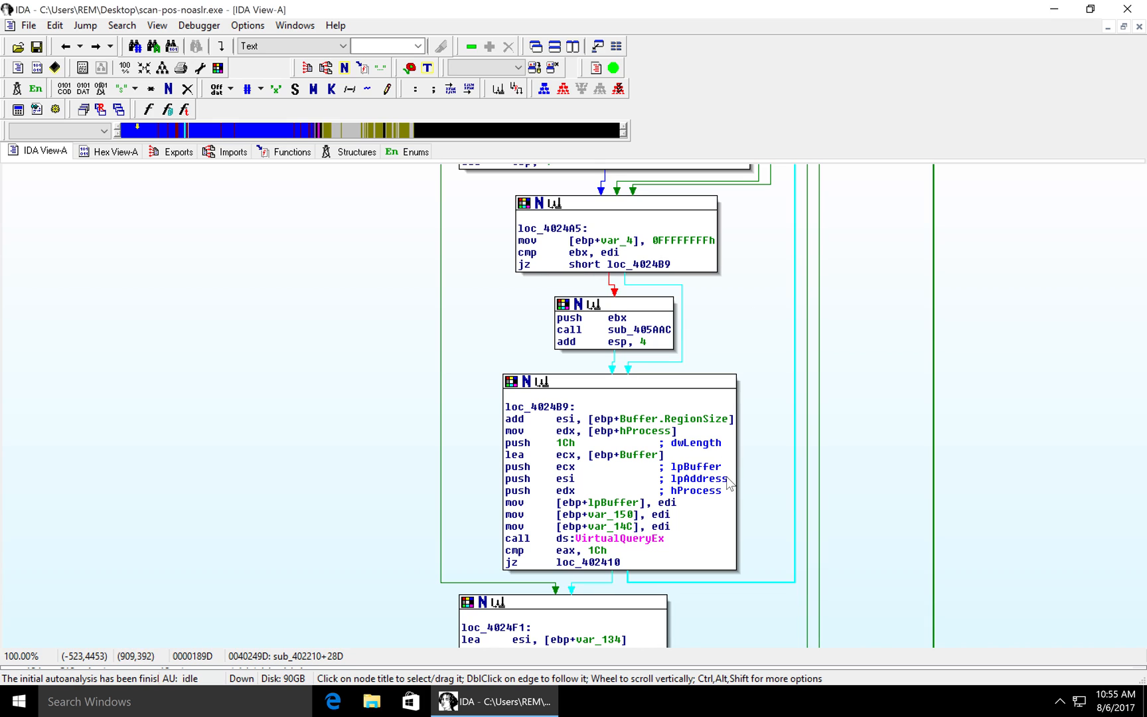
# Scroll sub_402210 past the user= and \nproc= report strings, highlighting the nproc field
pyautogui.scroll(-3)
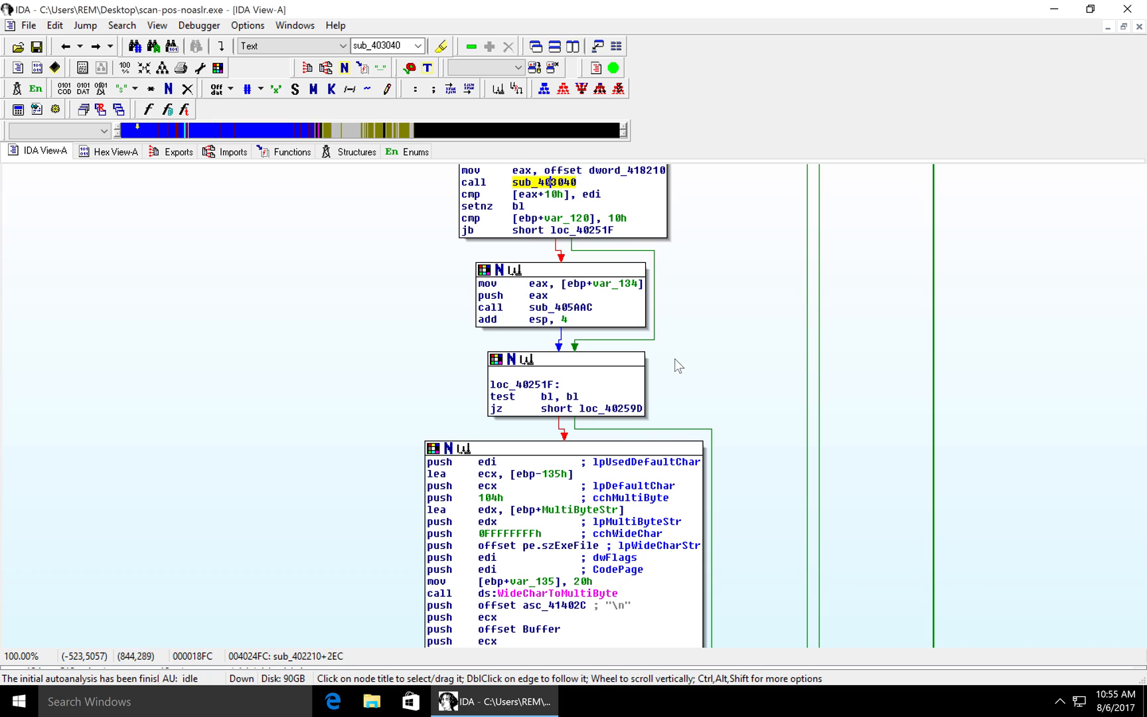
pyautogui.scroll(-3)
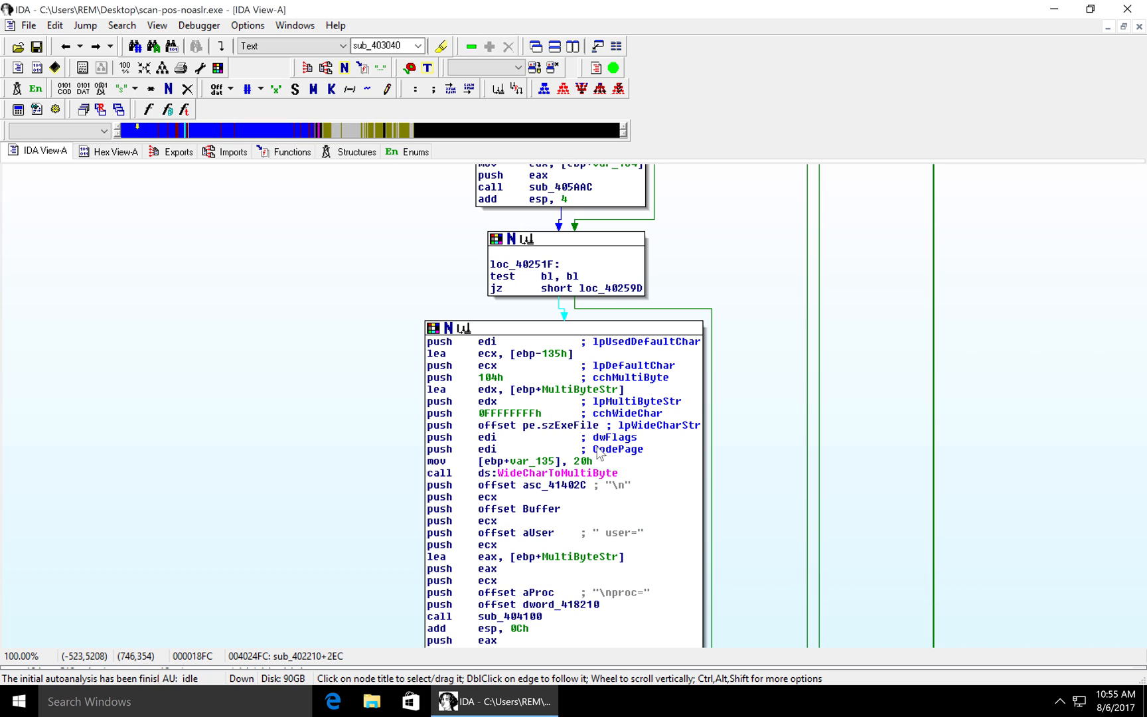
pyautogui.scroll(-3)
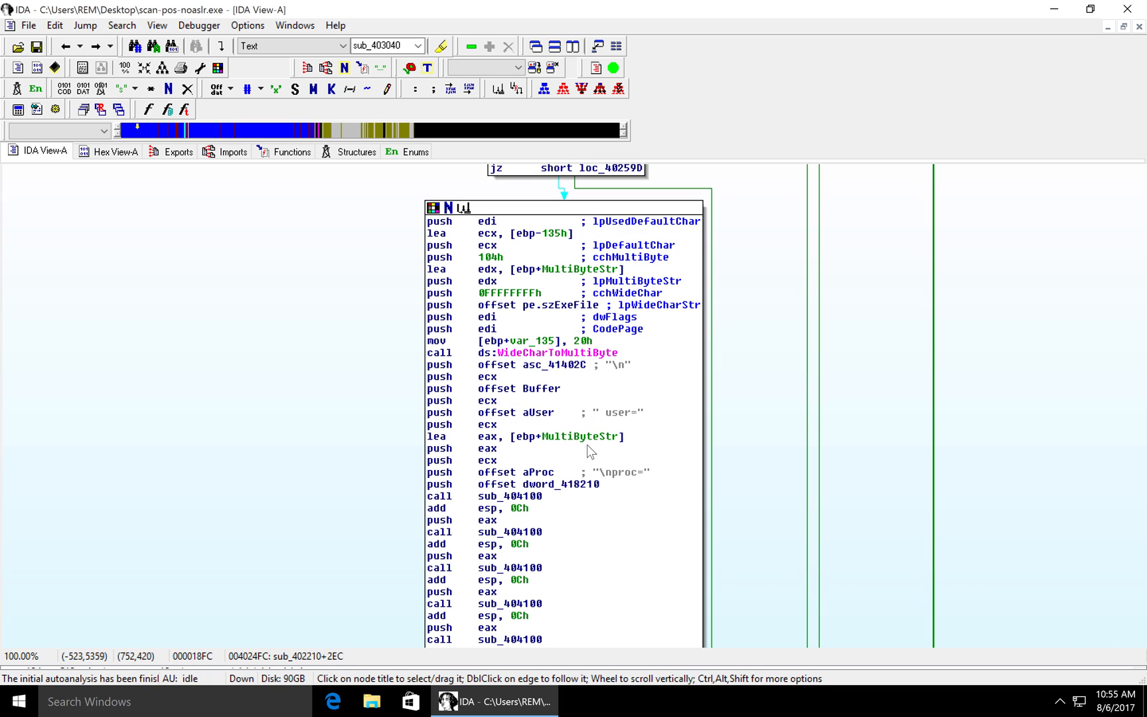
pyautogui.click(556, 353)
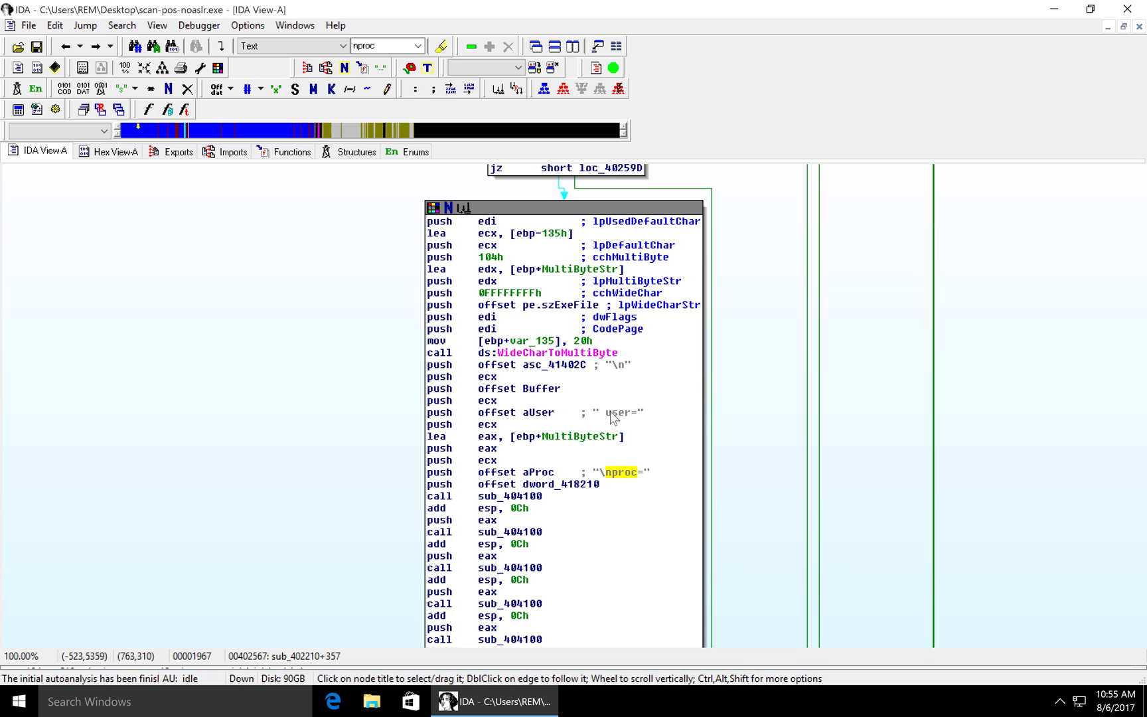
pyautogui.scroll(-3)
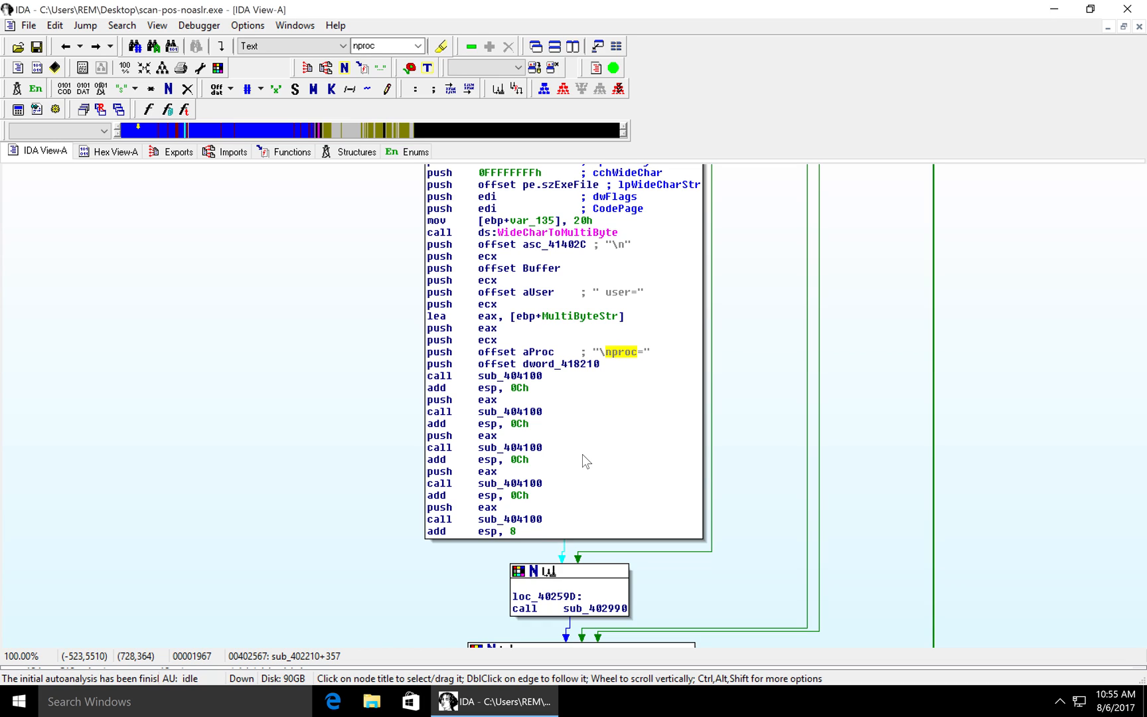
pyautogui.moveTo(690, 448)
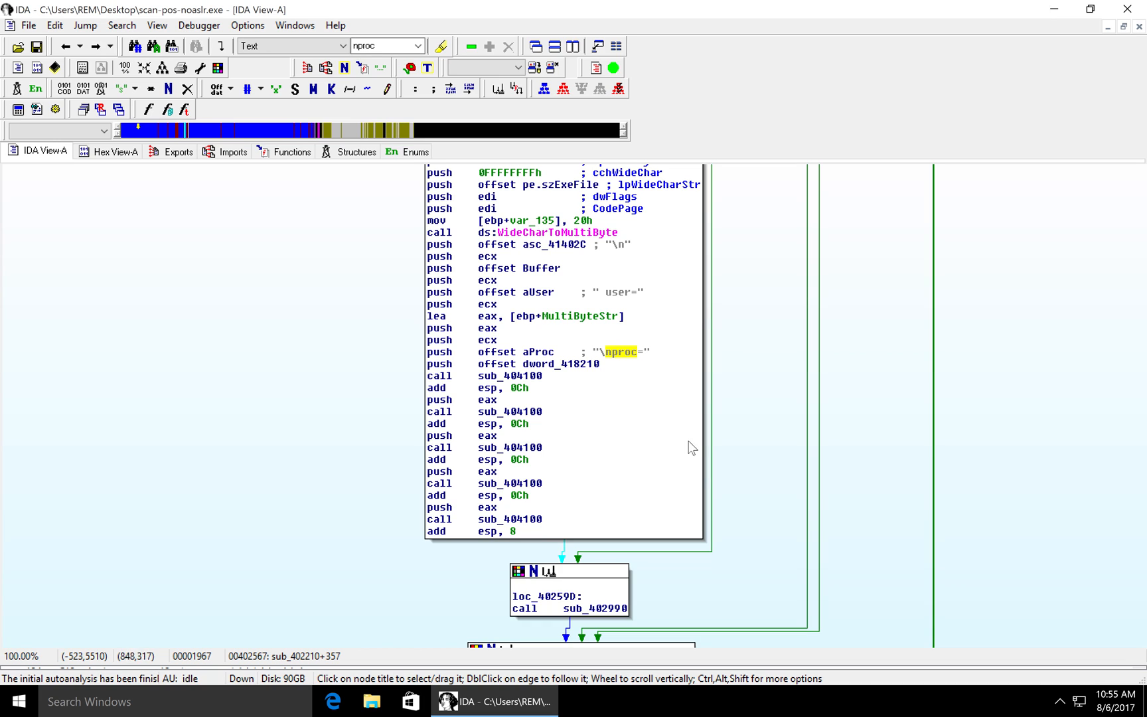
pyautogui.scroll(-3)
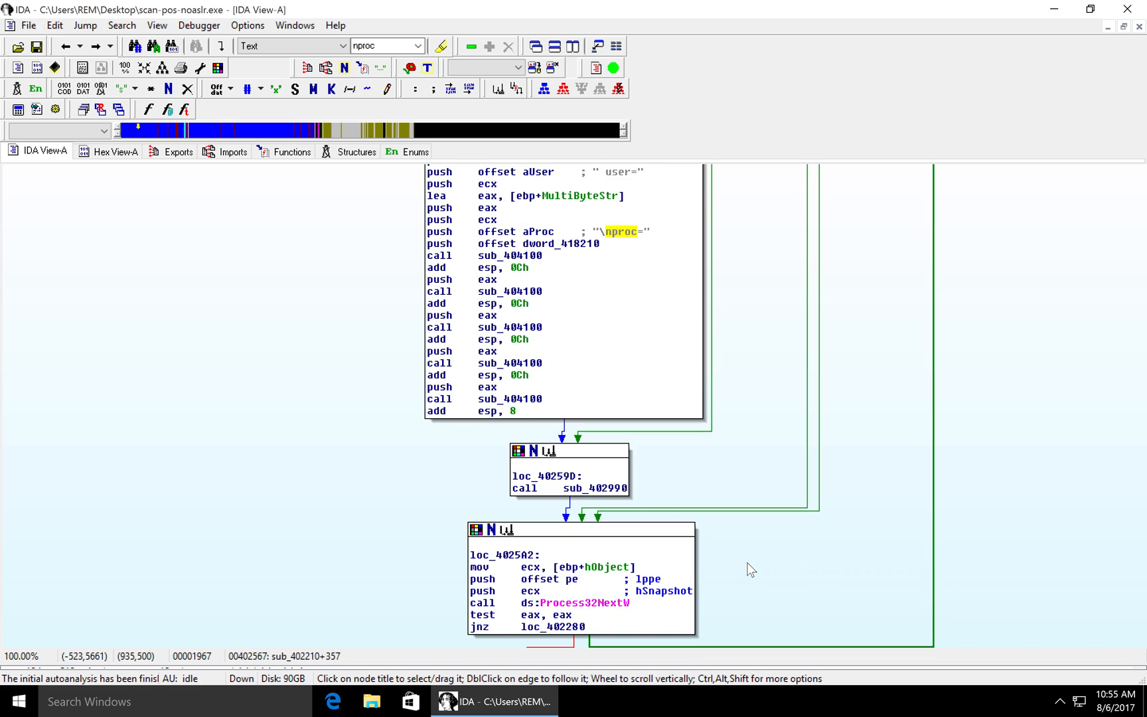
# Highlight the sub_402990 and Process32NextW calls, then jump into sub_402990
pyautogui.click(591, 488)
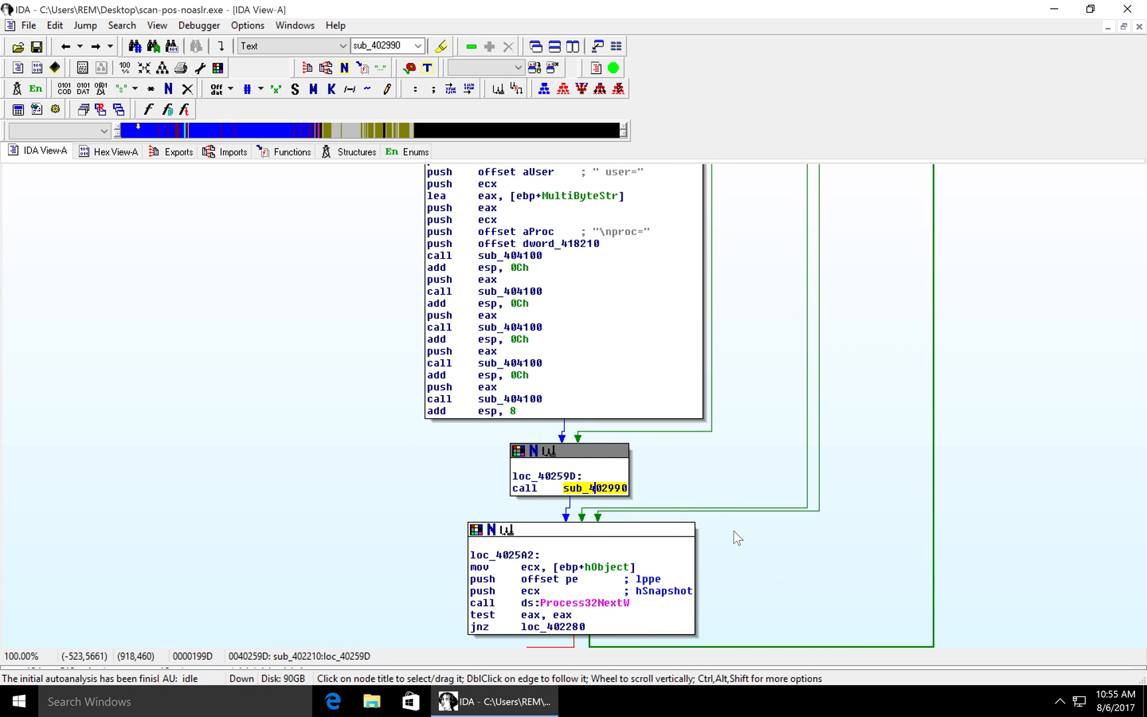
pyautogui.moveTo(598, 494)
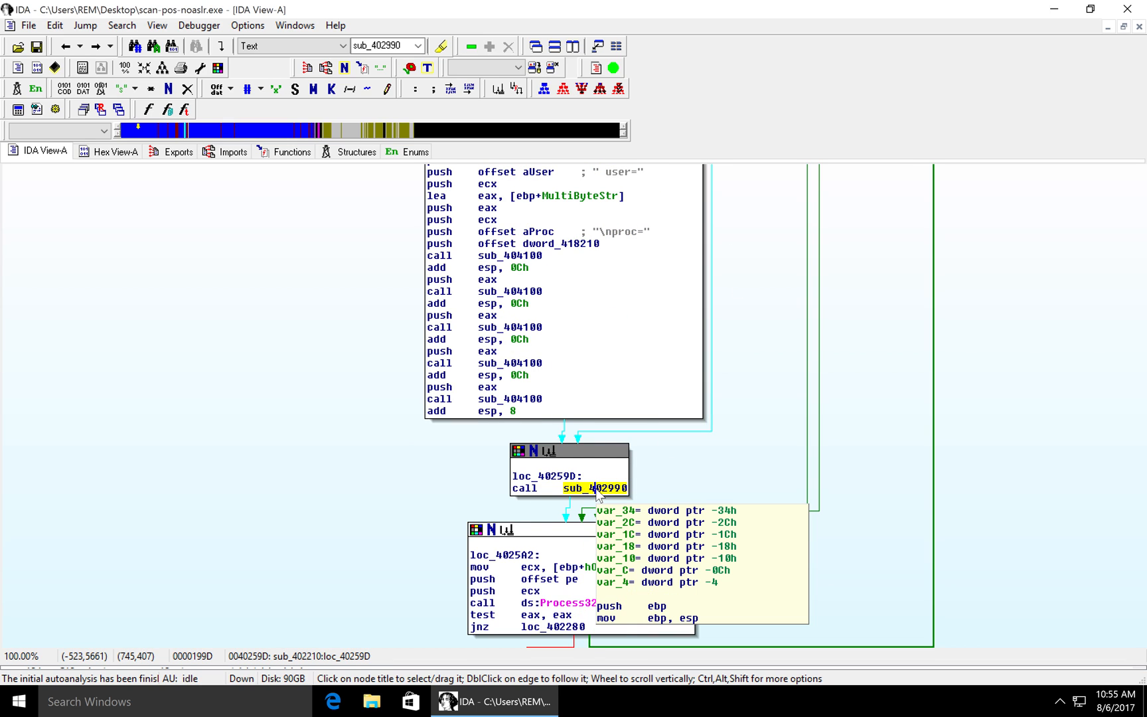
pyautogui.click(581, 603)
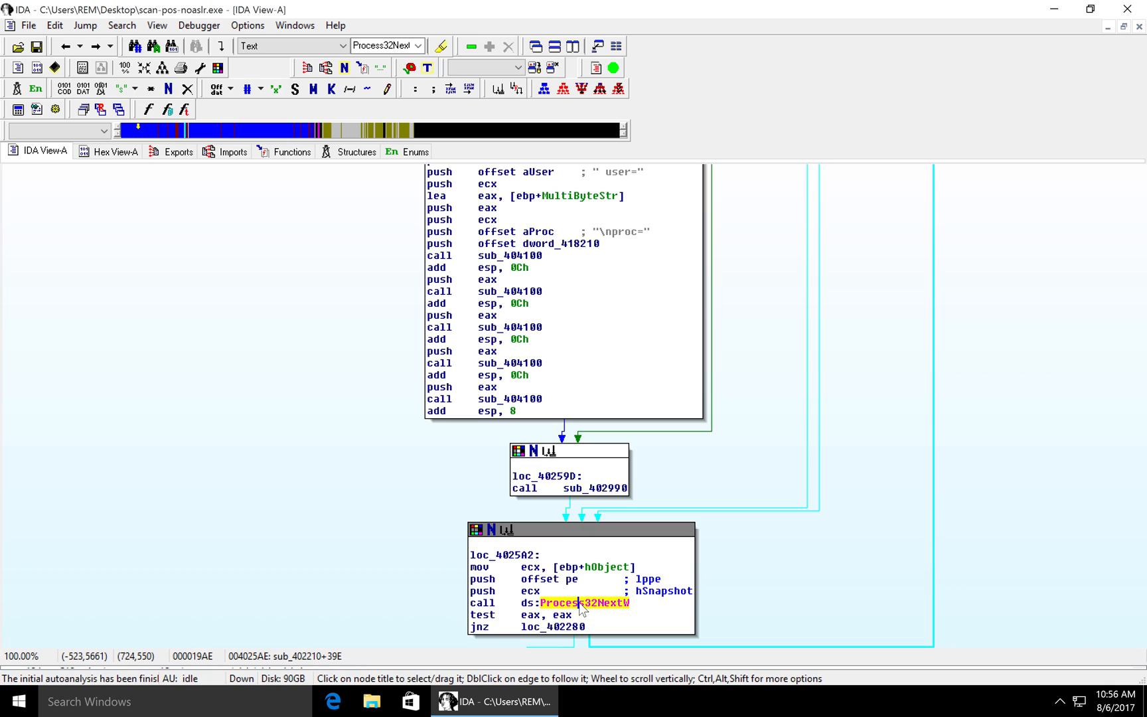
pyautogui.click(593, 488)
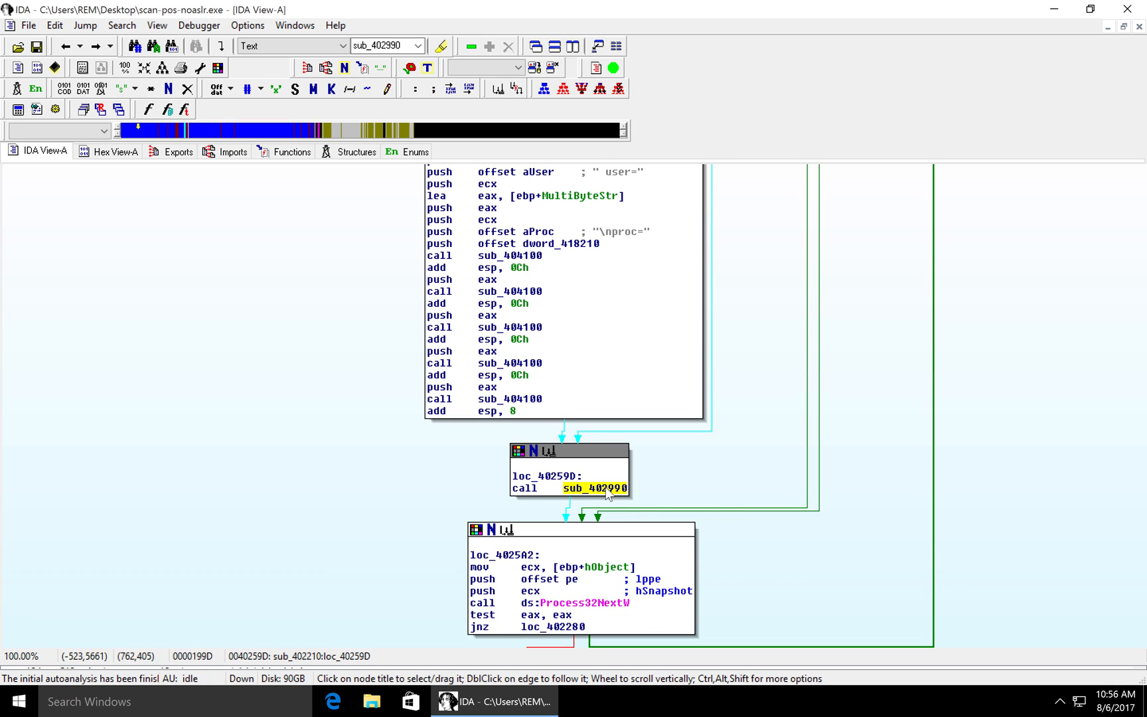
pyautogui.moveTo(610, 496)
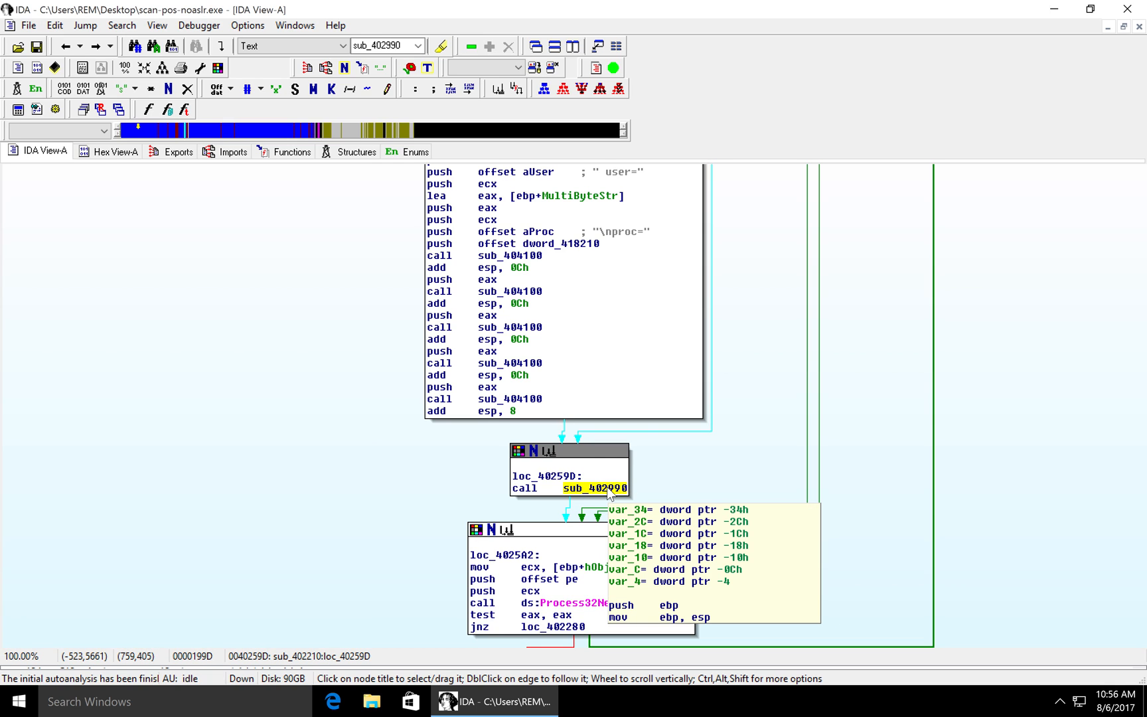
pyautogui.doubleClick(585, 488)
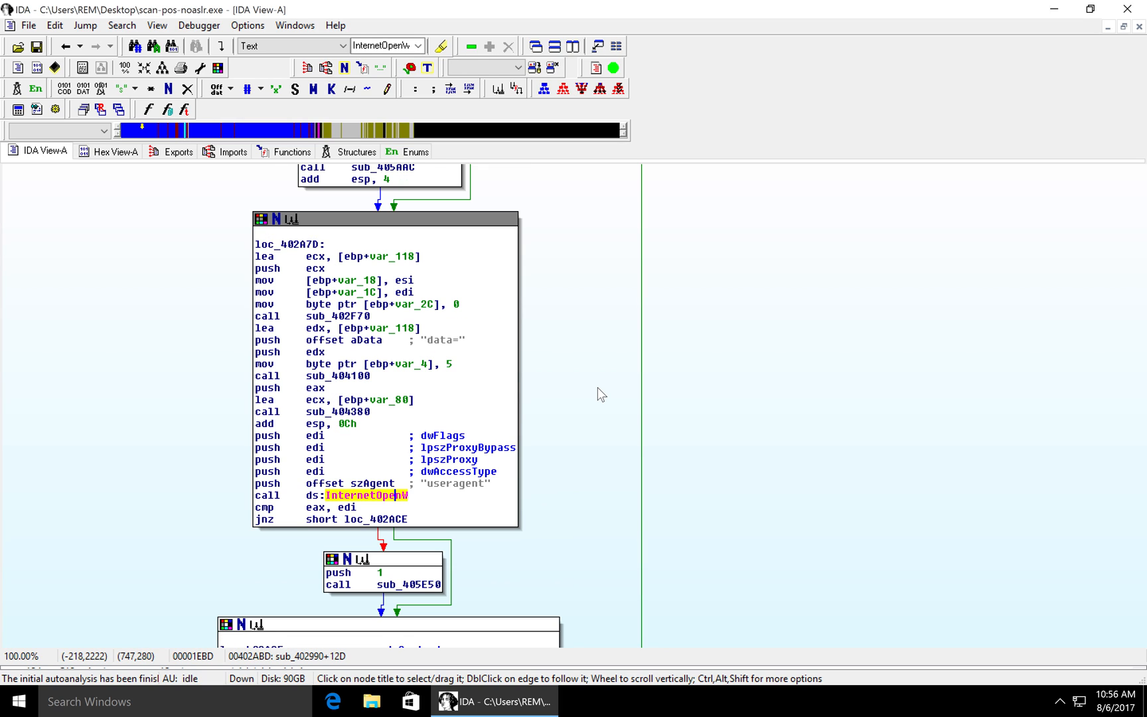
# Highlight the data= string, useragent agent and InternetConnectW call in sub_402990
pyautogui.click(444, 339)
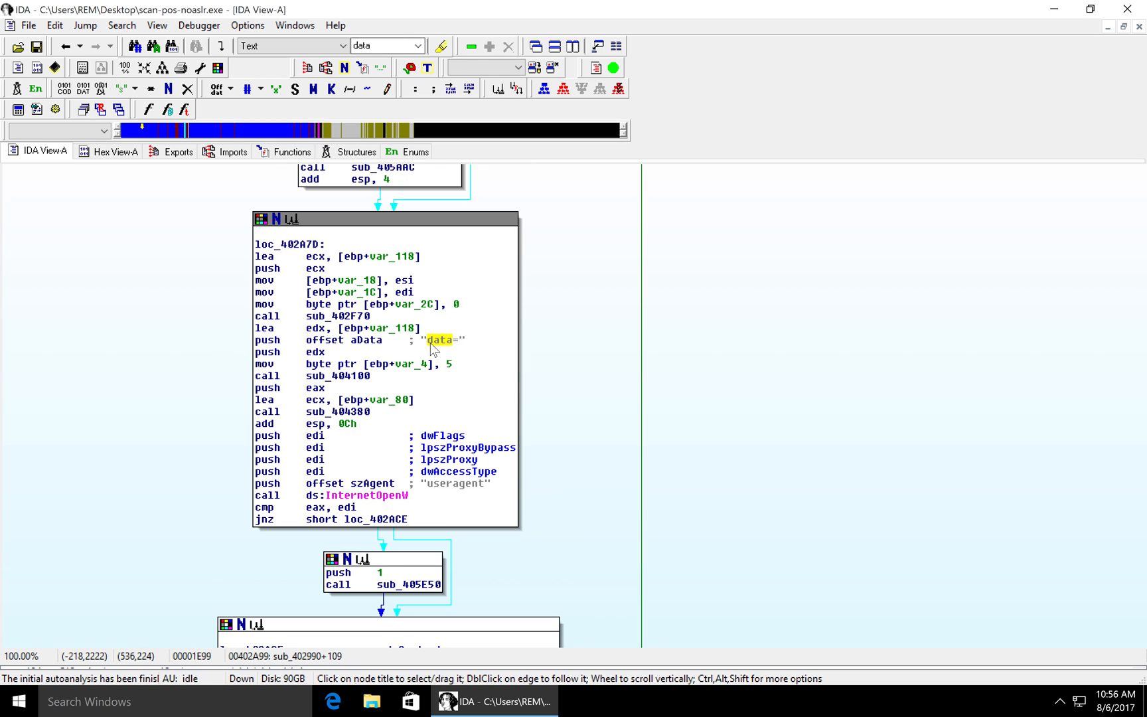
pyautogui.click(454, 483)
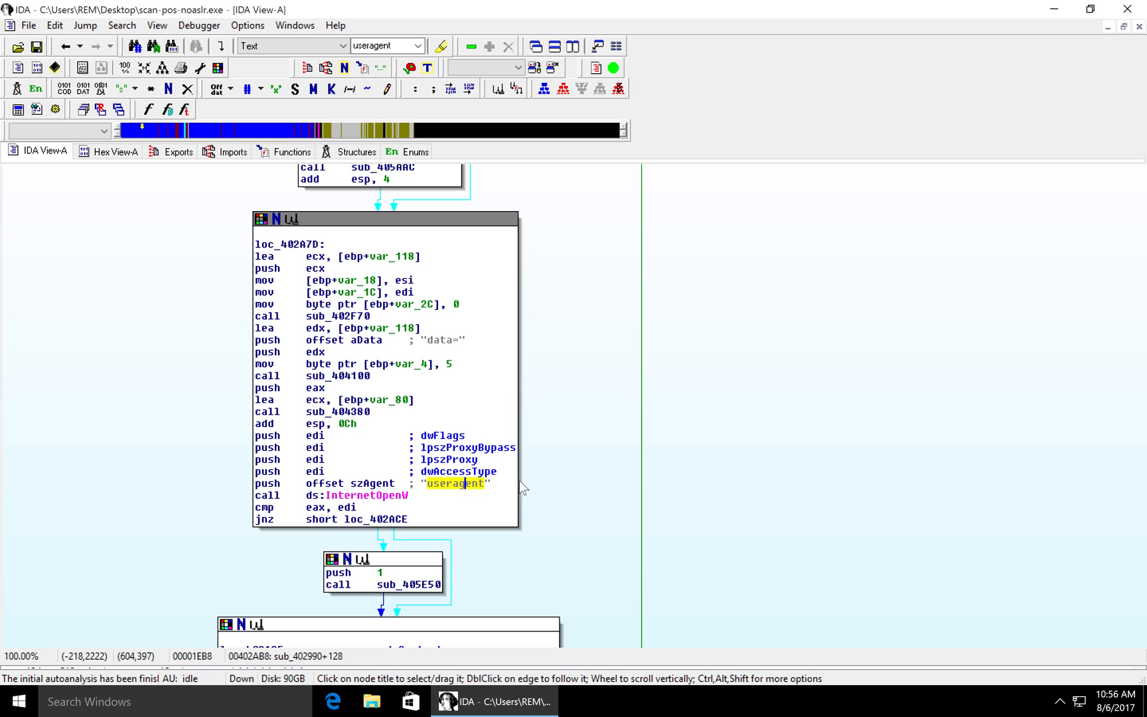
pyautogui.scroll(-3)
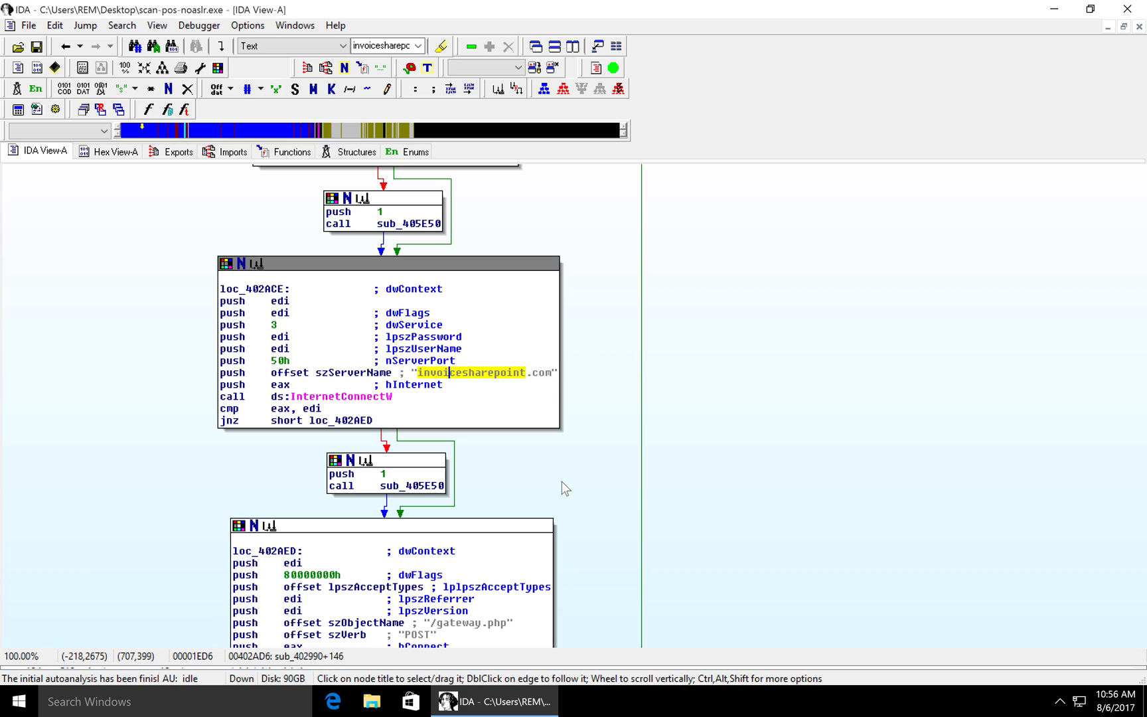
pyautogui.moveTo(628, 466)
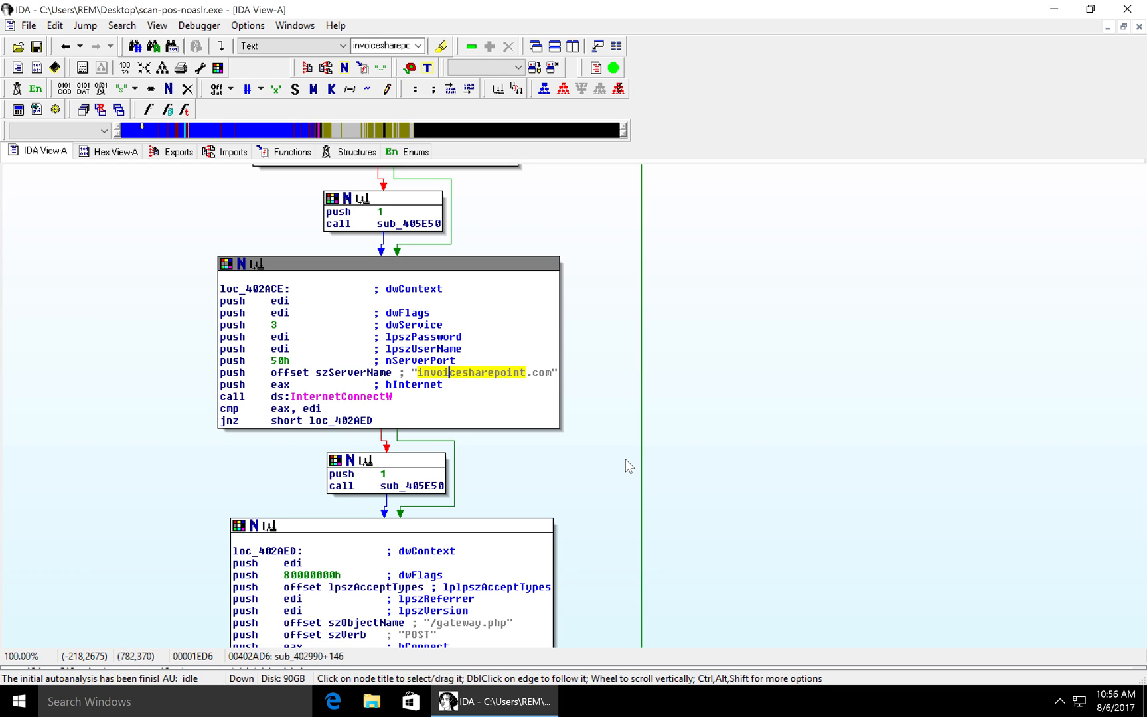
pyautogui.click(339, 396)
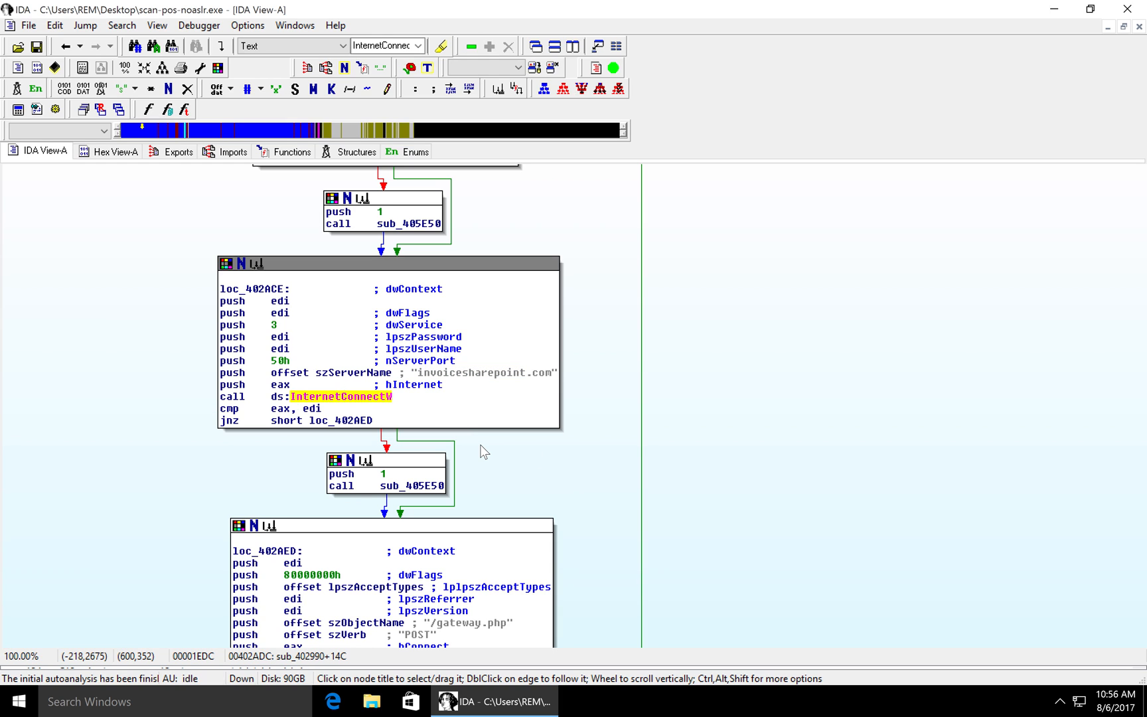
# Inspect the request's POST verb and /gateway.php object name
pyautogui.scroll(-3)
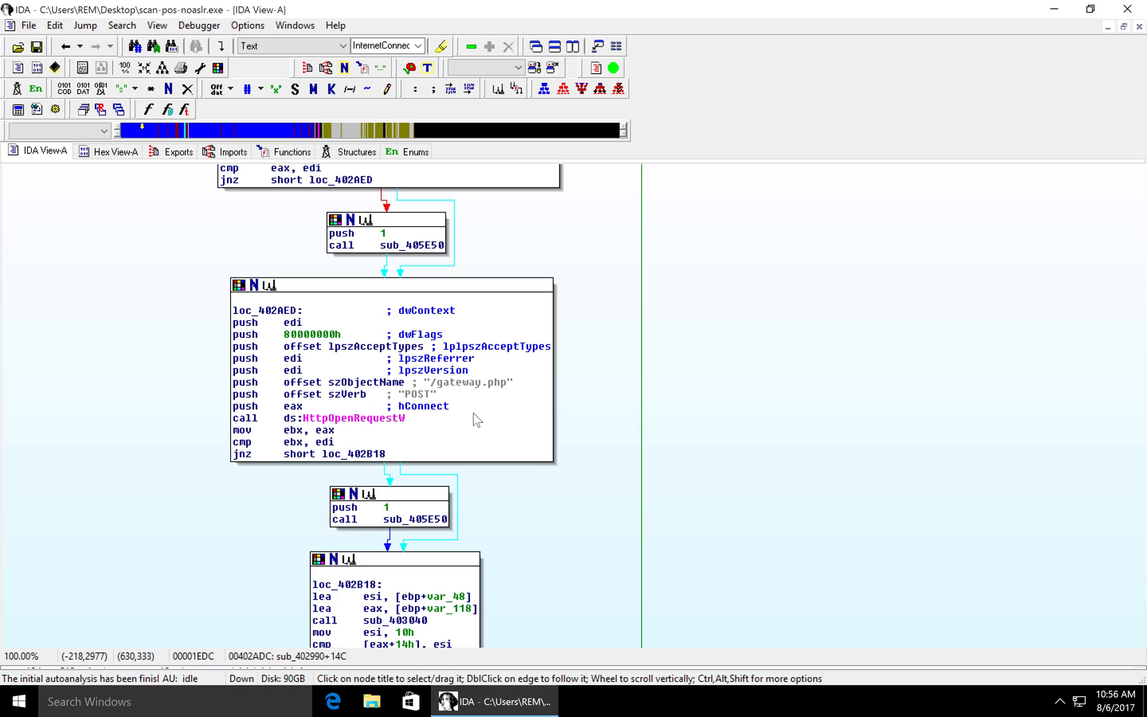
pyautogui.click(368, 417)
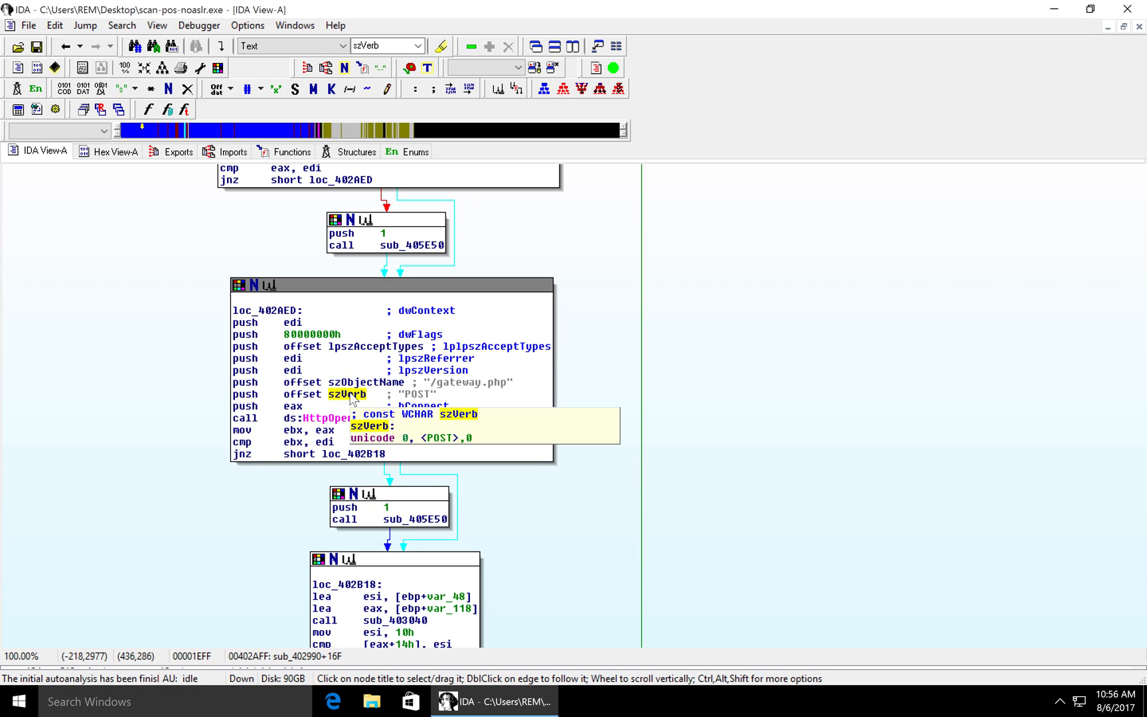
pyautogui.click(363, 382)
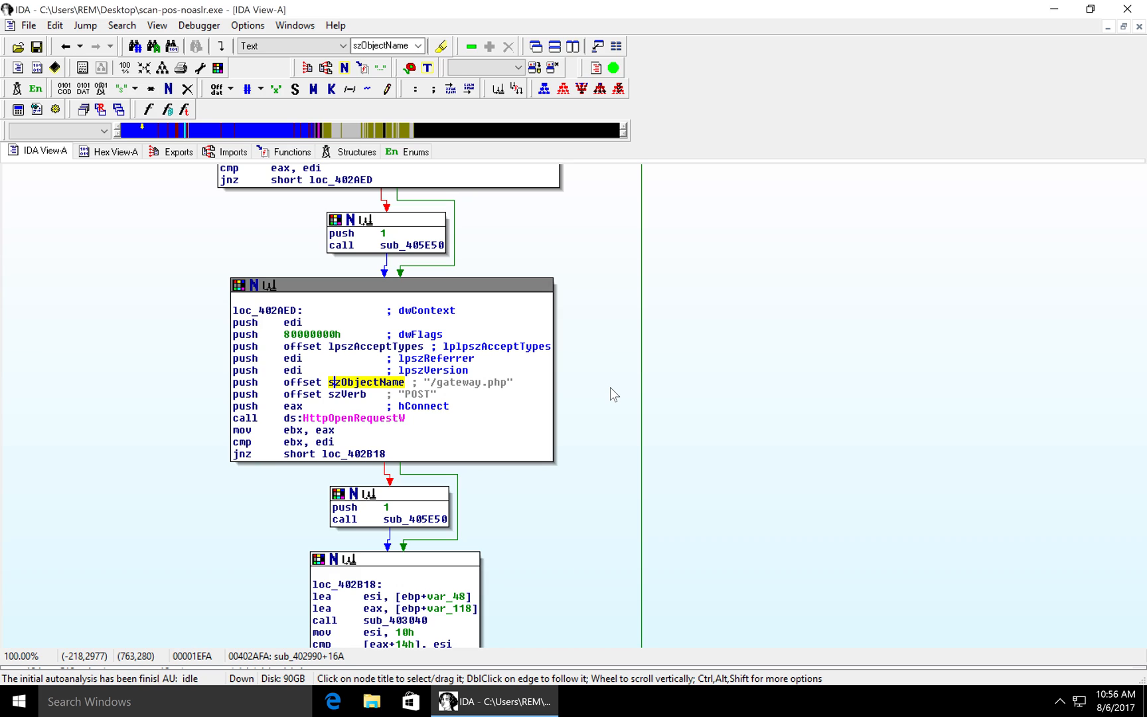
pyautogui.doubleClick(373, 381)
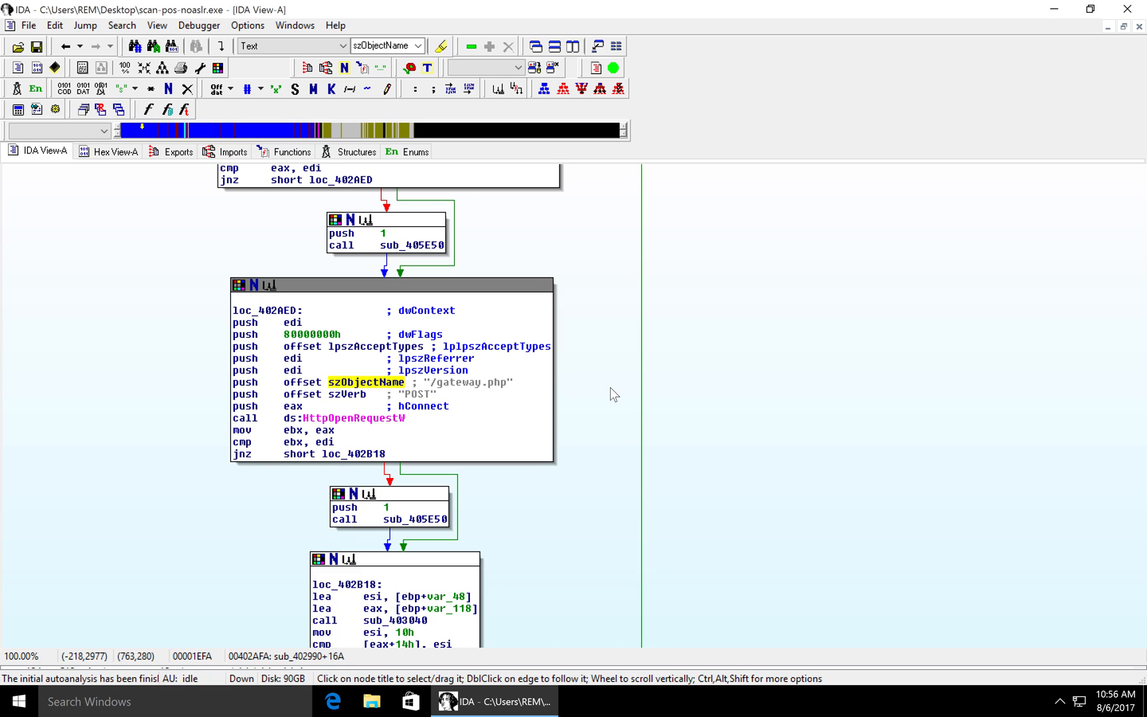
pyautogui.click(335, 383)
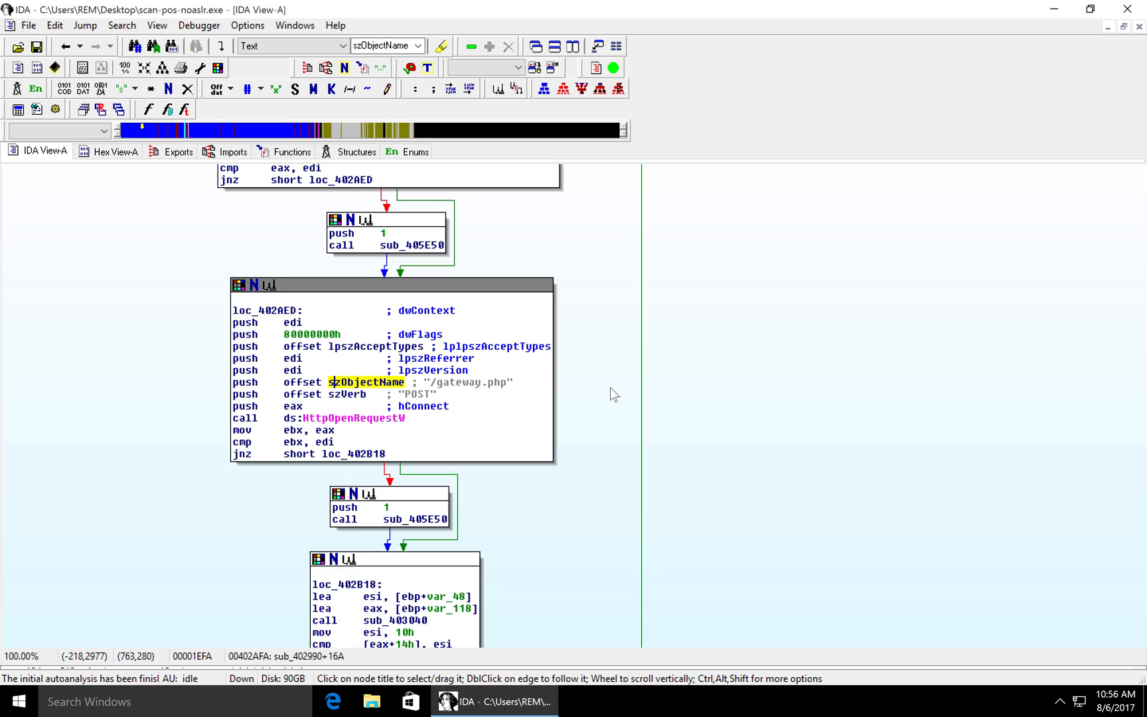
pyautogui.doubleClick(365, 382)
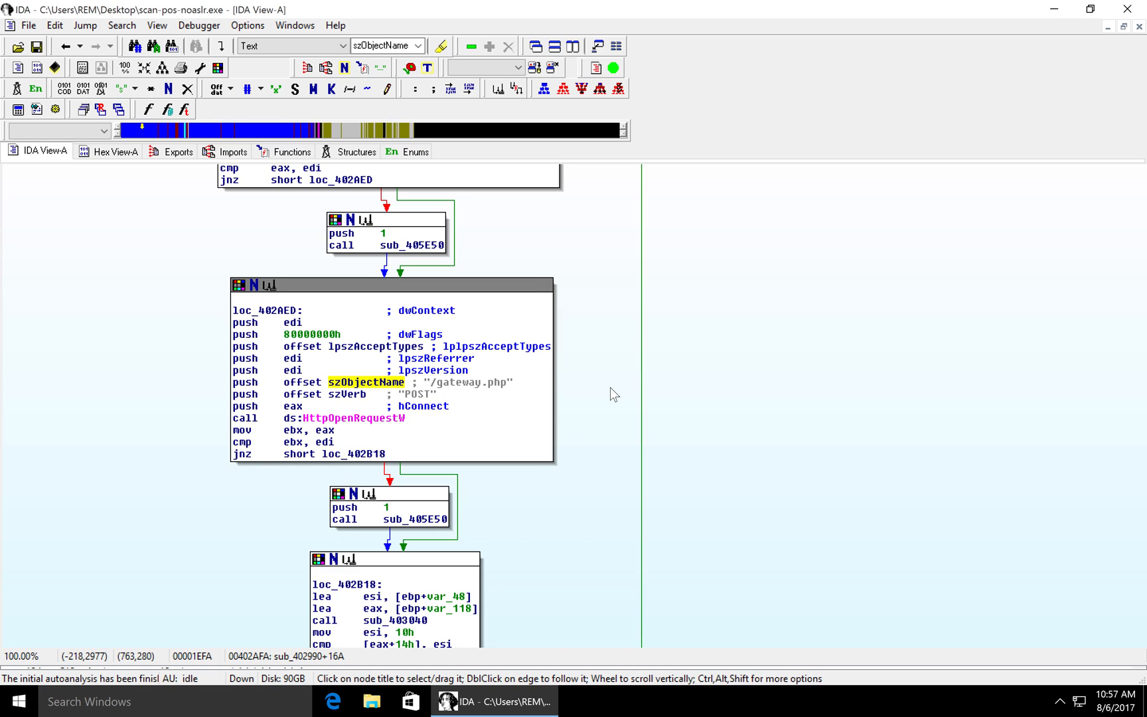
pyautogui.scroll(-3)
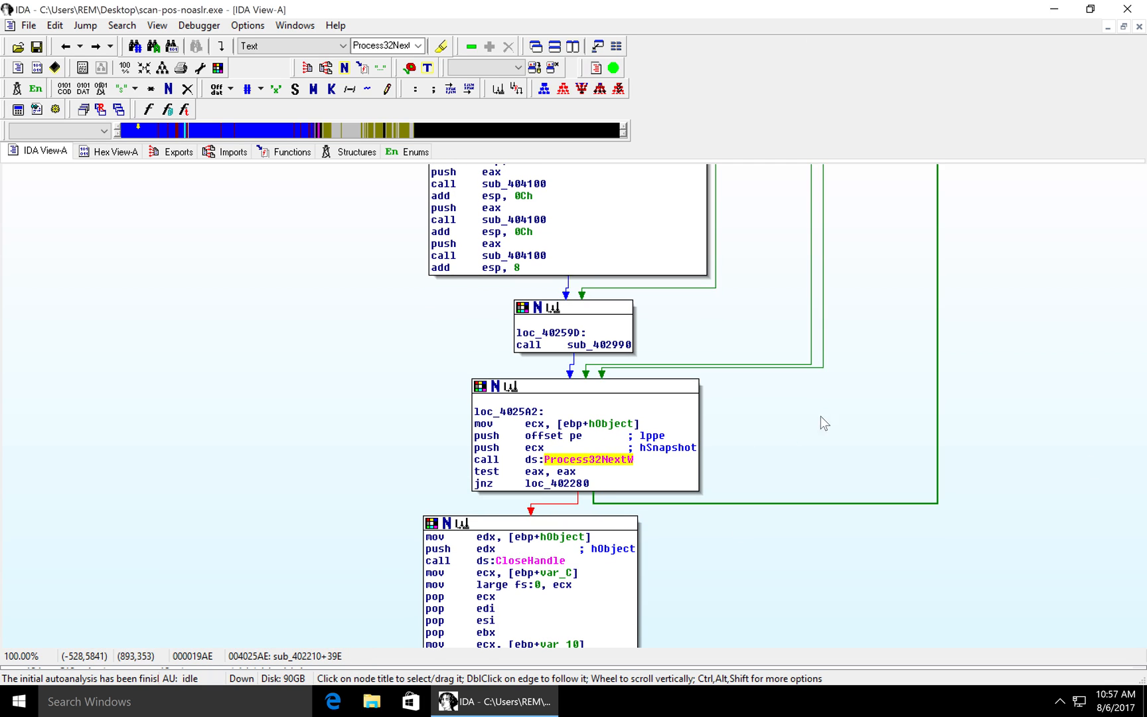
pyautogui.moveTo(786, 509)
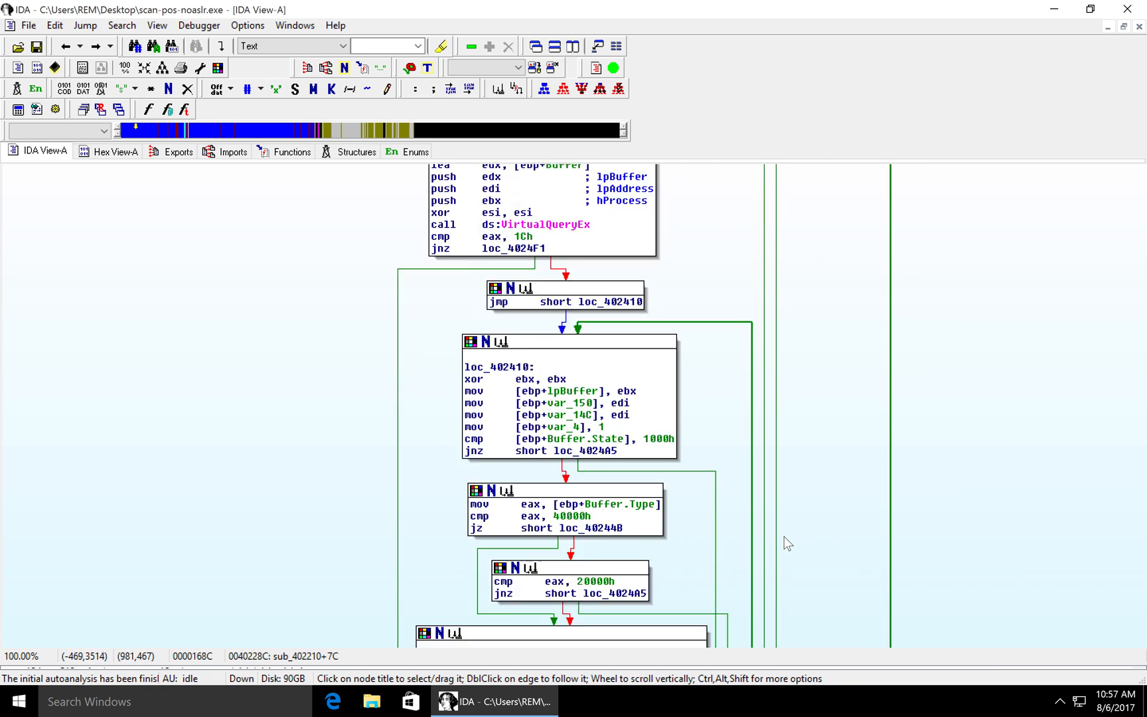
# Scroll the sub_402210 graph around loc_40259D, where sub_402990 feeds the Process32NextW loop
pyautogui.scroll(-3)
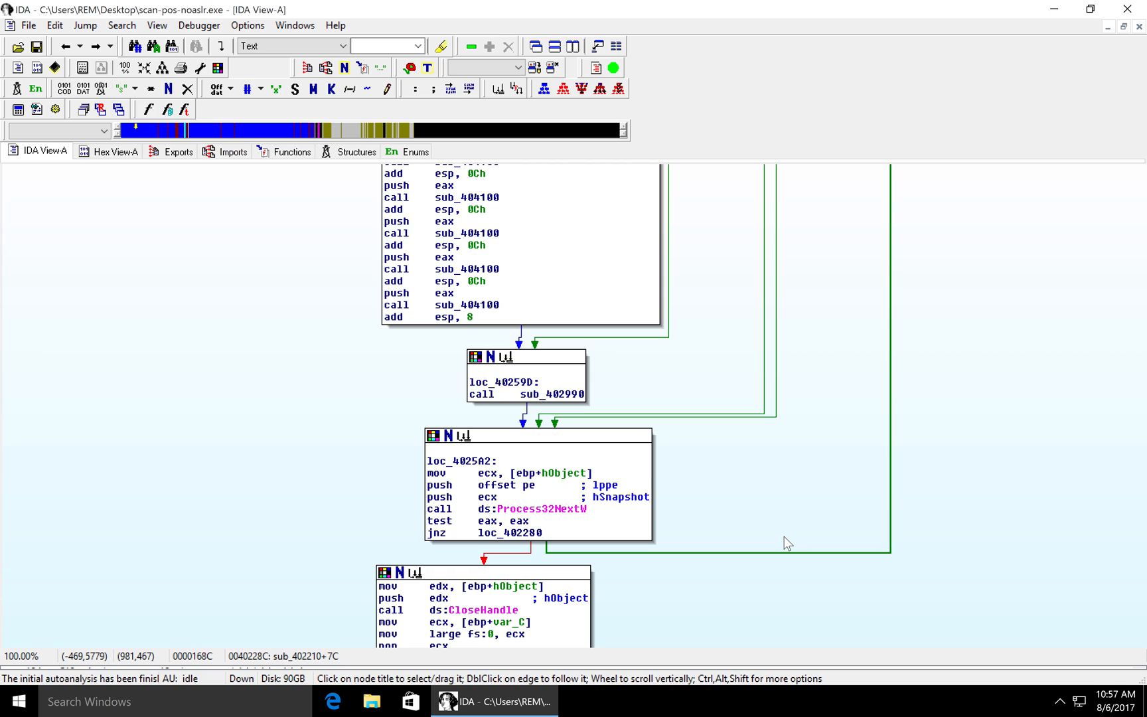